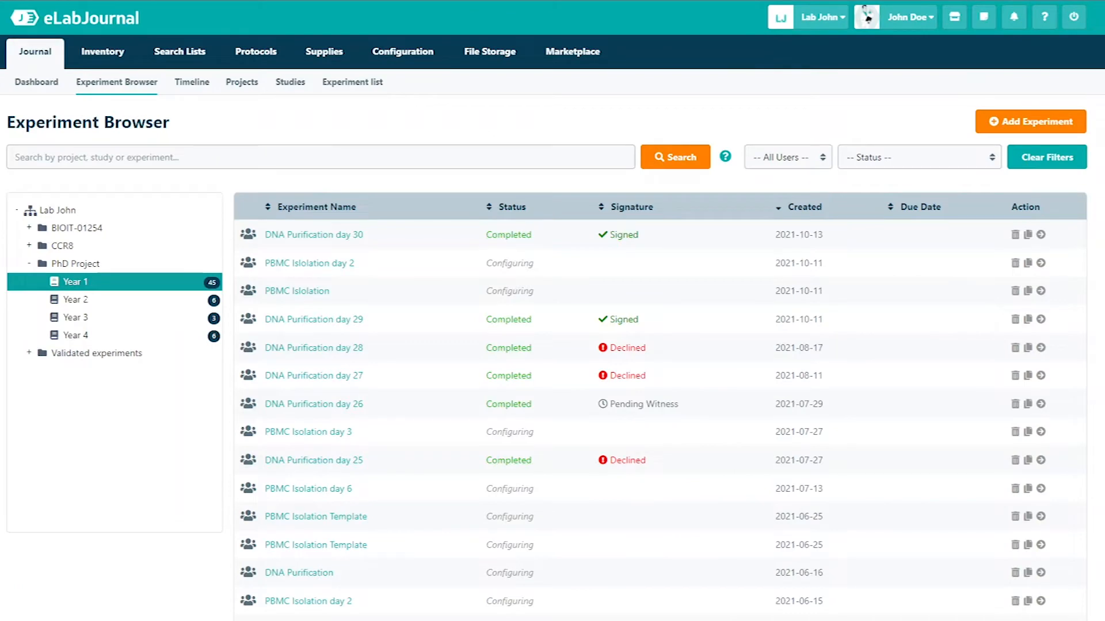
{"action": "mouse_move", "coordinate": [35, 67]}
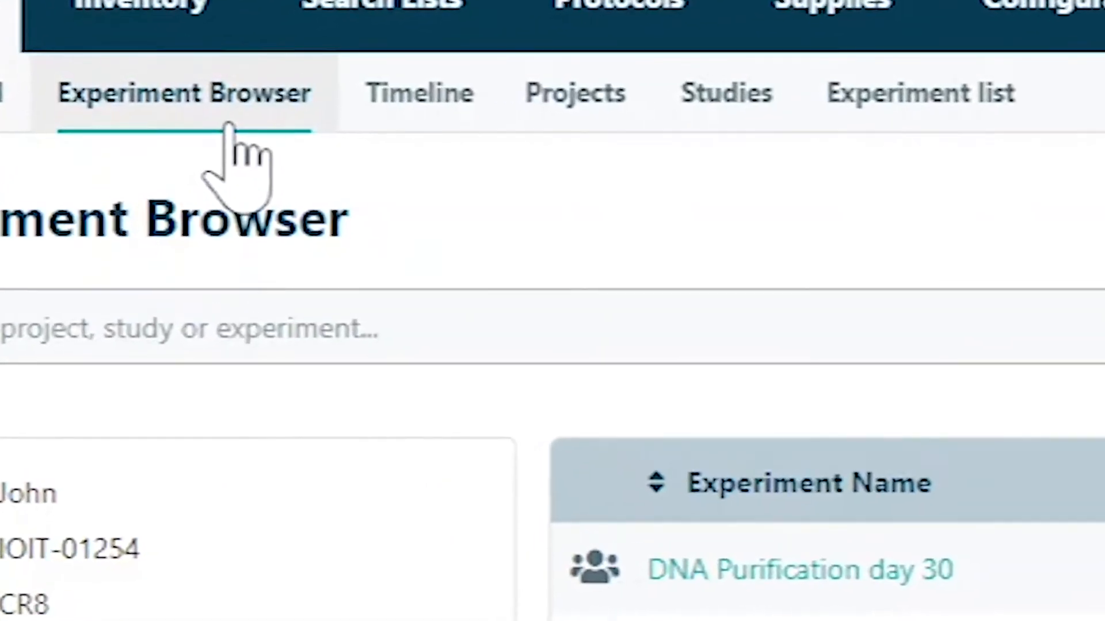
{"action": "mouse_move", "coordinate": [485, 211]}
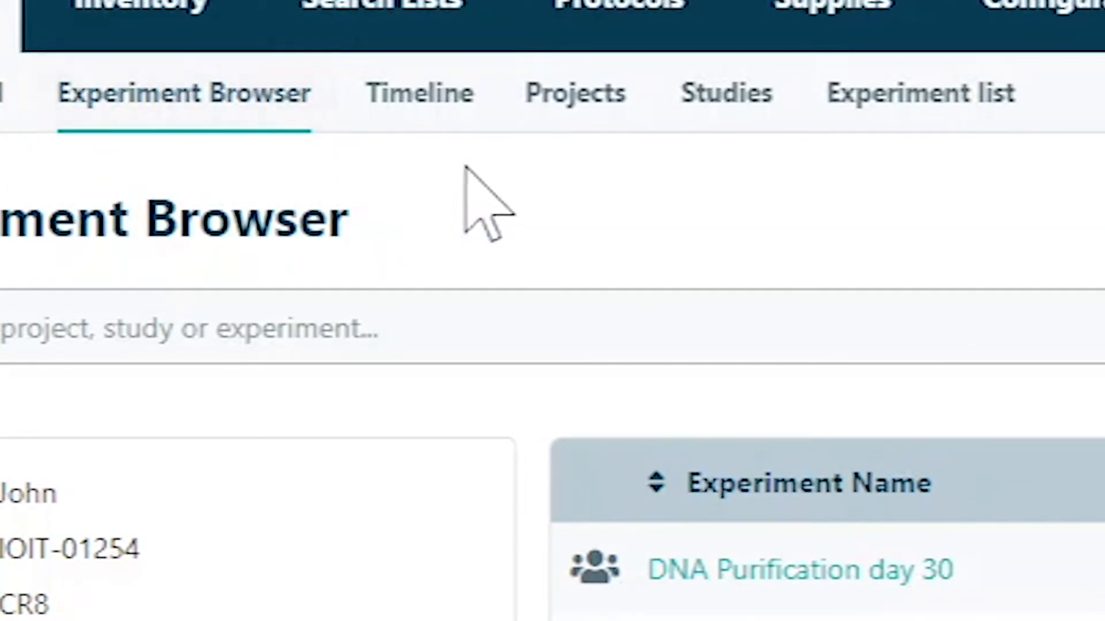
{"action": "mouse_move", "coordinate": [919, 92]}
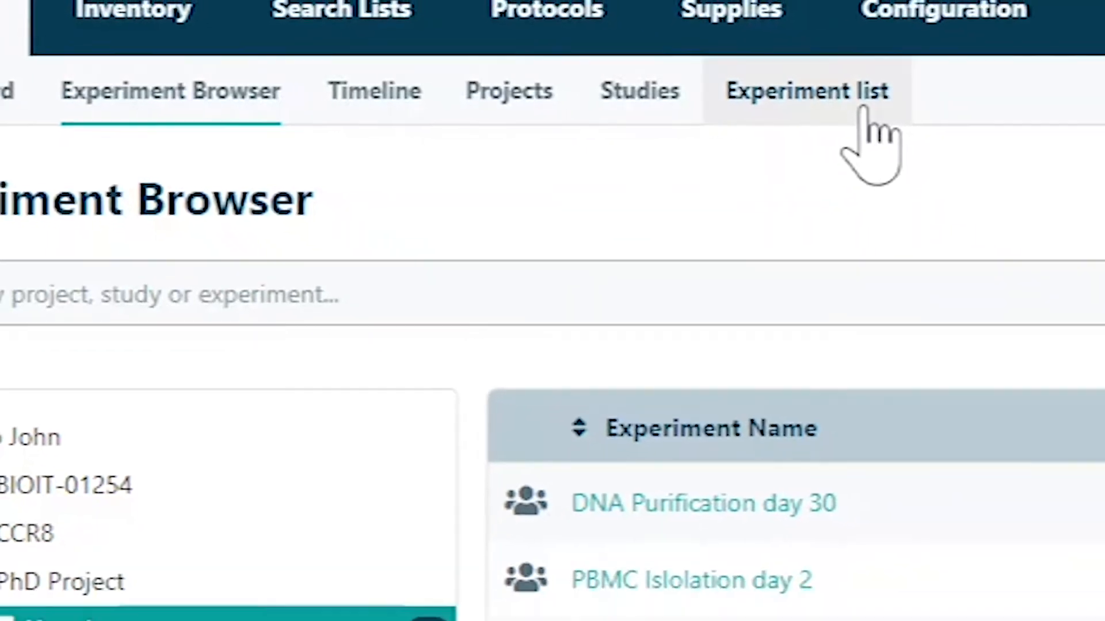
Step: Create experiment 'Expression of MFP in E. coli' with 'Assign collaborators' unchecked
{"action": "left_click", "coordinate": [806, 89]}
{"action": "type", "text": "Expression of MFP in E. coli"}
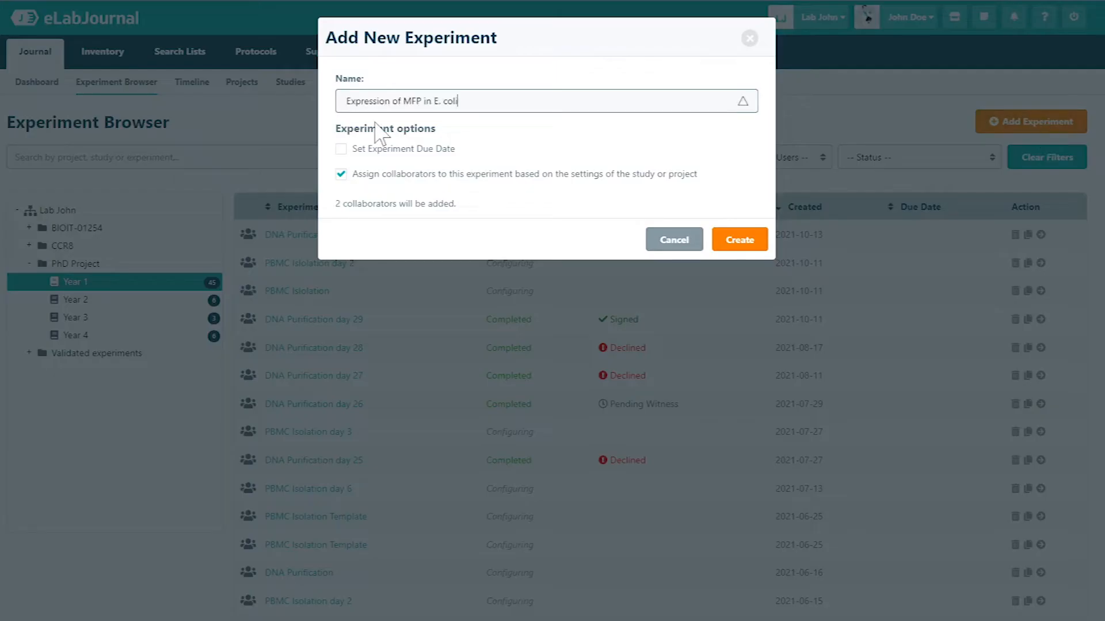
{"action": "left_click", "coordinate": [340, 174]}
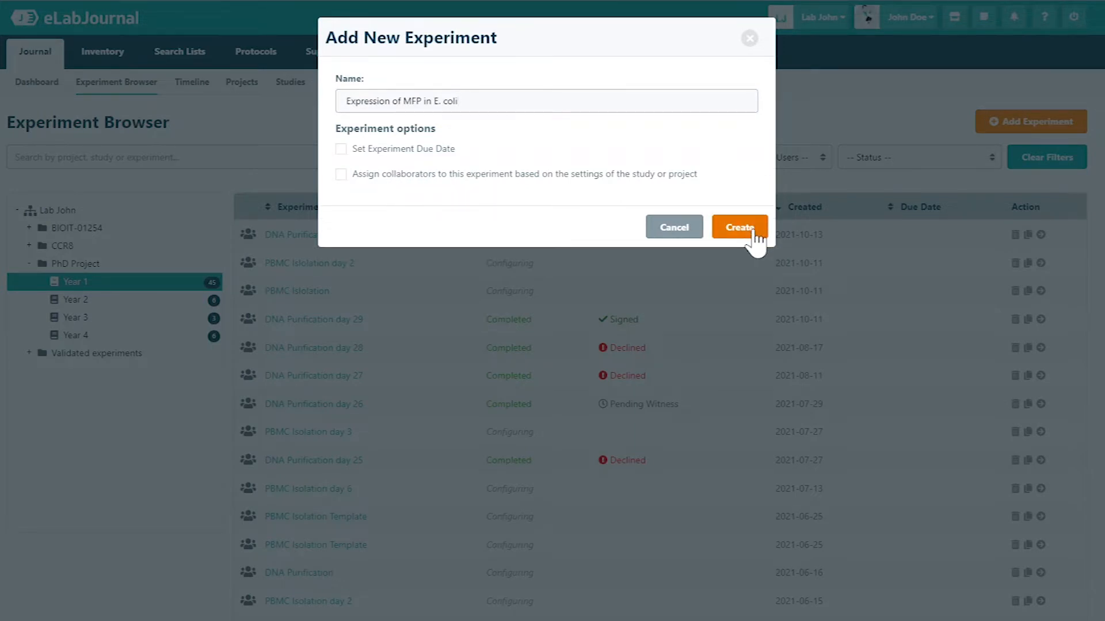
{"action": "left_click", "coordinate": [739, 226]}
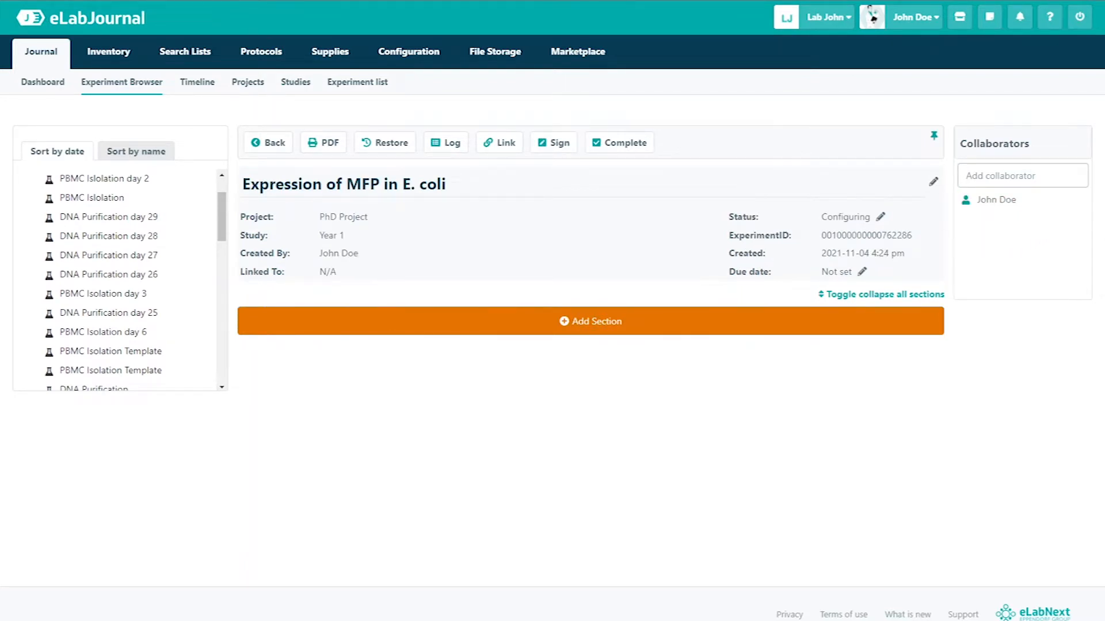
Step: Add a Text paragraph section with header 'Introduction'
{"action": "left_click", "coordinate": [589, 321]}
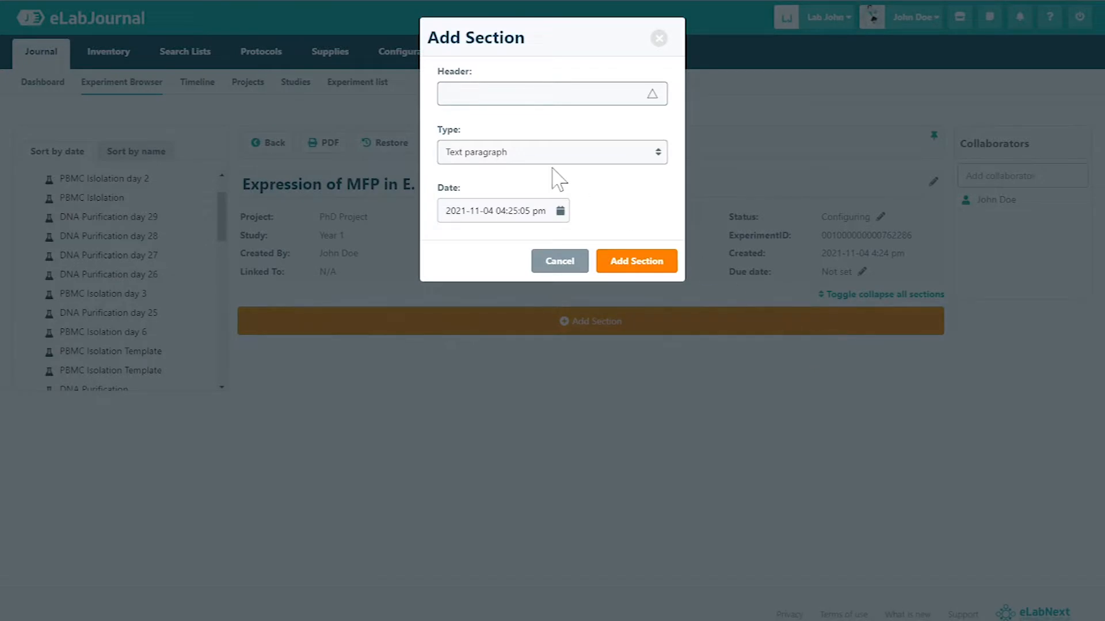
{"action": "type", "text": "Introduction"}
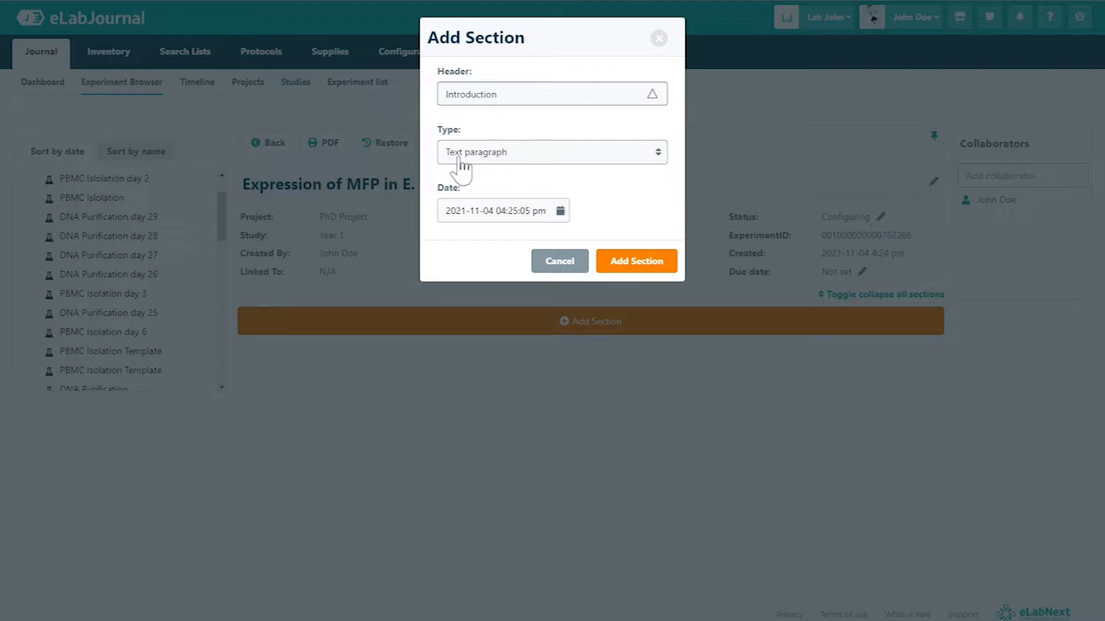
{"action": "mouse_move", "coordinate": [521, 166]}
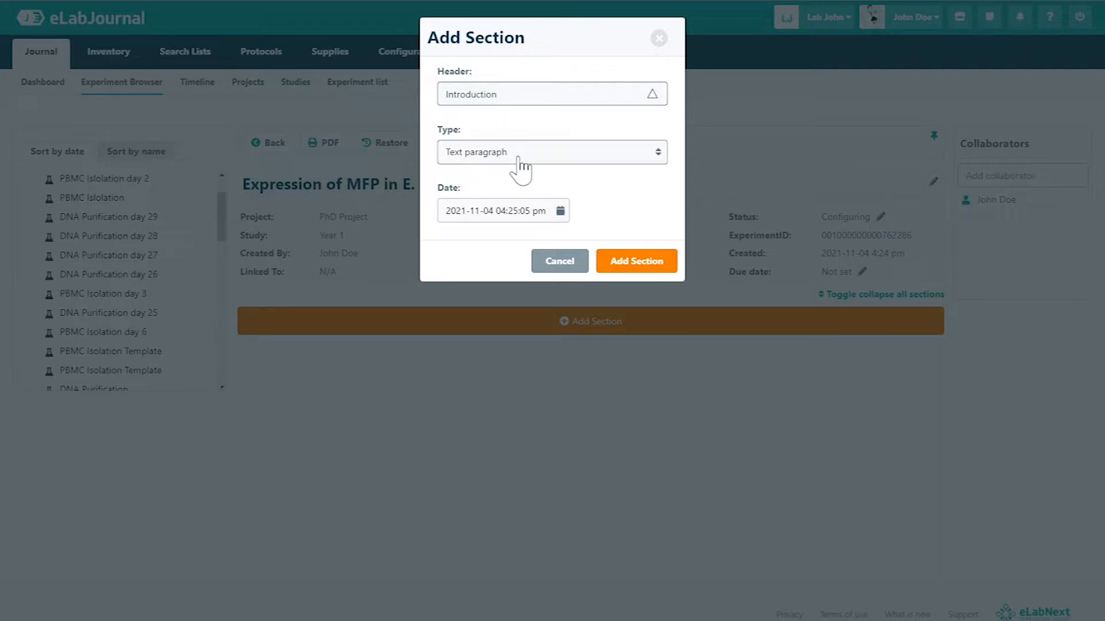
{"action": "left_click", "coordinate": [635, 260]}
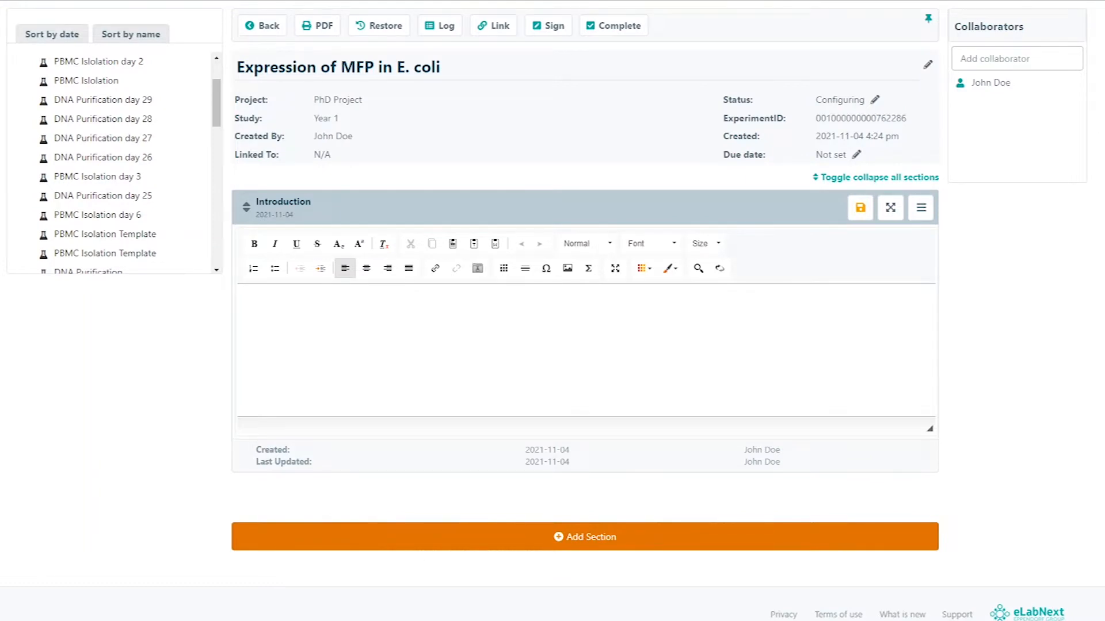
Step: Write and save the introduction '-> Overexpression of MFP from pET15-MFP in E. Coli.'
{"action": "left_click", "coordinate": [243, 290]}
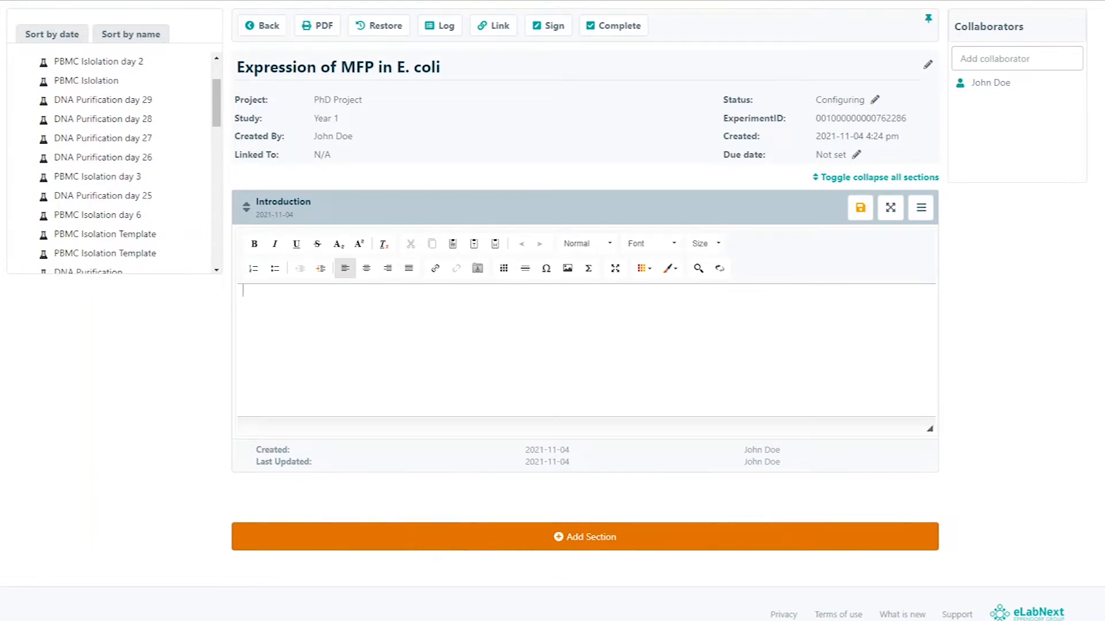
{"action": "type", "text": "-> Overexpression of MFP from pET15-MFP in E. Coli."}
{"action": "type", "text": "-> We use DH5α as a negative control."}
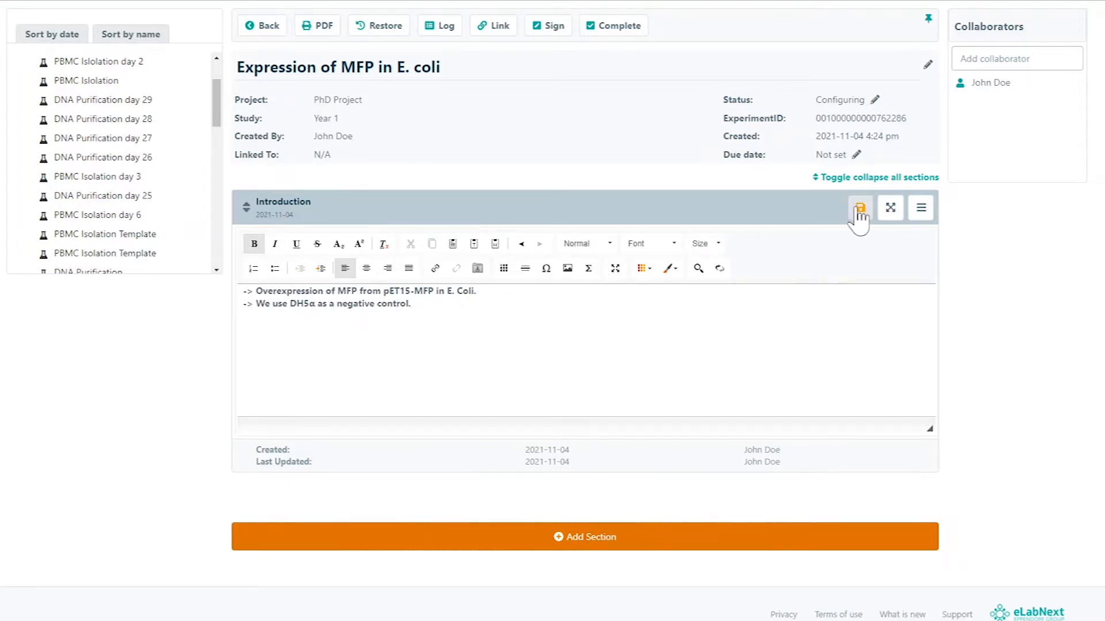
{"action": "left_click", "coordinate": [859, 207]}
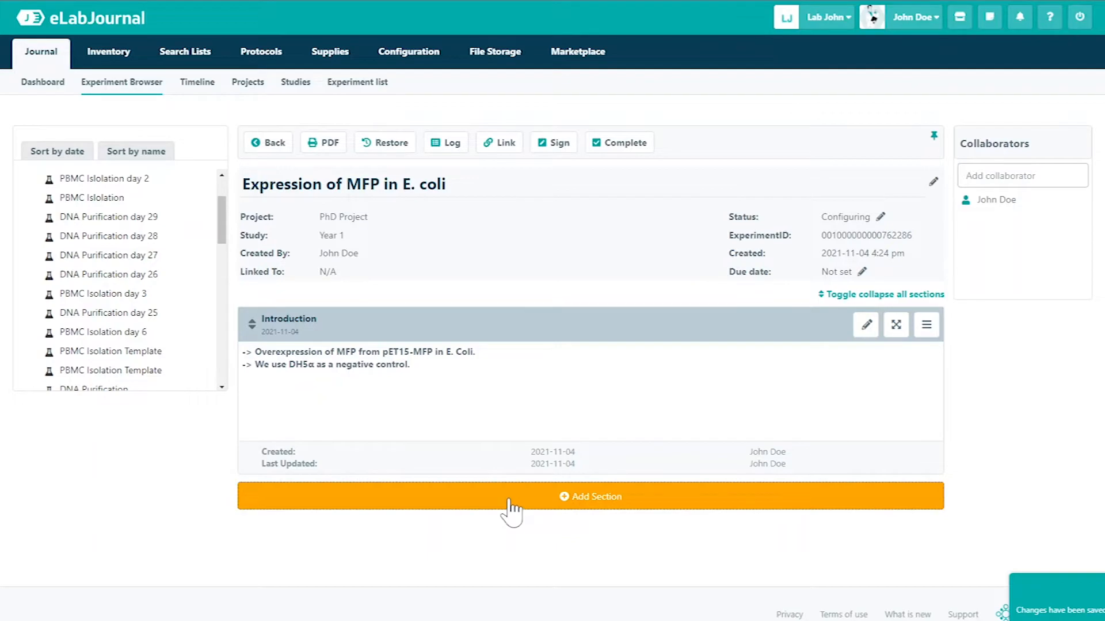
Step: Add a Procedure template section headed 'LB media protocol'
{"action": "left_click", "coordinate": [590, 494]}
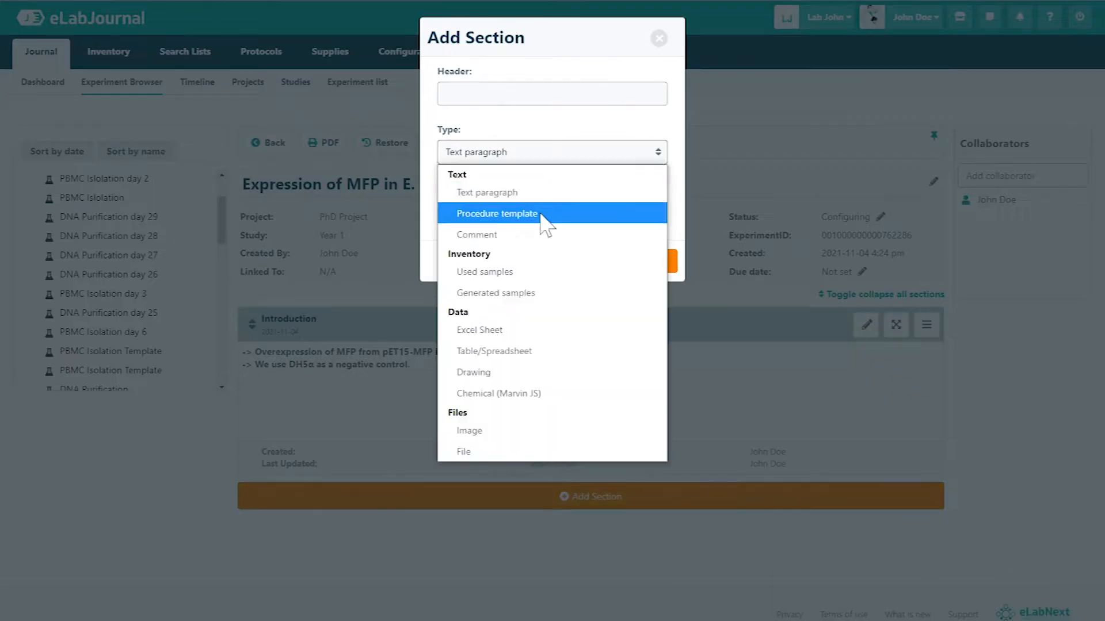
{"action": "left_click", "coordinate": [496, 214]}
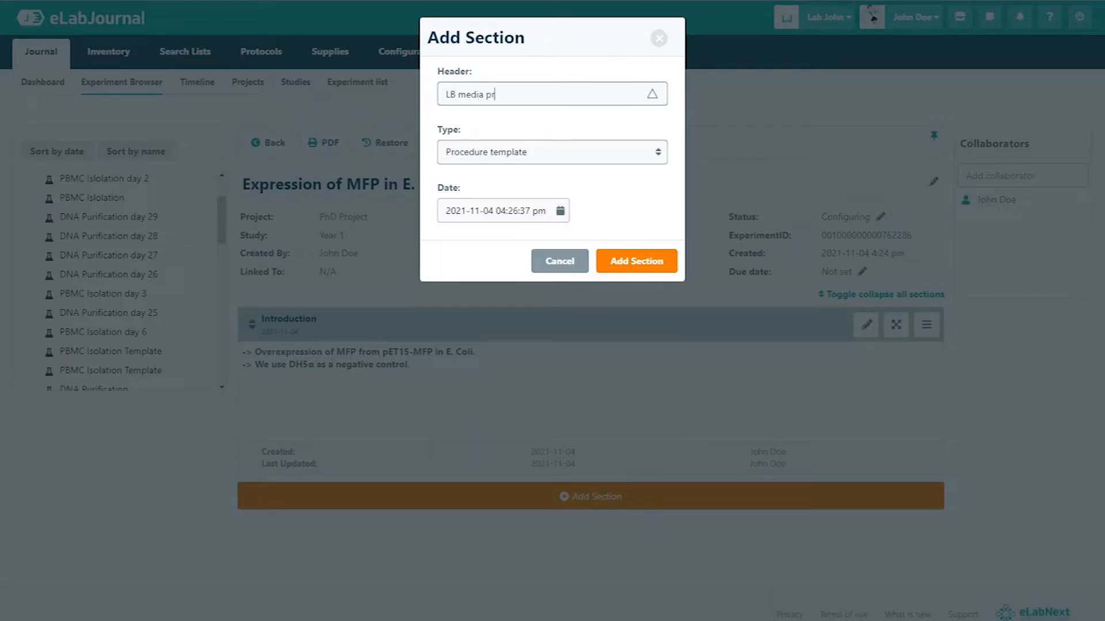
{"action": "left_click", "coordinate": [636, 261]}
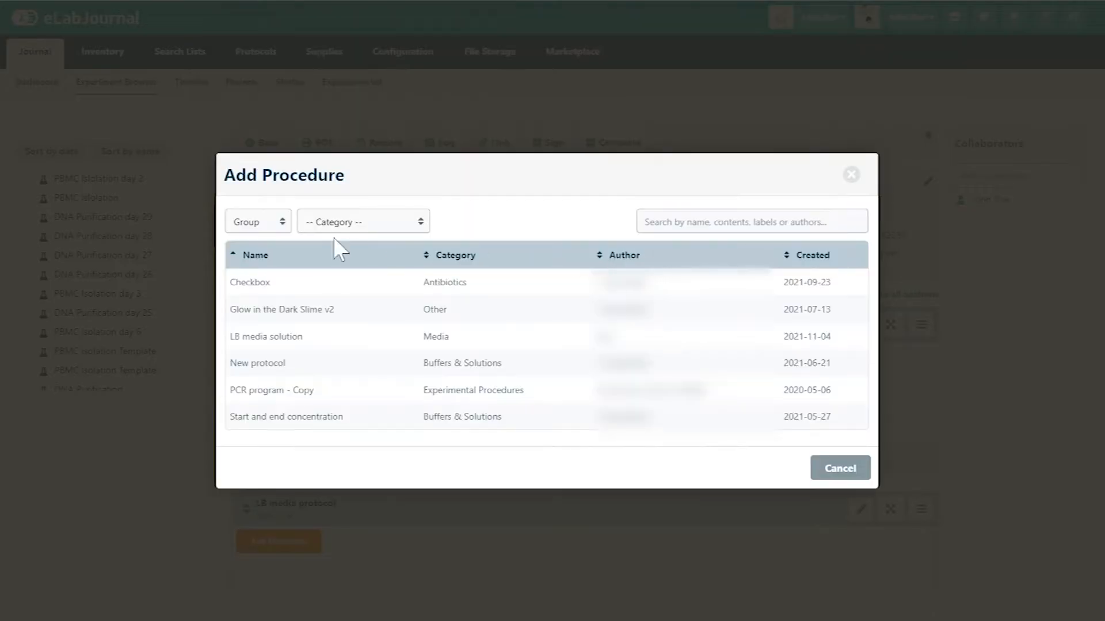
Step: Select the personal LB media solution procedure, test scaling to 500 ml, then restore 1000 ml
{"action": "left_click", "coordinate": [257, 221]}
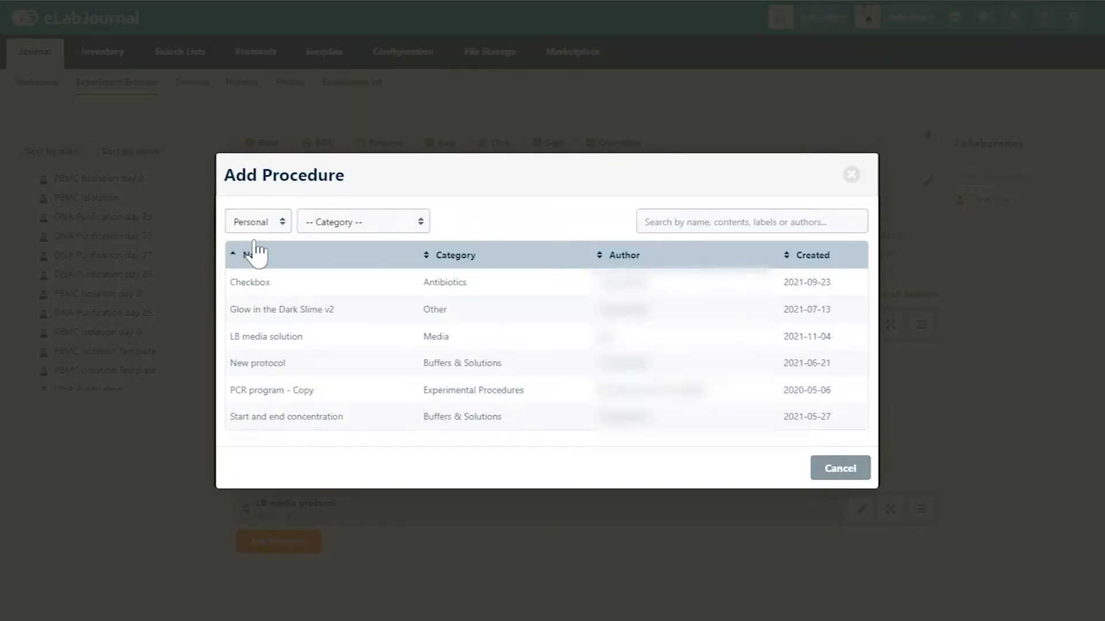
{"action": "left_click", "coordinate": [266, 336]}
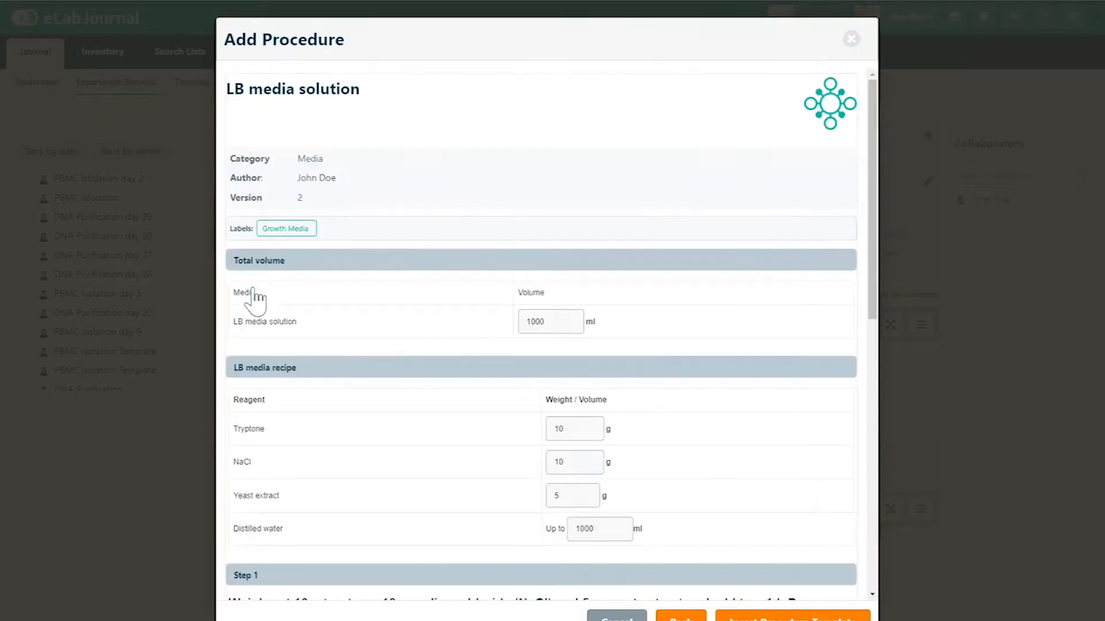
{"action": "scroll", "scroll_direction": "down", "scroll_amount": 3}
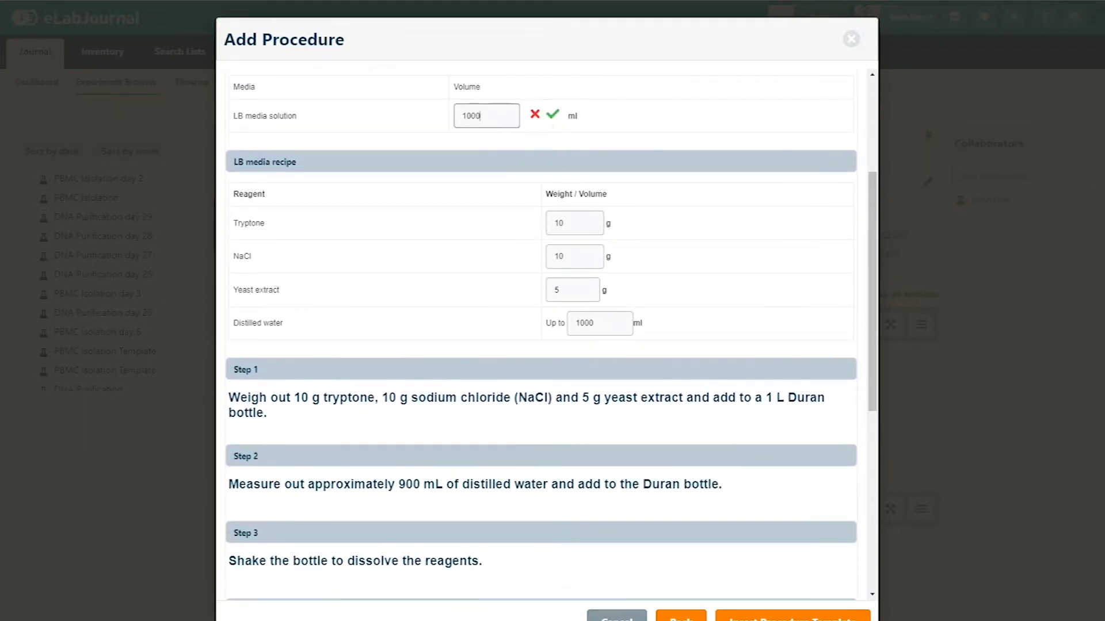
{"action": "type", "text": "500"}
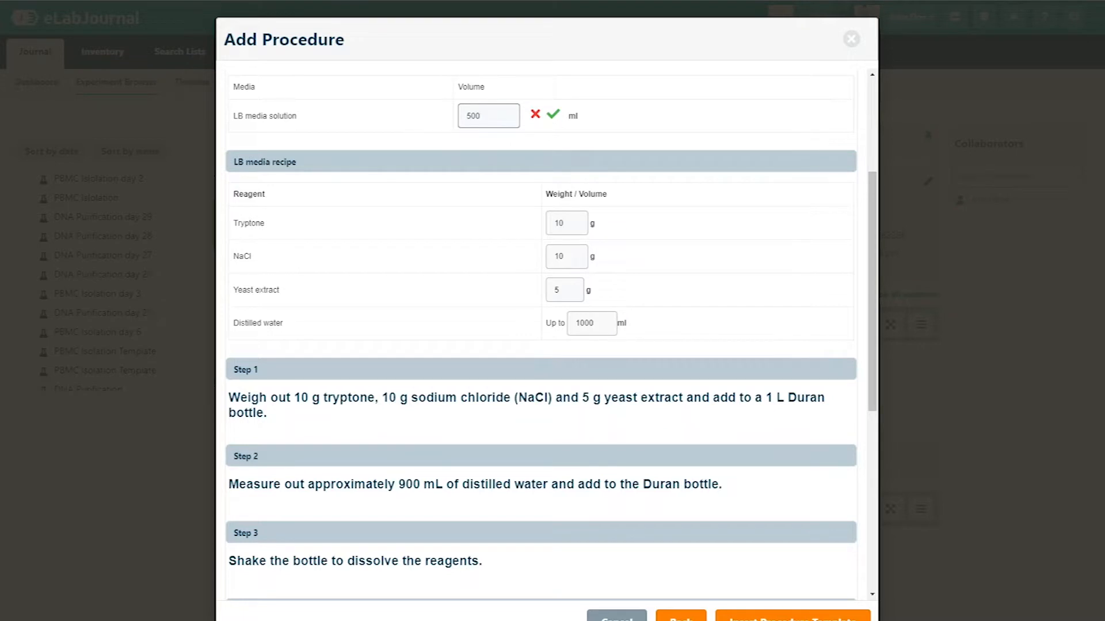
{"action": "left_click", "coordinate": [554, 114]}
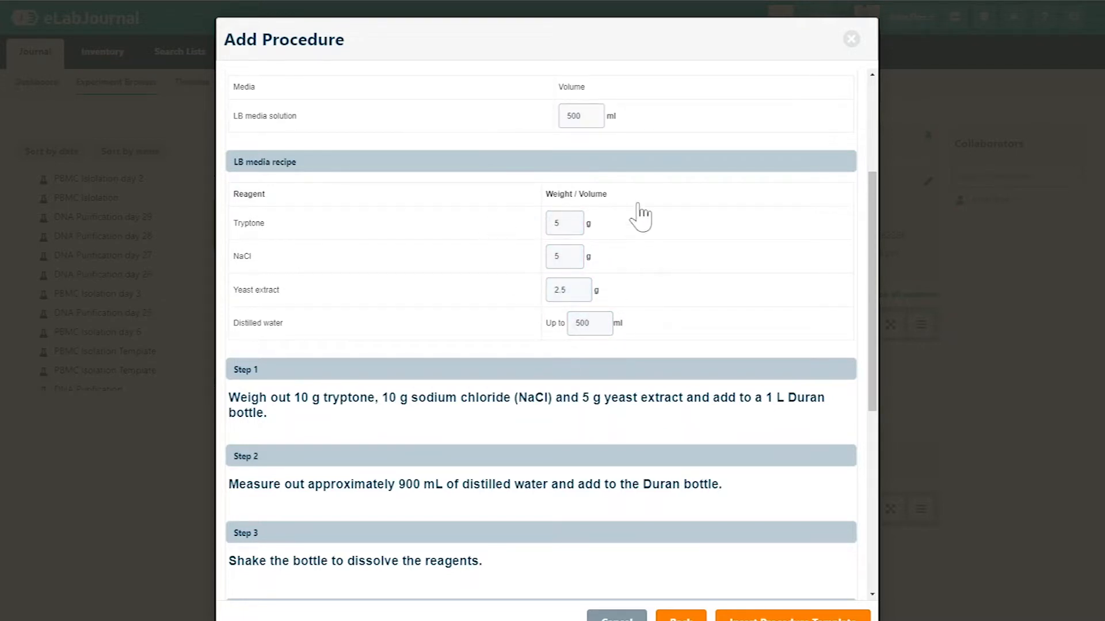
{"action": "type", "text": "1000"}
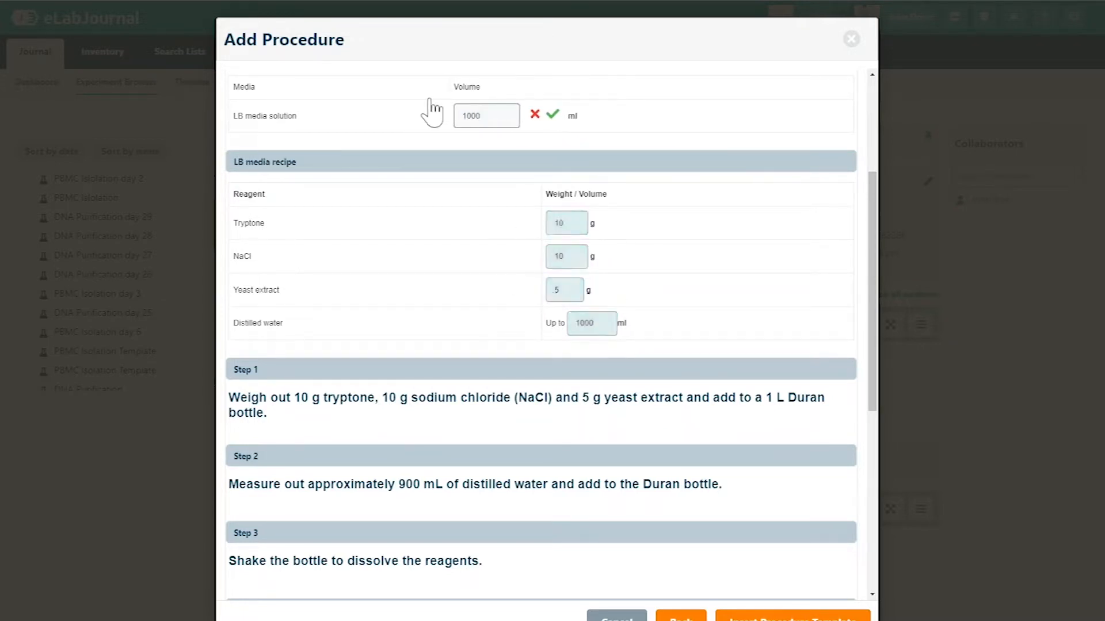
Step: Insert the LB media solution procedure template into the section
{"action": "scroll", "scroll_direction": "down", "scroll_amount": 3}
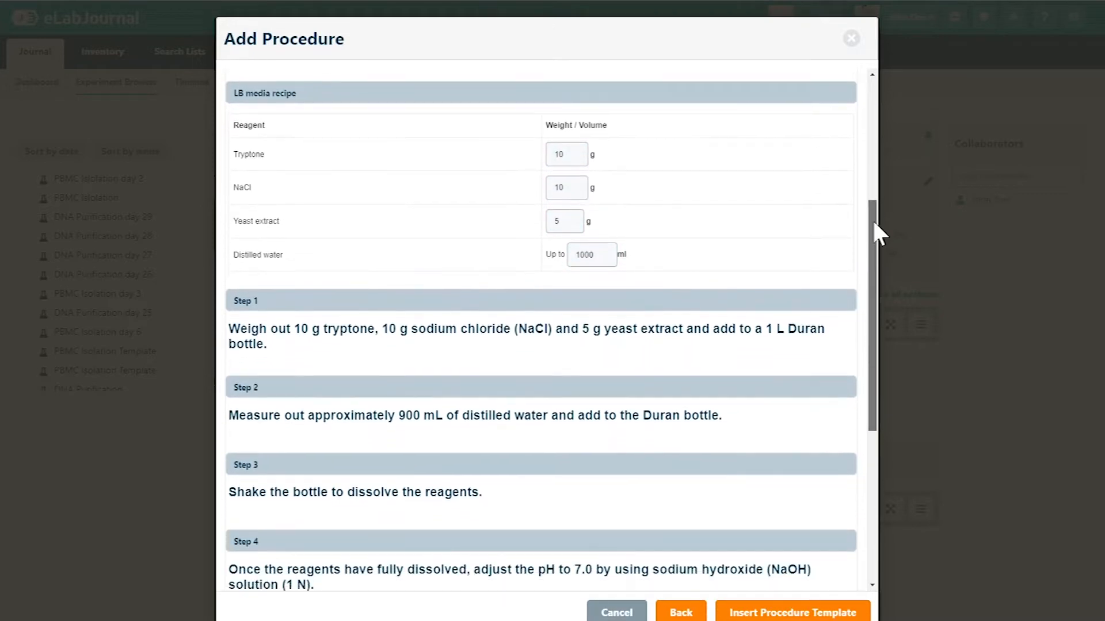
{"action": "scroll", "scroll_direction": "down", "scroll_amount": 3}
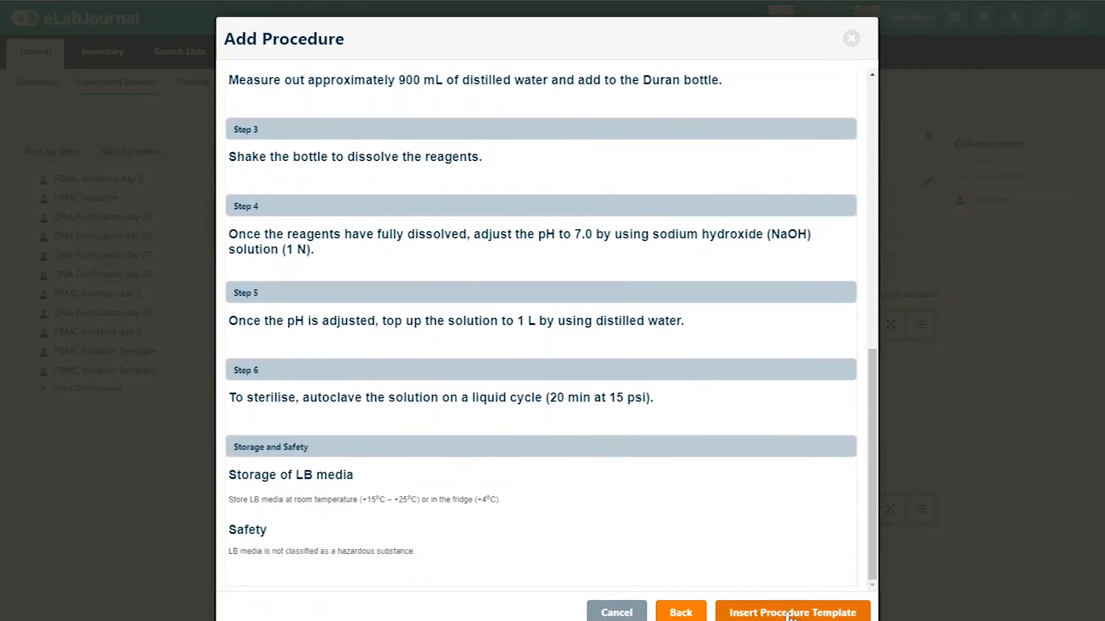
{"action": "left_click", "coordinate": [792, 613]}
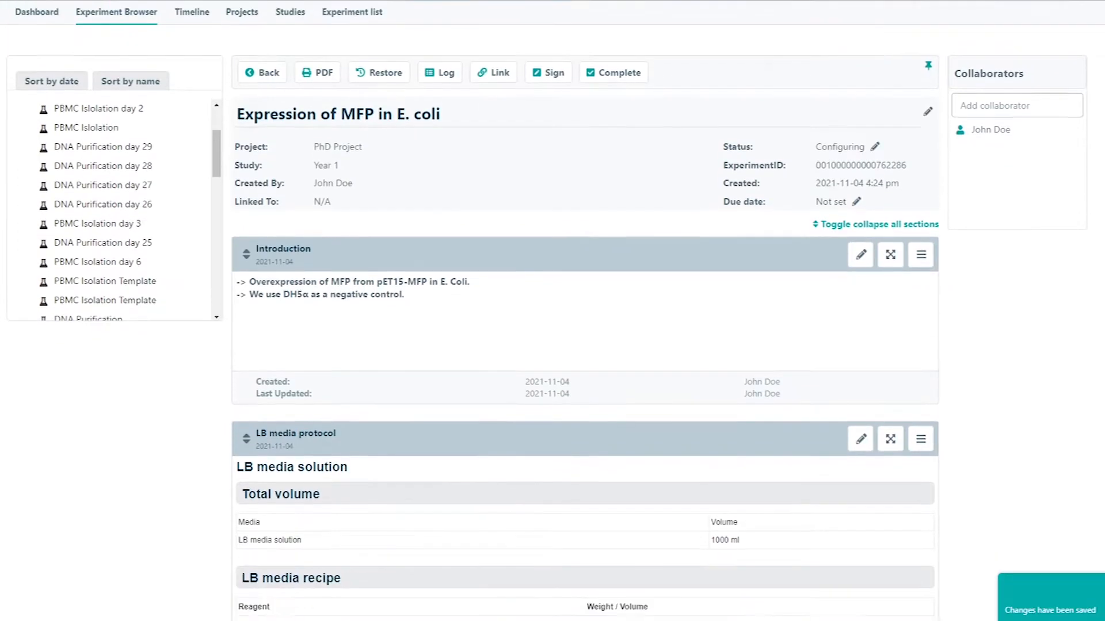
{"action": "scroll", "scroll_direction": "down", "scroll_amount": 3}
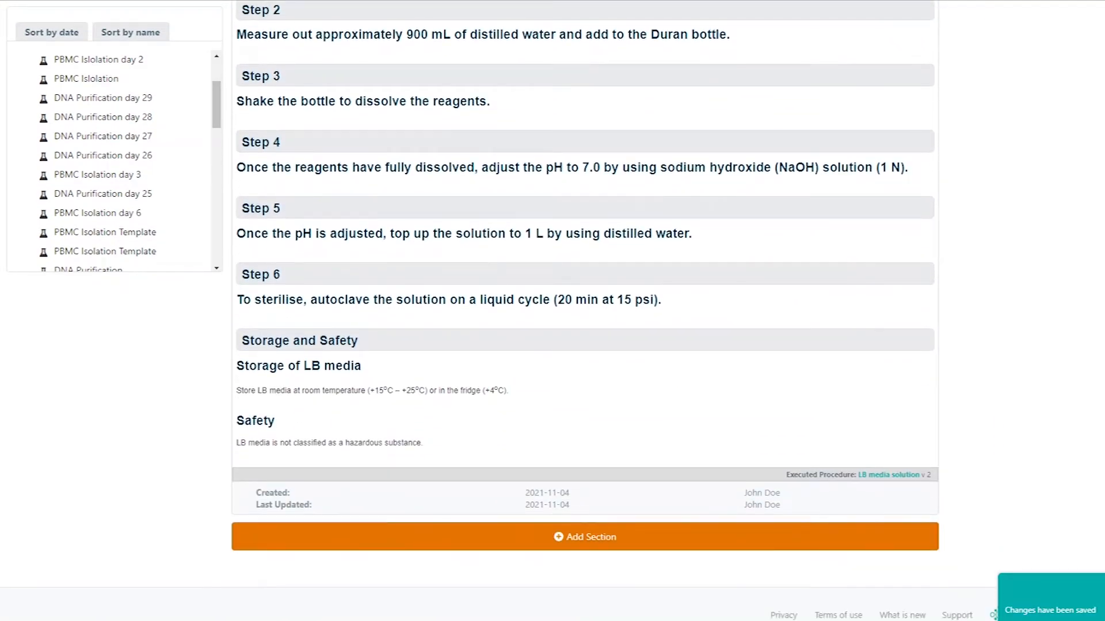
Step: Add a Used samples section headed 'Media Ingredients'
{"action": "left_click", "coordinate": [583, 537]}
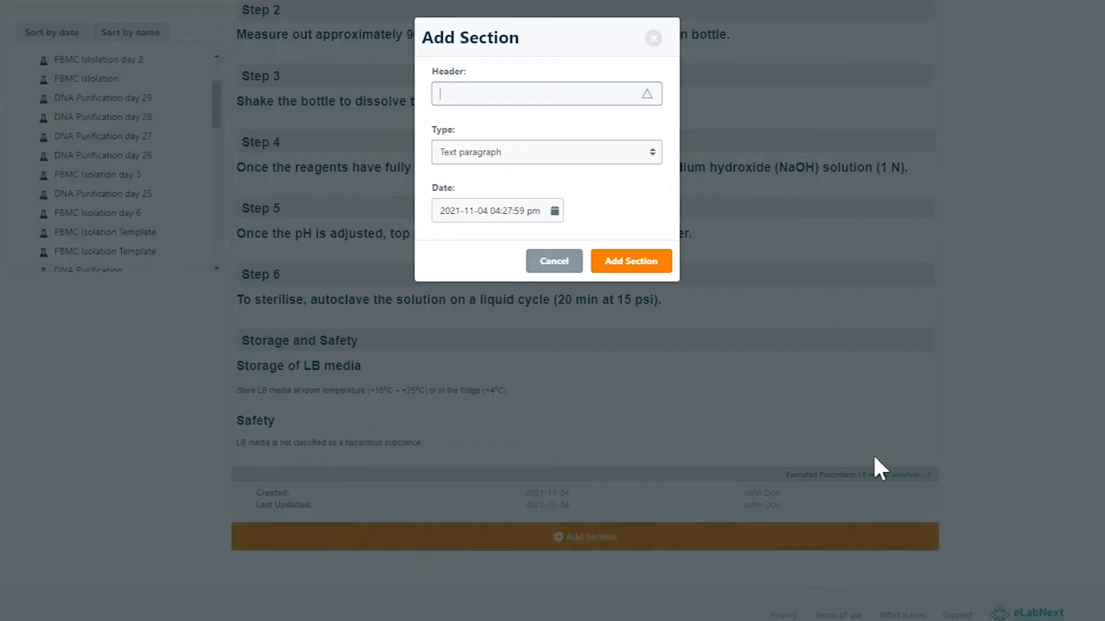
{"action": "type", "text": "ME"}
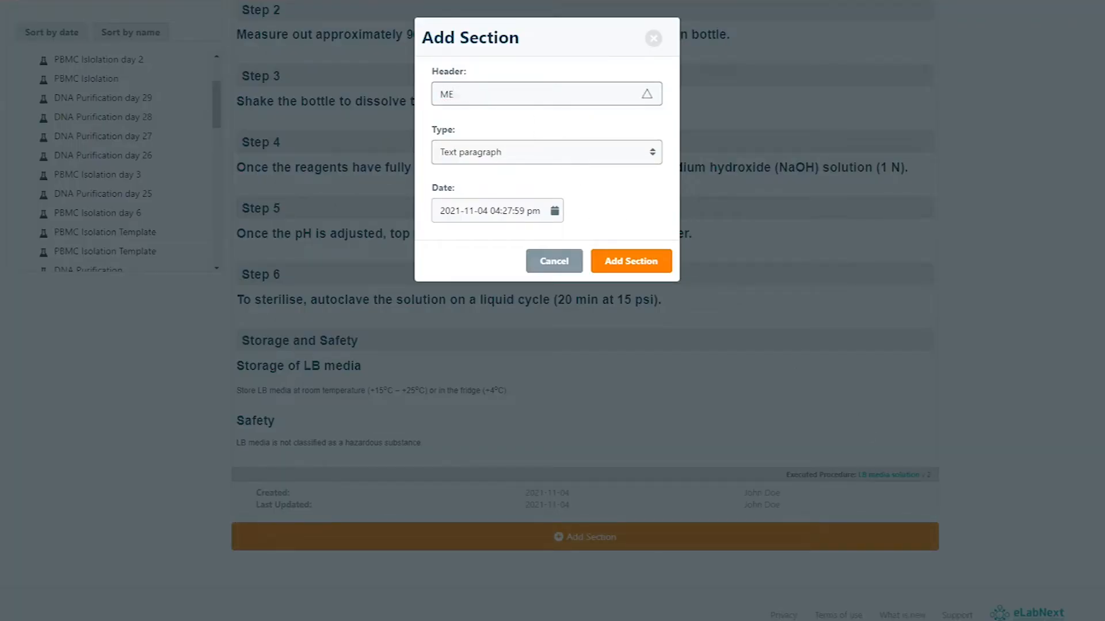
{"action": "type", "text": "Media Ingredie"}
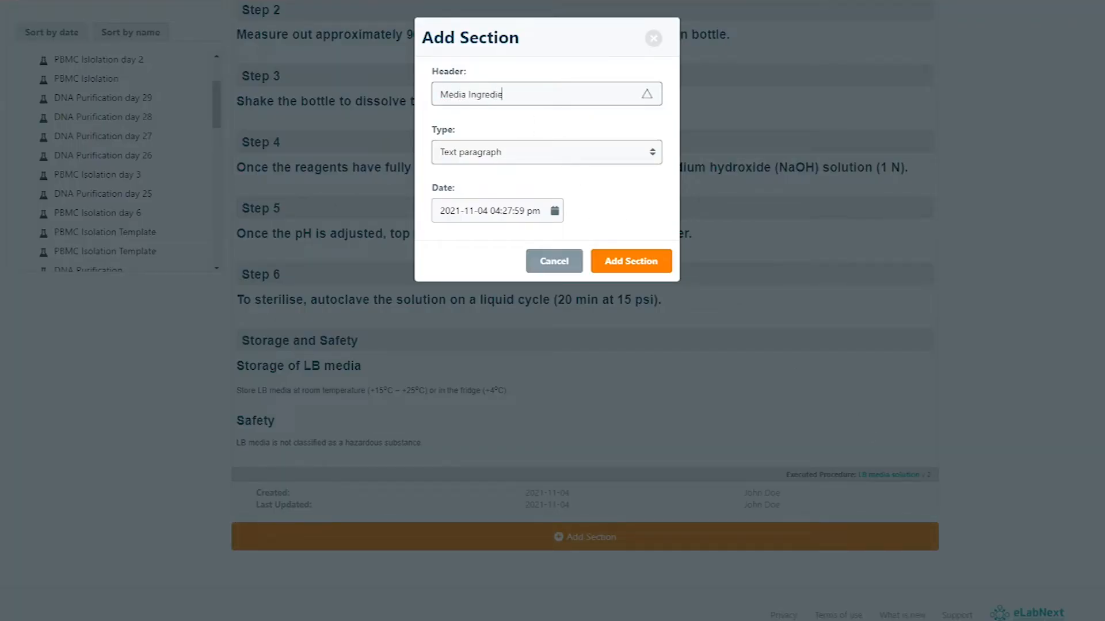
{"action": "left_click", "coordinate": [544, 152]}
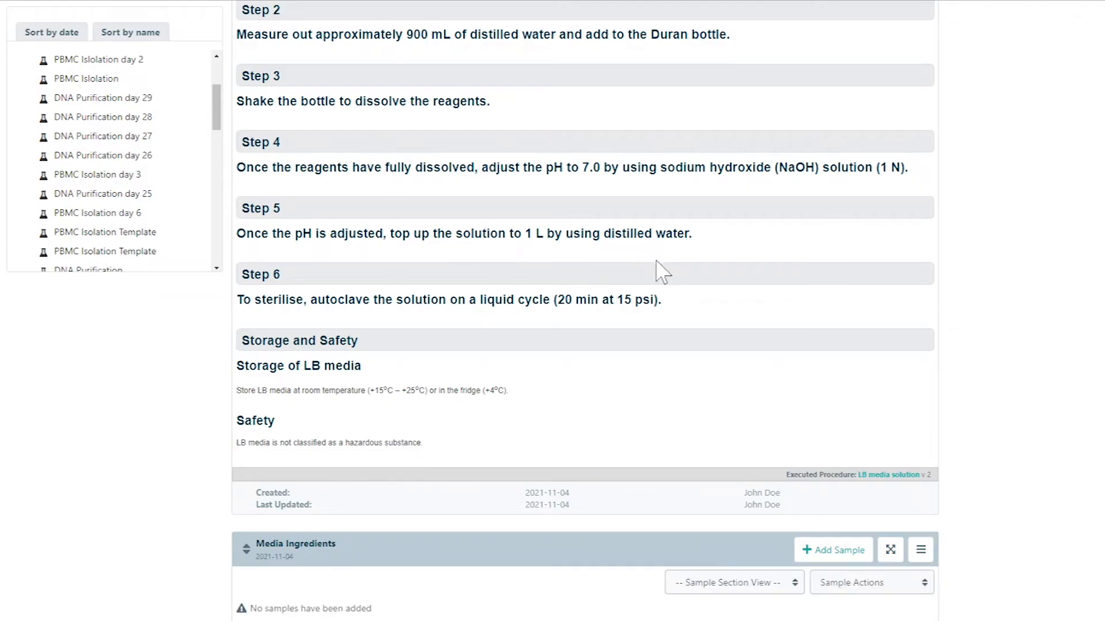
{"action": "scroll", "scroll_direction": "down", "scroll_amount": 3}
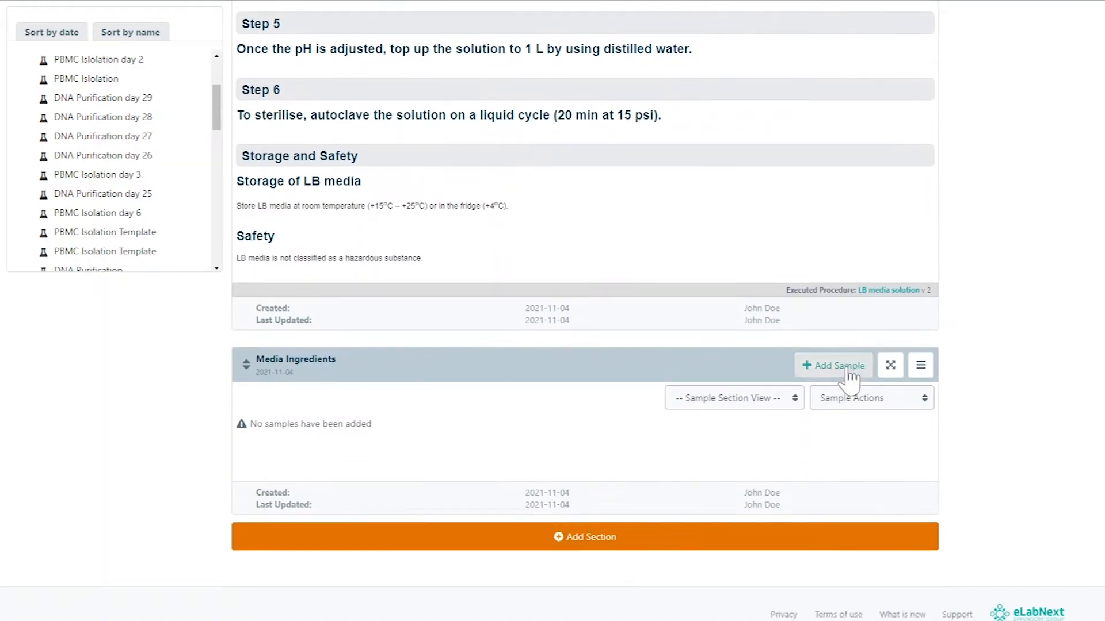
Step: Add Yeast extract, NaCl, Tryptone and TE Buffer from Shelf 1 as samples
{"action": "left_click", "coordinate": [833, 365]}
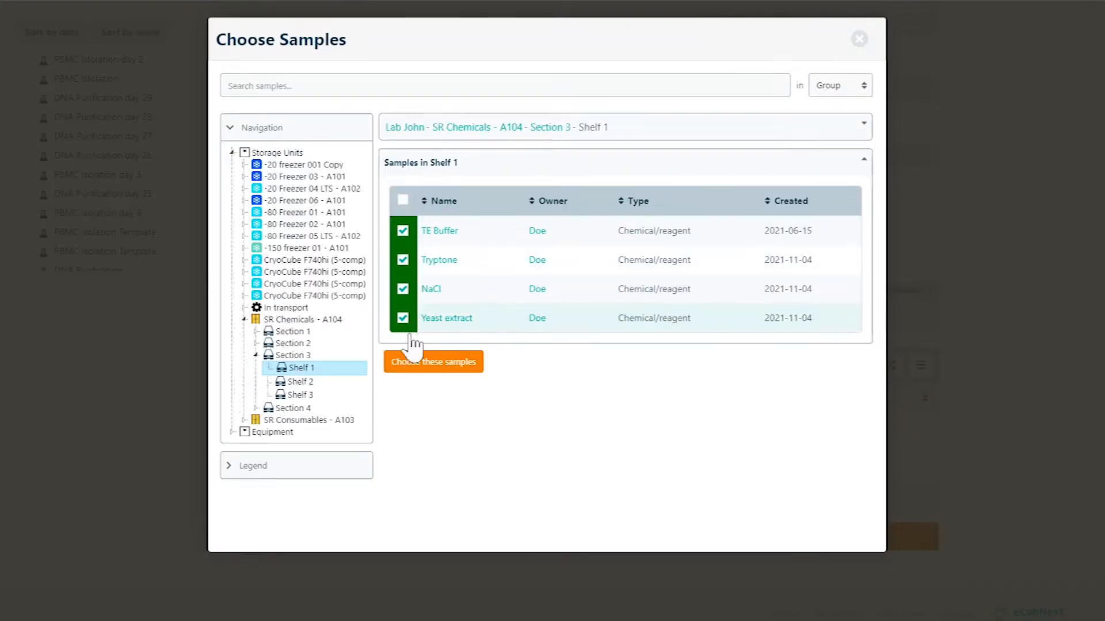
{"action": "left_click", "coordinate": [433, 361]}
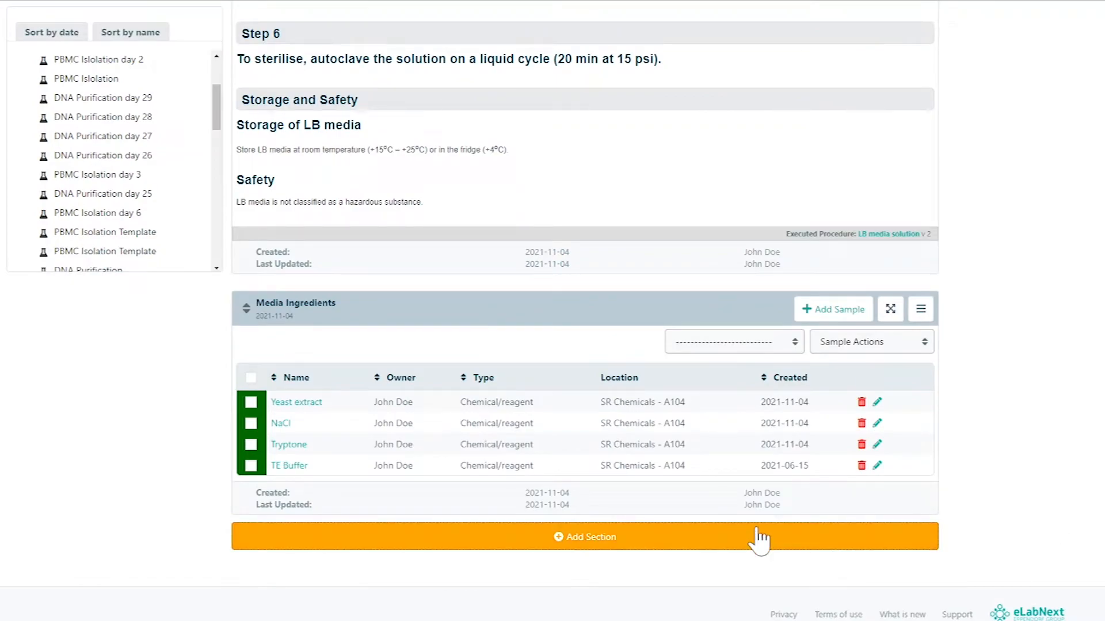
Step: Add a 'Strains Used' samples section with E. coli DH5α and E.coli pET15-MFP
{"action": "left_click", "coordinate": [583, 537]}
{"action": "type", "text": "Strains Used"}
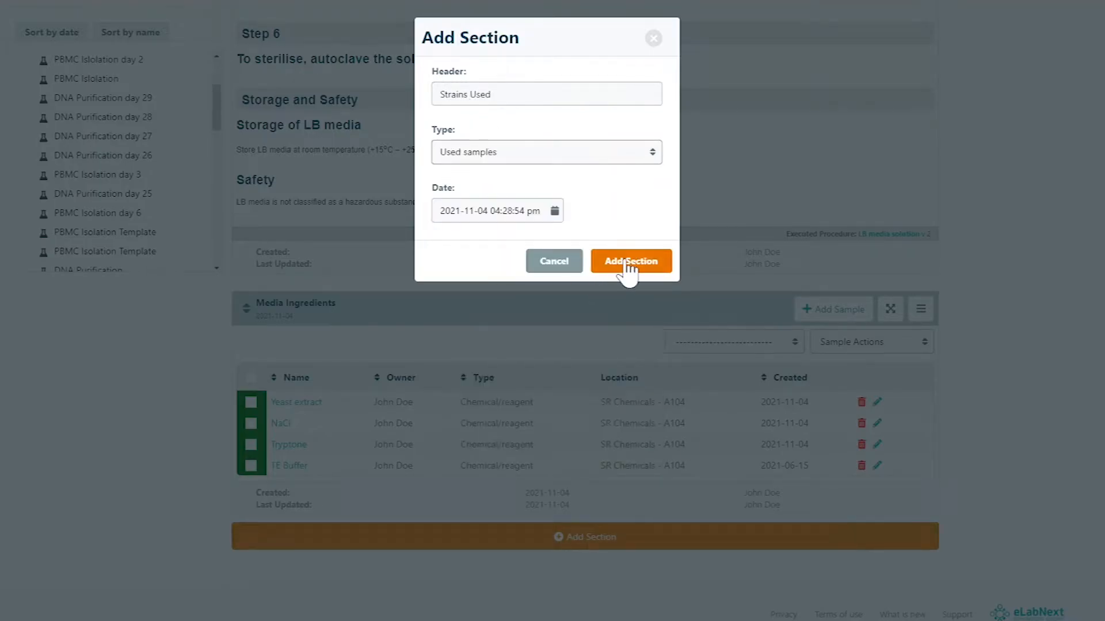
{"action": "left_click", "coordinate": [629, 261]}
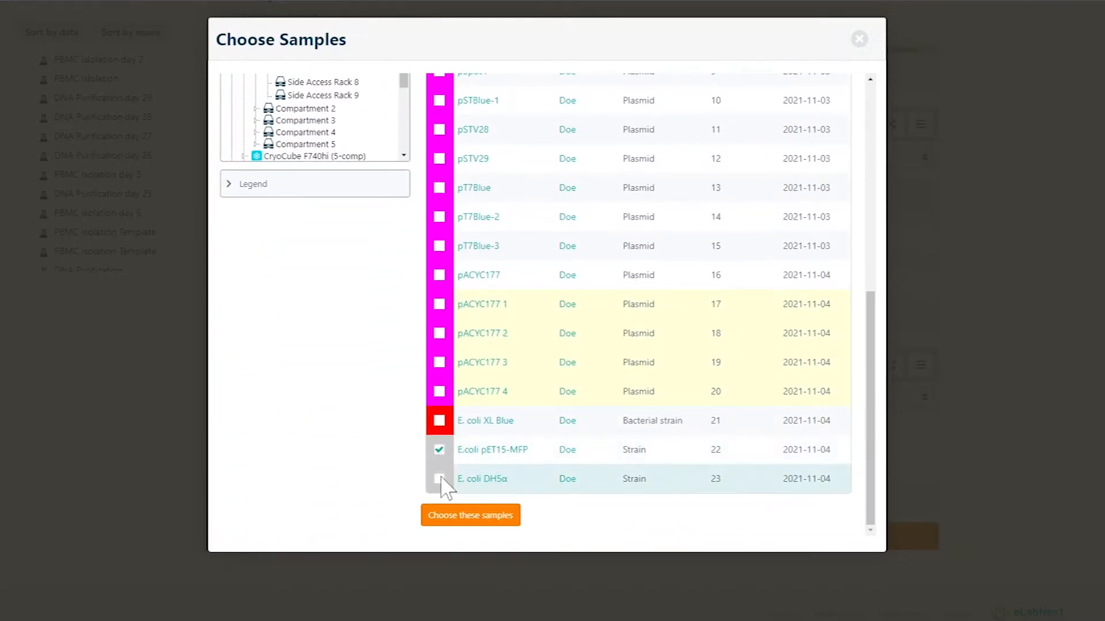
{"action": "left_click", "coordinate": [469, 515]}
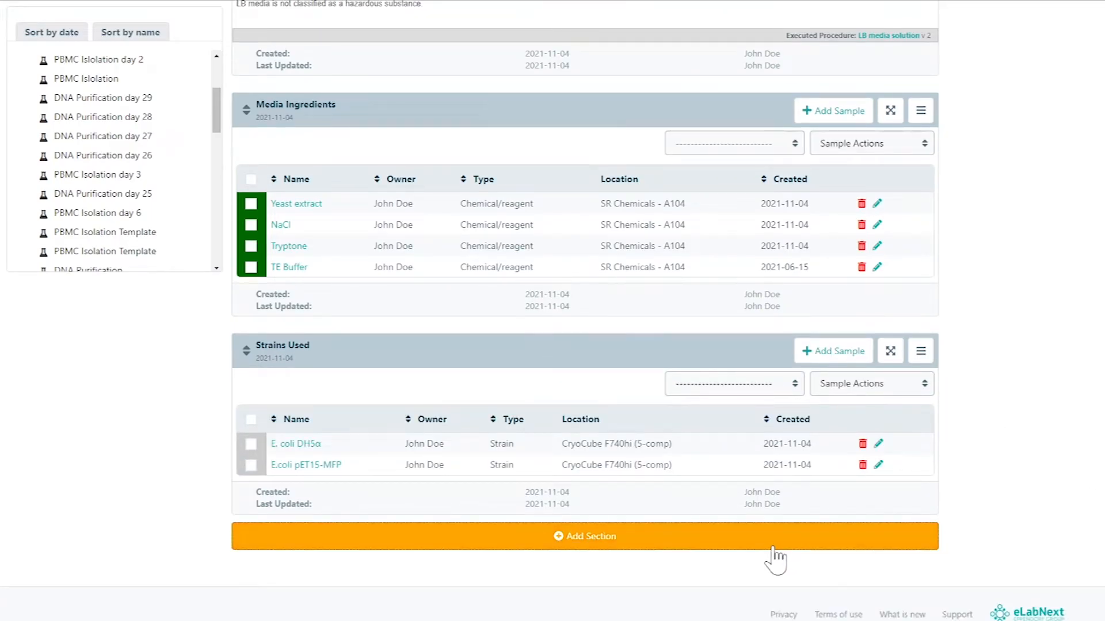
Step: Add a 'Raw data' File section and upload raw_data_001 to raw_data_004
{"action": "left_click", "coordinate": [584, 536]}
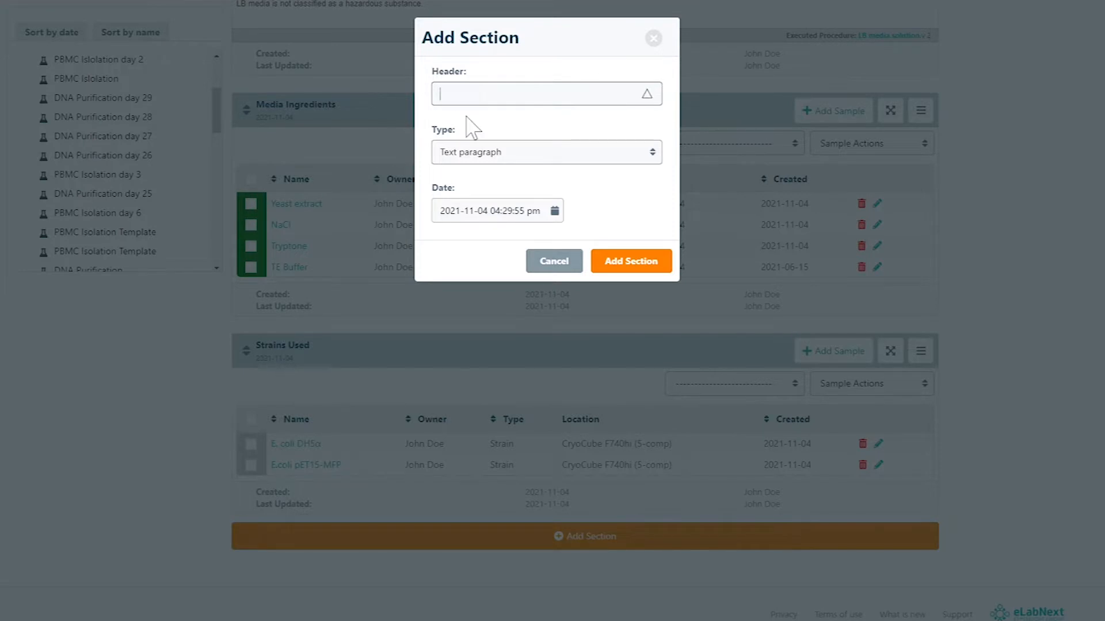
{"action": "type", "text": "Raw data"}
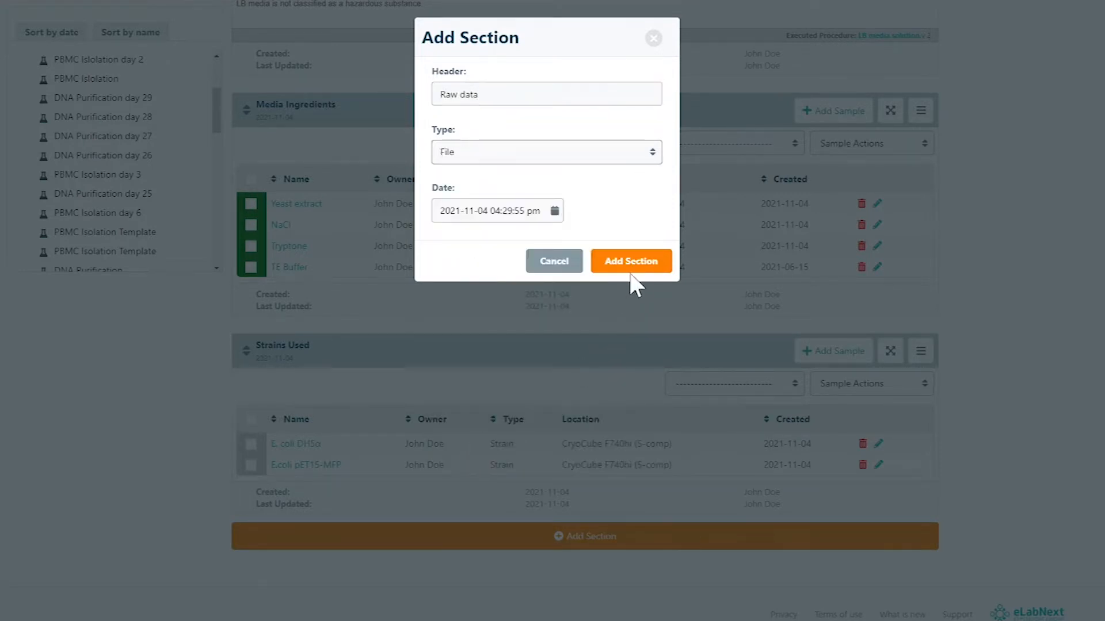
{"action": "left_click", "coordinate": [629, 261]}
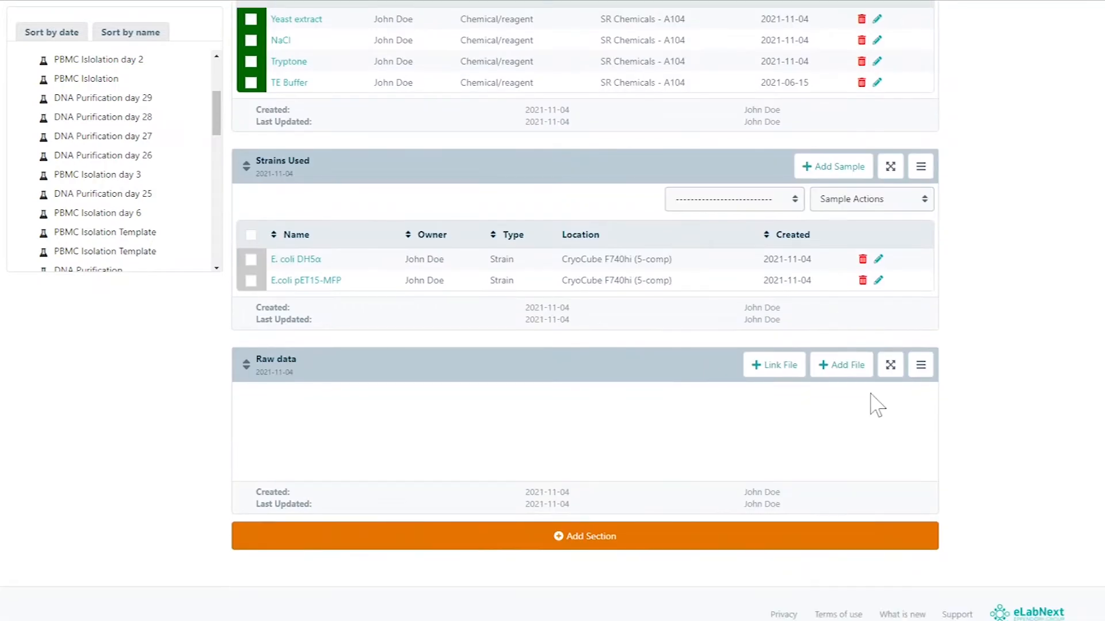
{"action": "left_click", "coordinate": [840, 365]}
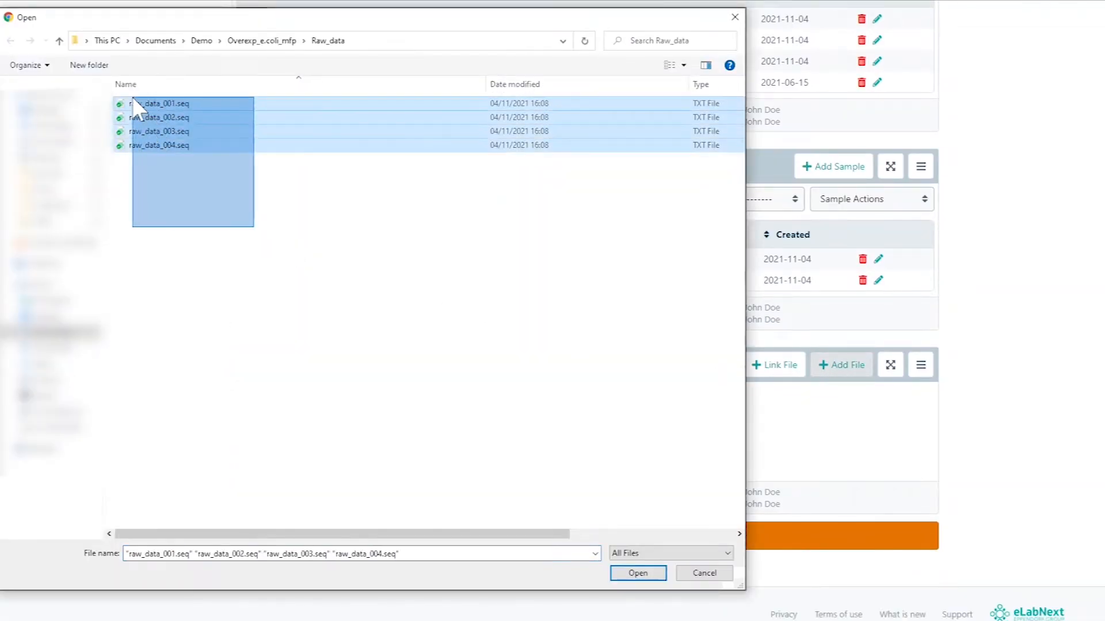
{"action": "left_click", "coordinate": [637, 573]}
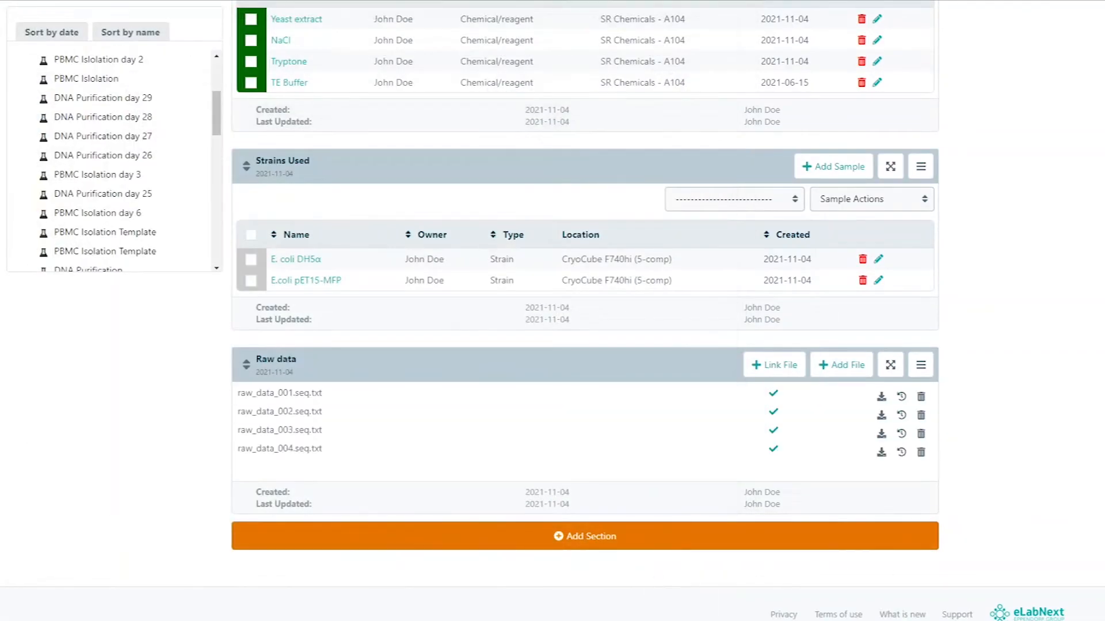
Step: Add a 'Media Images' Image section and upload the two microscope images
{"action": "left_click", "coordinate": [584, 535]}
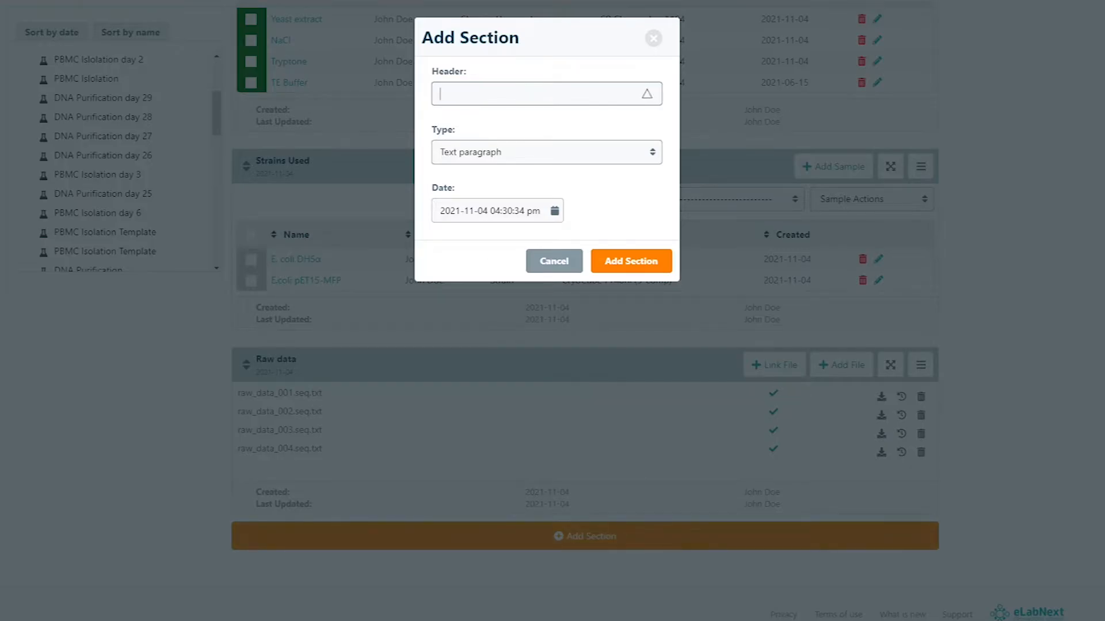
{"action": "type", "text": "Media Images"}
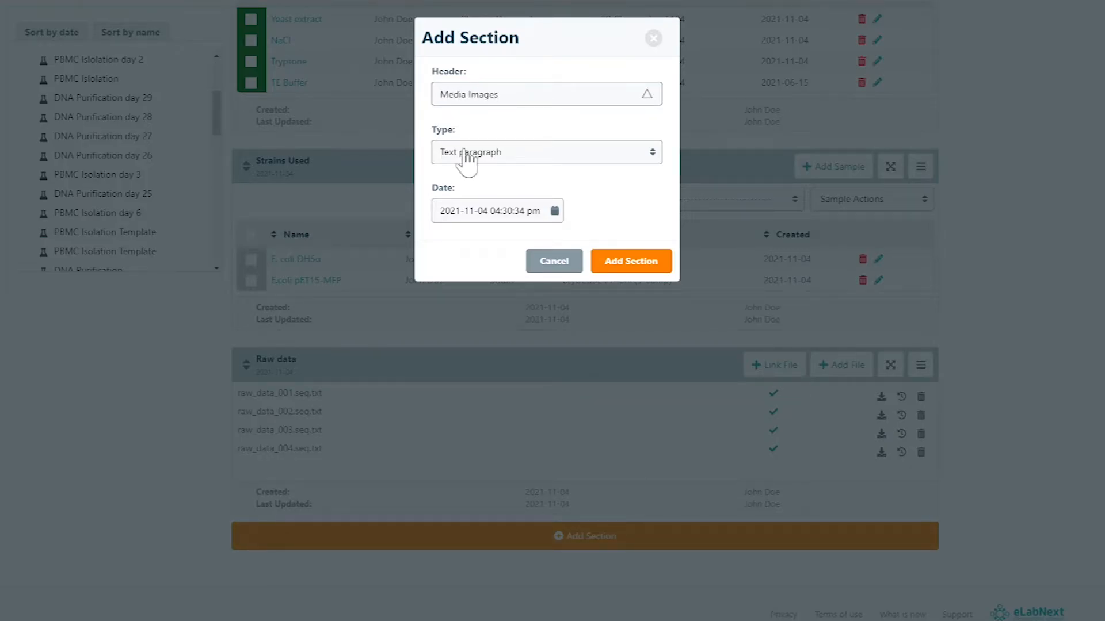
{"action": "left_click", "coordinate": [545, 152]}
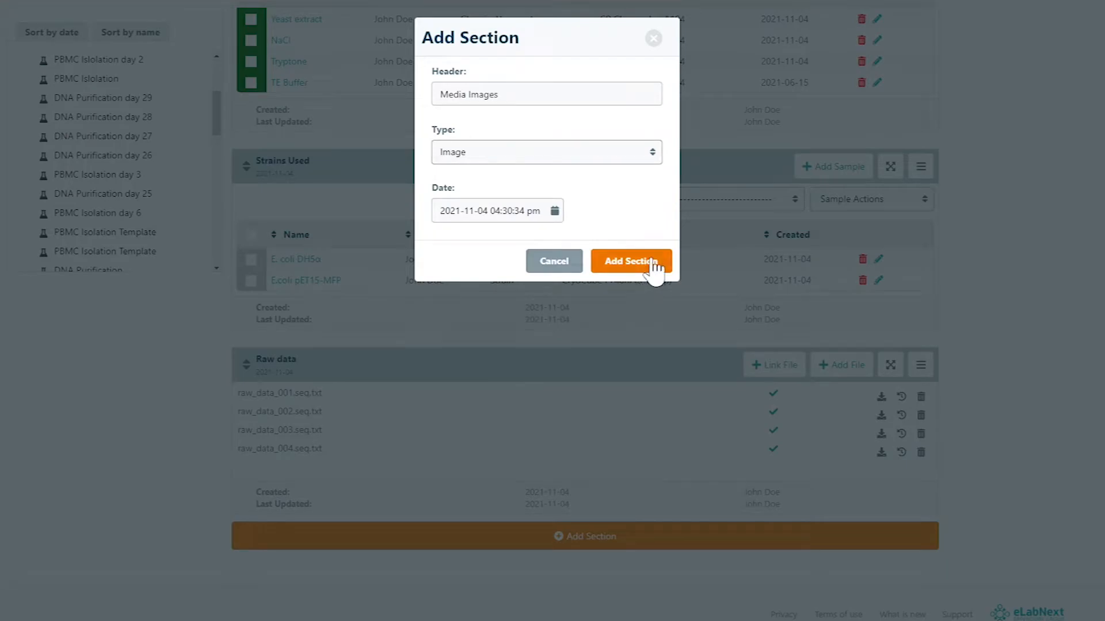
{"action": "left_click", "coordinate": [630, 261]}
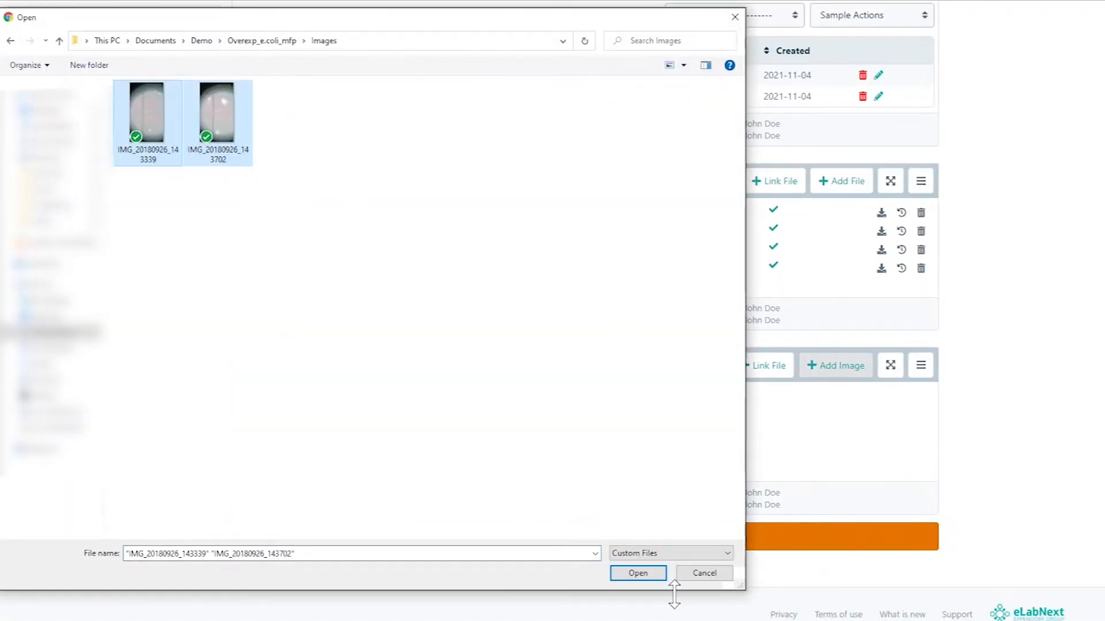
{"action": "left_click", "coordinate": [636, 573]}
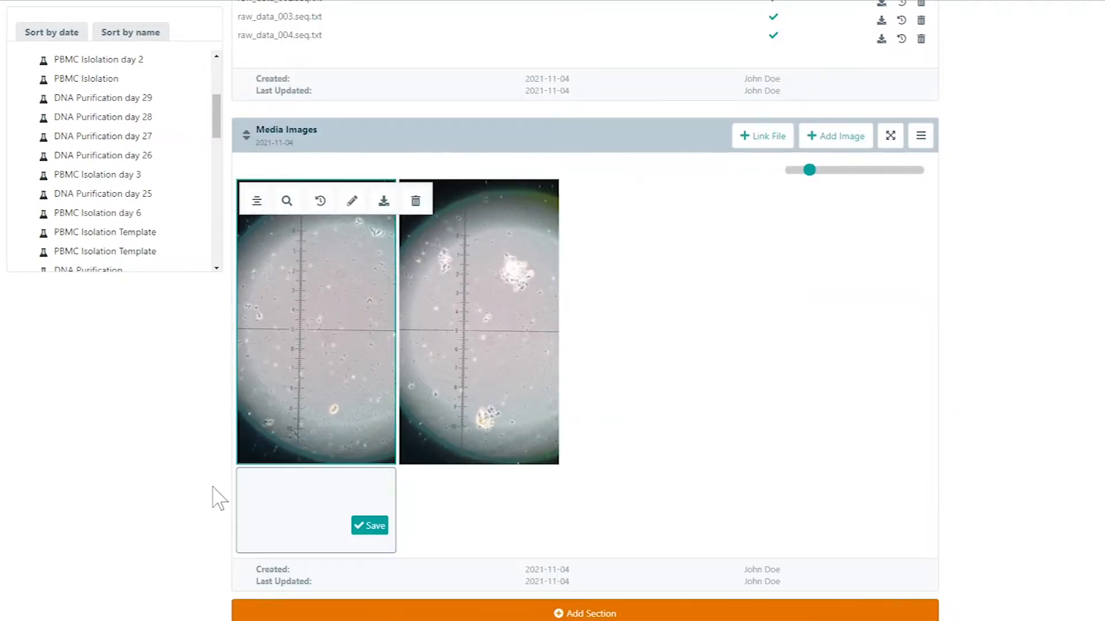
Step: Caption the images 'DH5a' and 'pET15-MFP' and save each
{"action": "type", "text": "DH5a"}
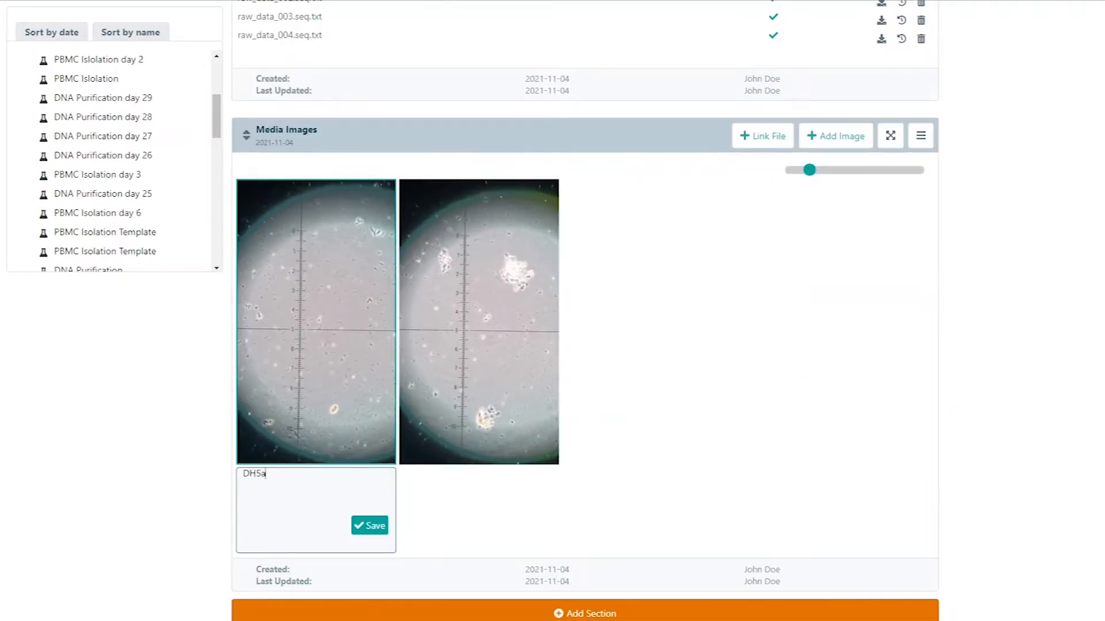
{"action": "left_click", "coordinate": [478, 321]}
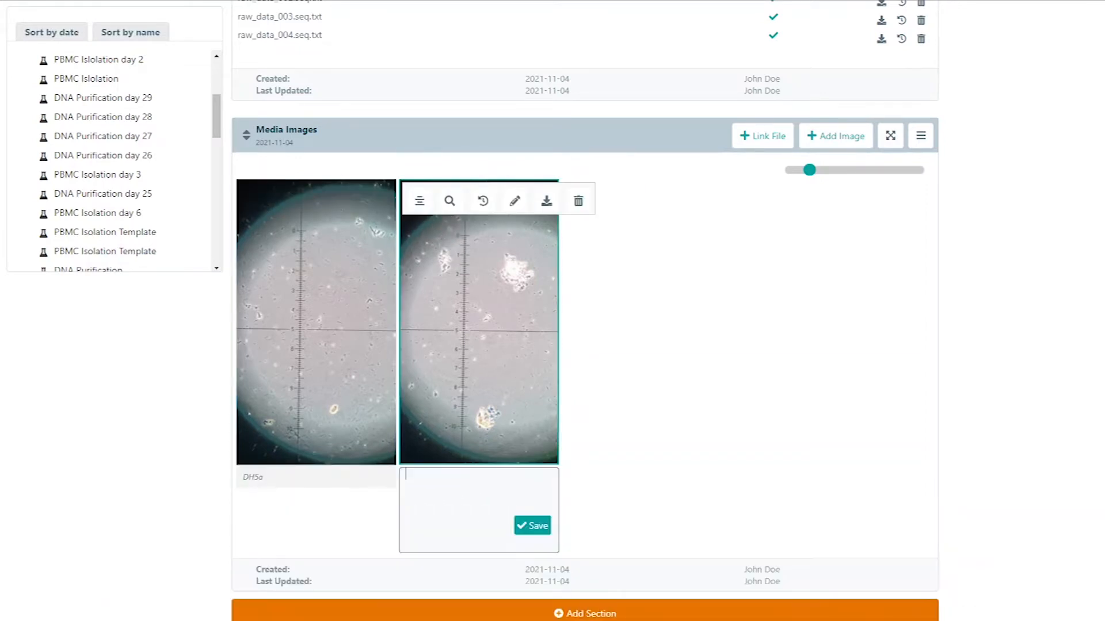
{"action": "type", "text": "pET15-MFP"}
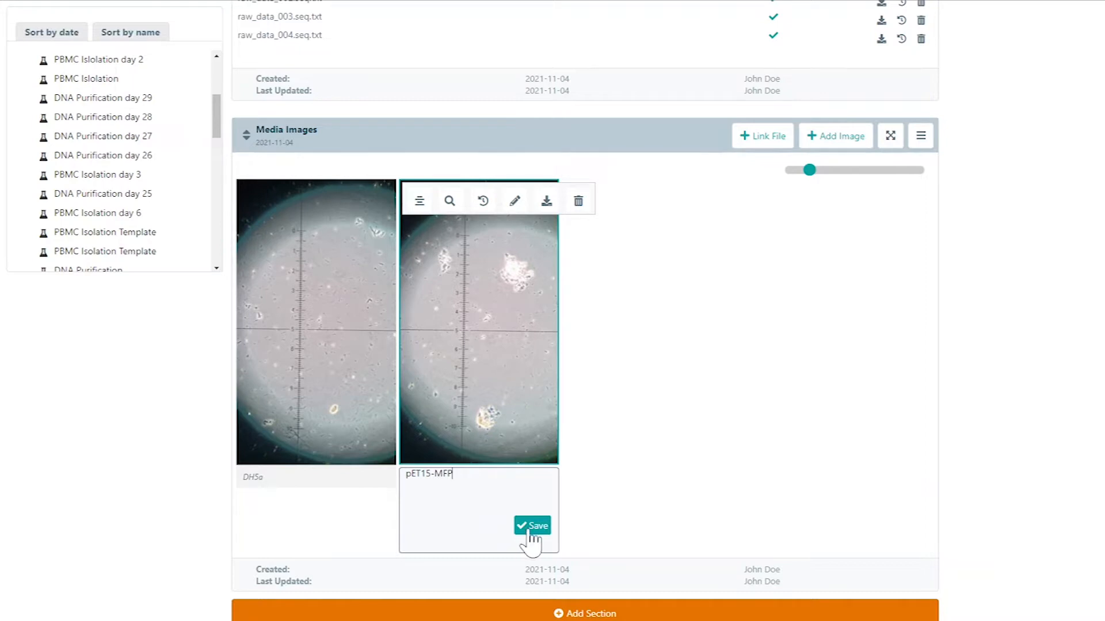
{"action": "left_click", "coordinate": [531, 526]}
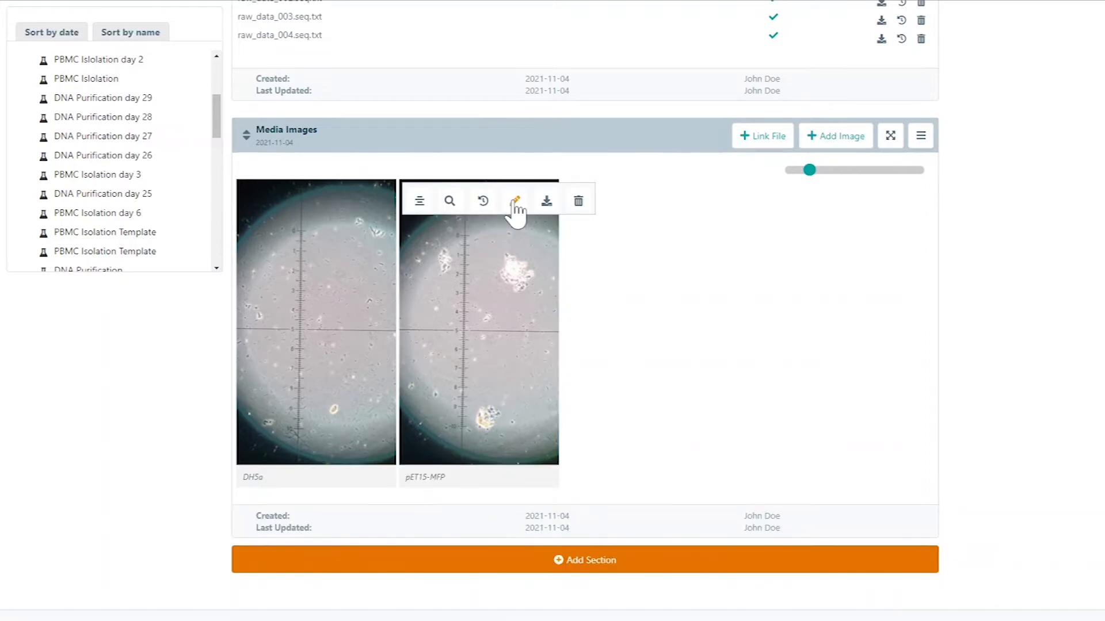
Step: Draw freehand on the pET15-MFP image with a dotted brush and save it
{"action": "left_click", "coordinate": [513, 200]}
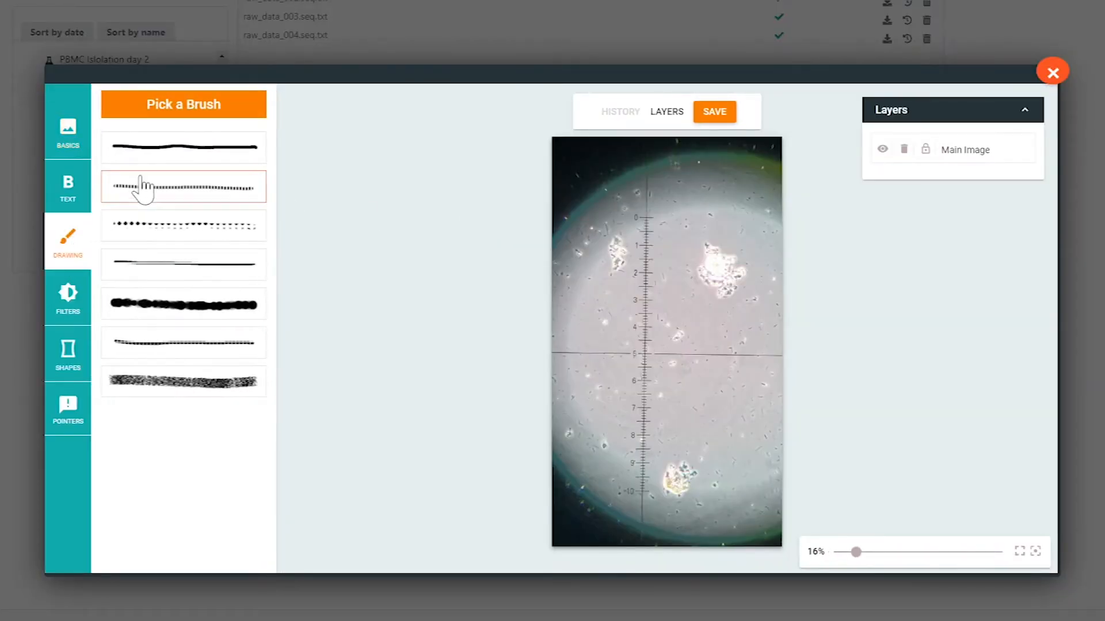
{"action": "left_click", "coordinate": [183, 186]}
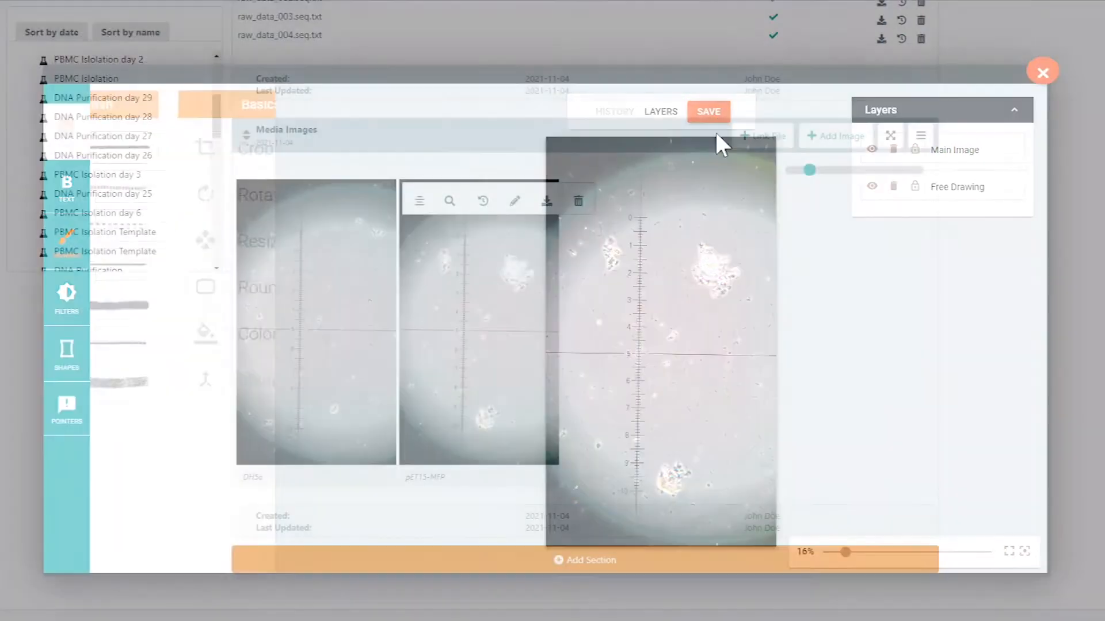
{"action": "left_click", "coordinate": [1043, 71]}
{"action": "type", "text": "Gro"}
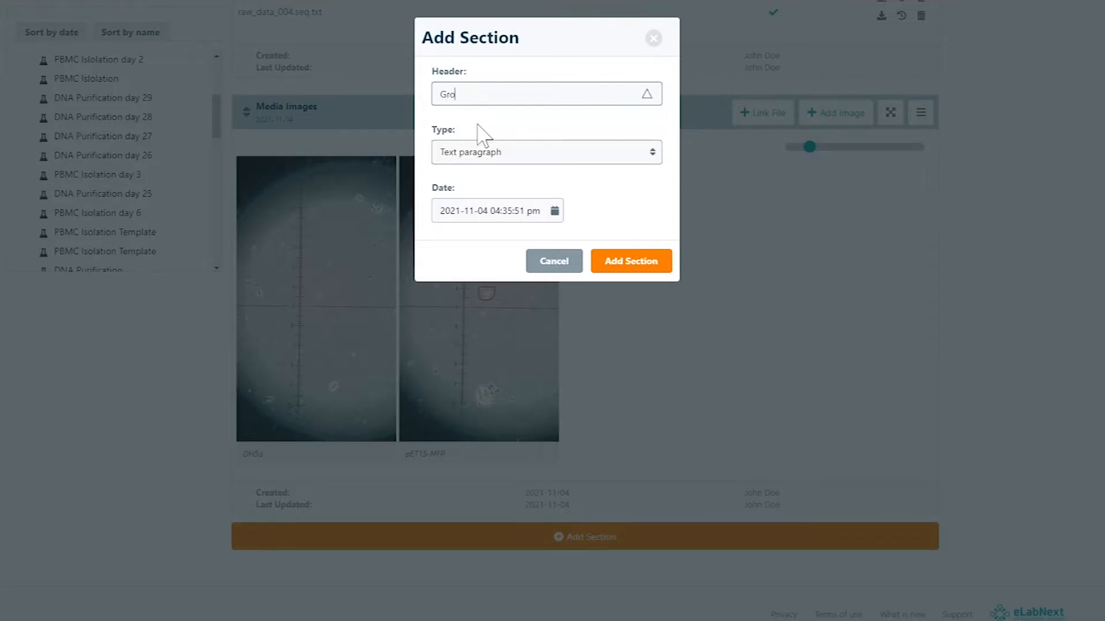
Step: Make Growth Curve a spreadsheet section with growthCurve uploaded and chart the OD 600 data
{"action": "left_click", "coordinate": [544, 152]}
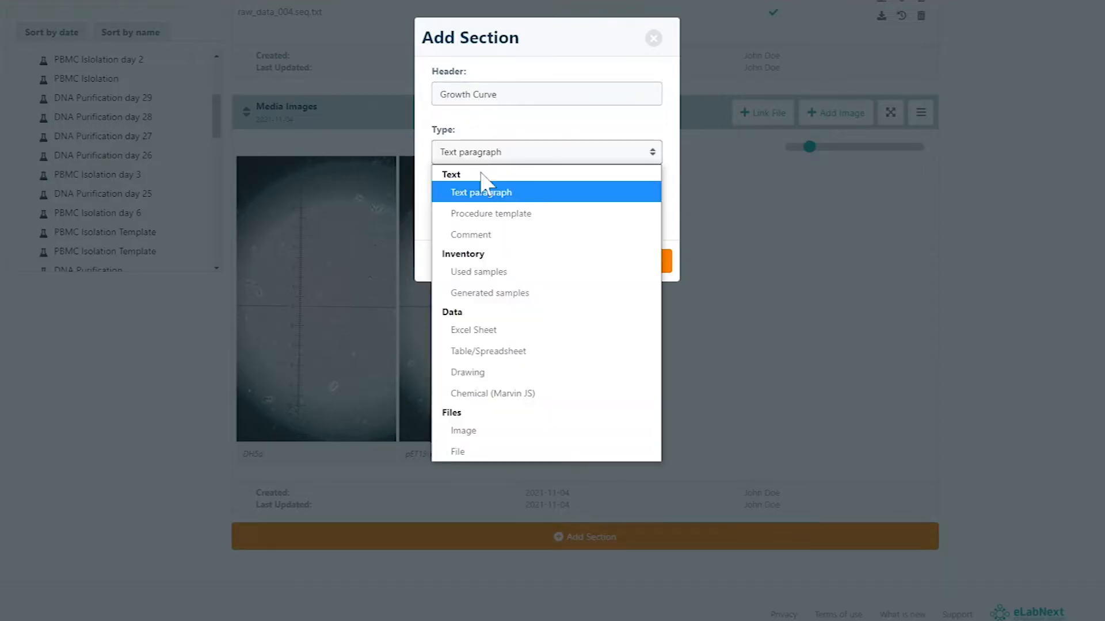
{"action": "left_click", "coordinate": [473, 330]}
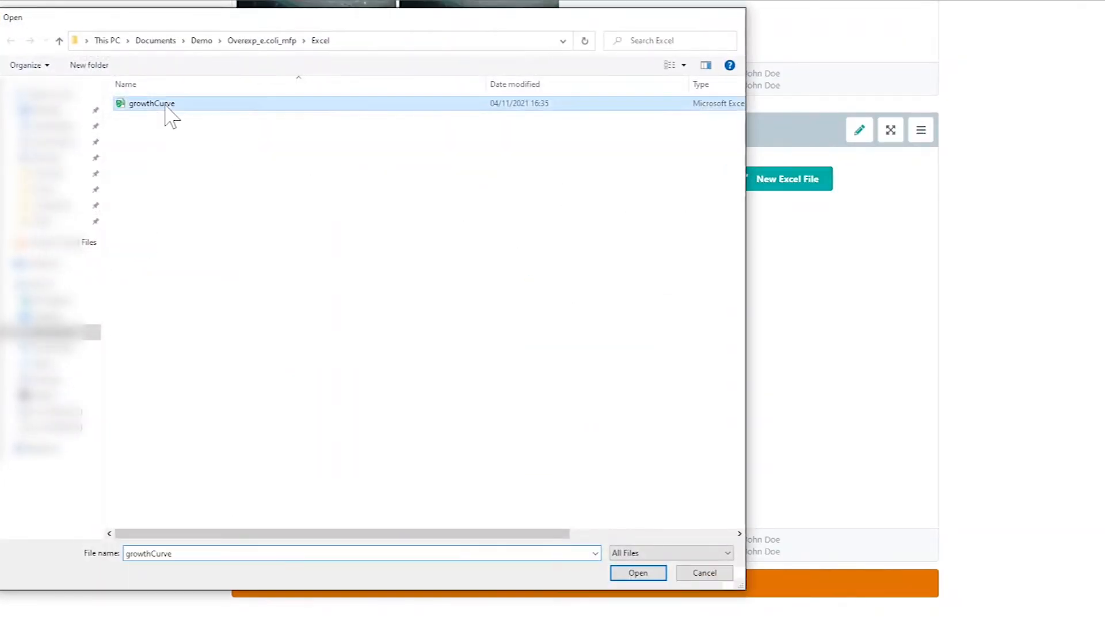
{"action": "left_click", "coordinate": [636, 573]}
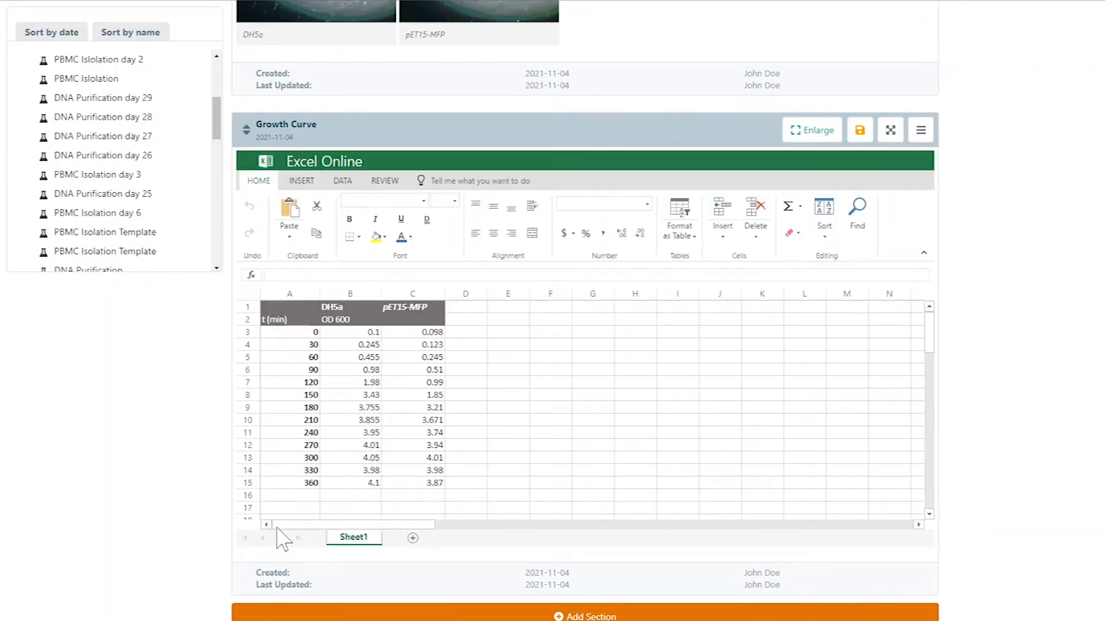
{"action": "scroll", "scroll_direction": "down", "scroll_amount": 3}
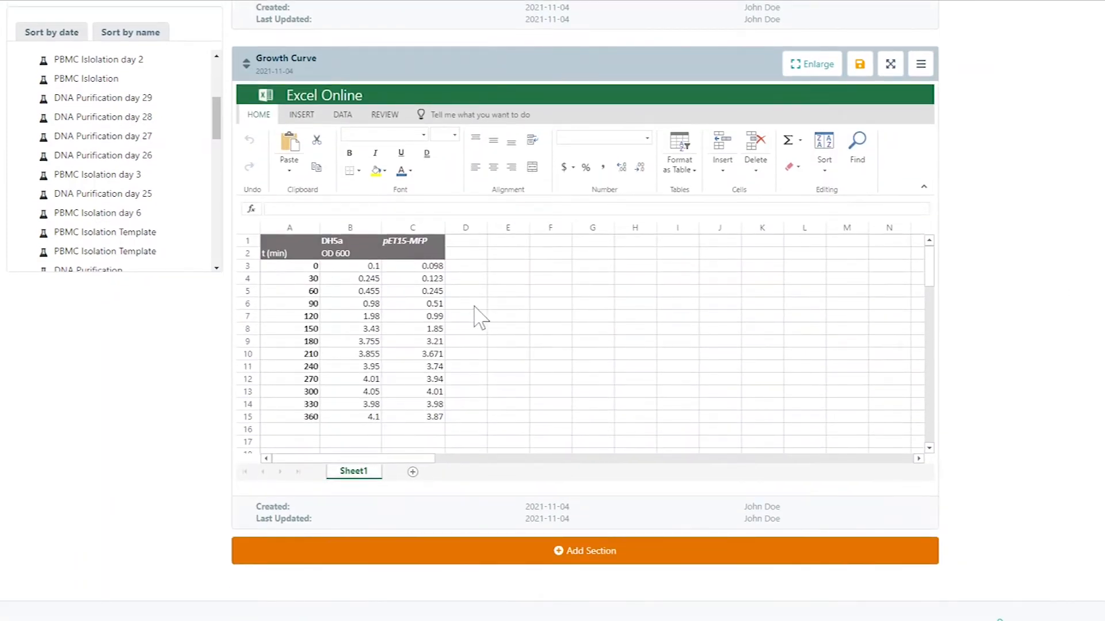
{"action": "left_click_drag", "start_coordinate": [289, 240], "coordinate": [412, 417]}
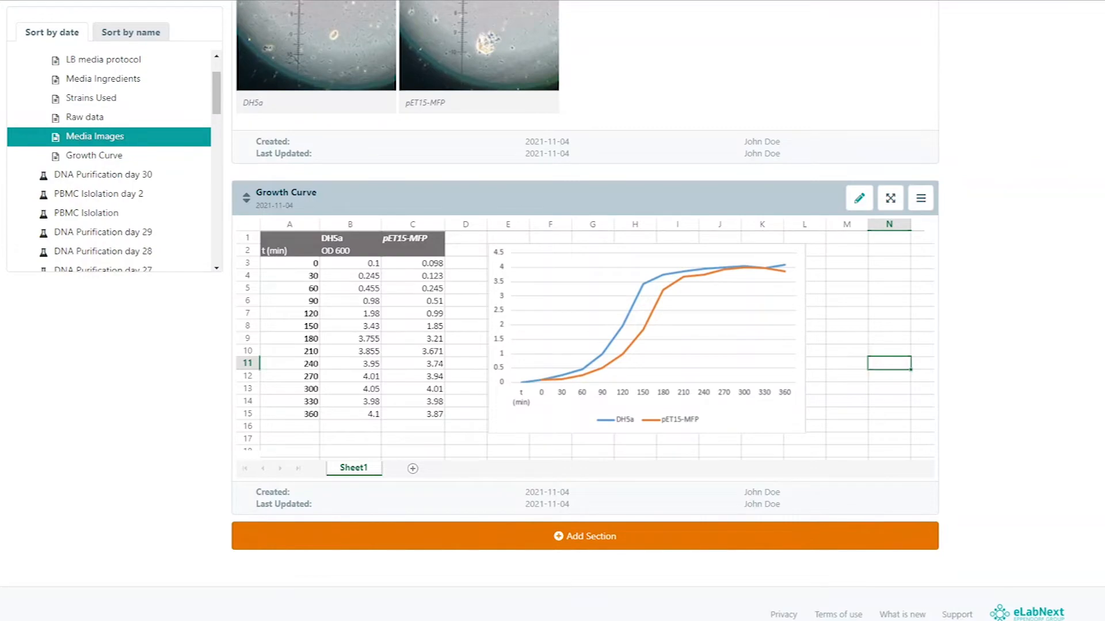
{"action": "left_click", "coordinate": [104, 59]}
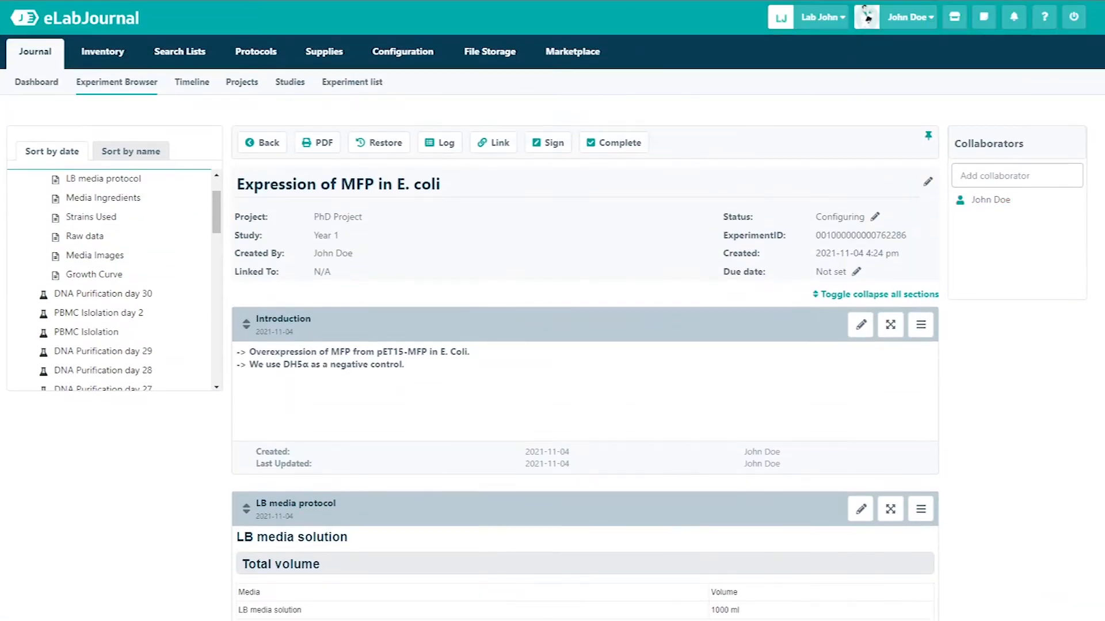
{"action": "type", "text": "Linda Smith"}
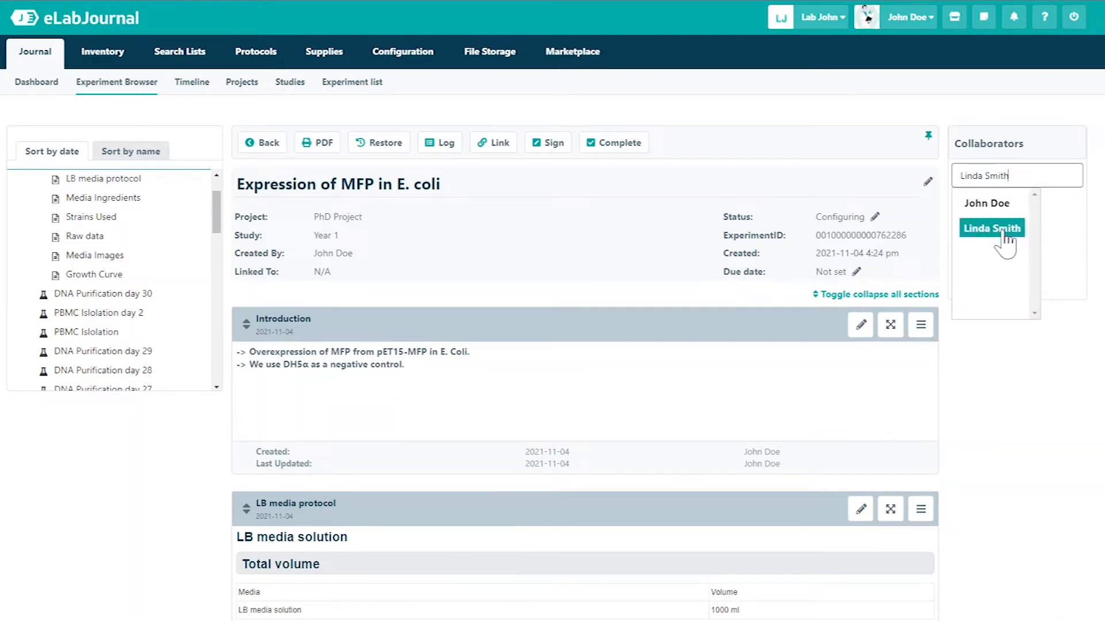
{"action": "left_click", "coordinate": [991, 228]}
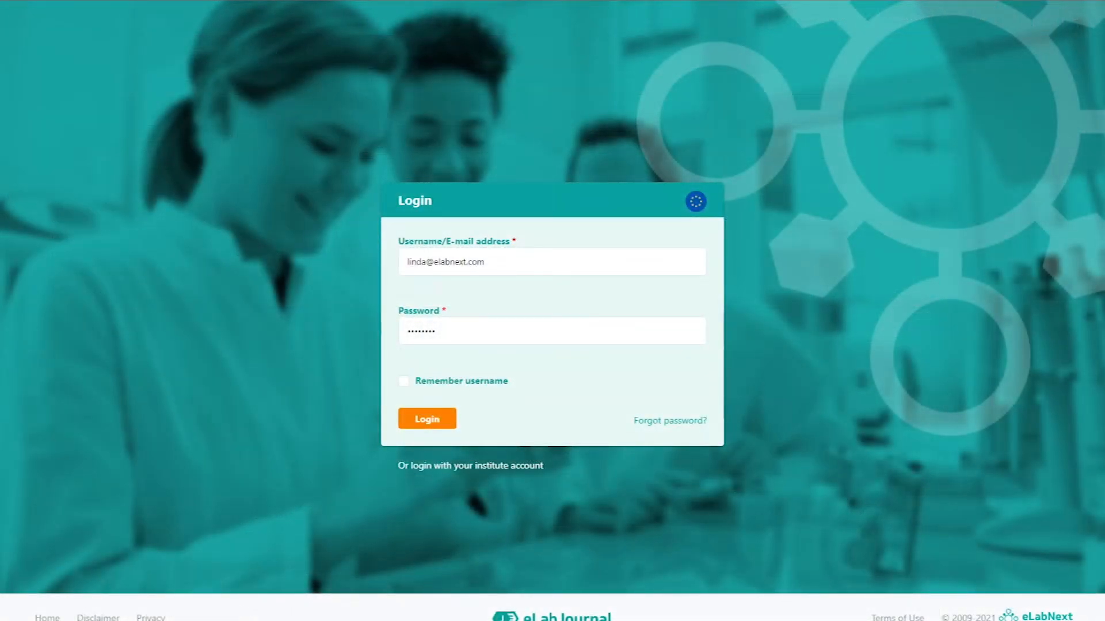
{"action": "left_click", "coordinate": [426, 417]}
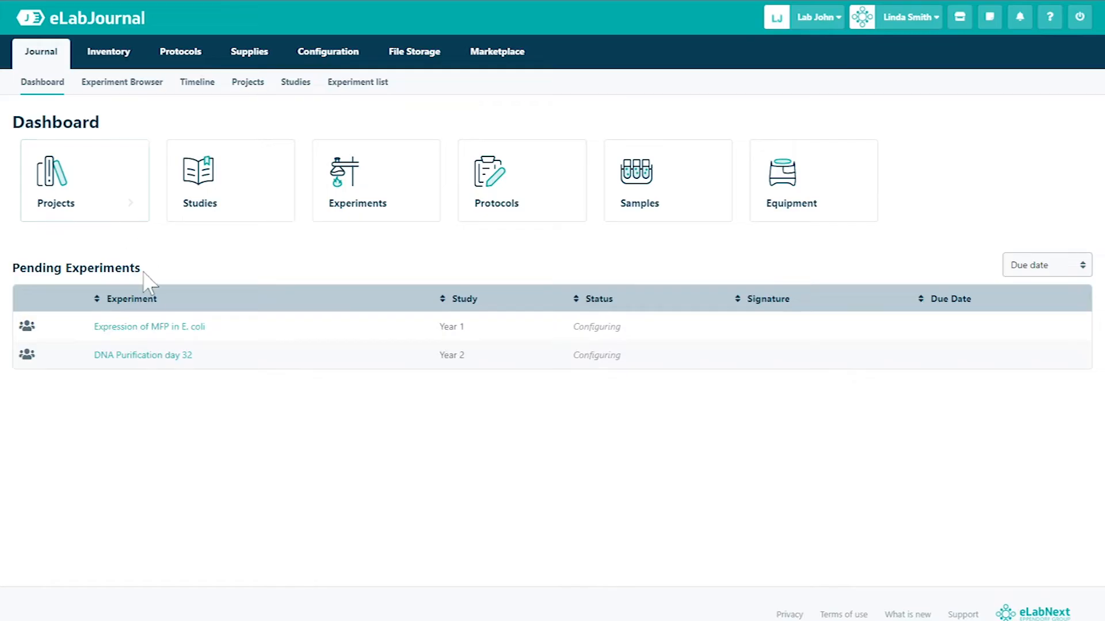
{"action": "left_click", "coordinate": [148, 326]}
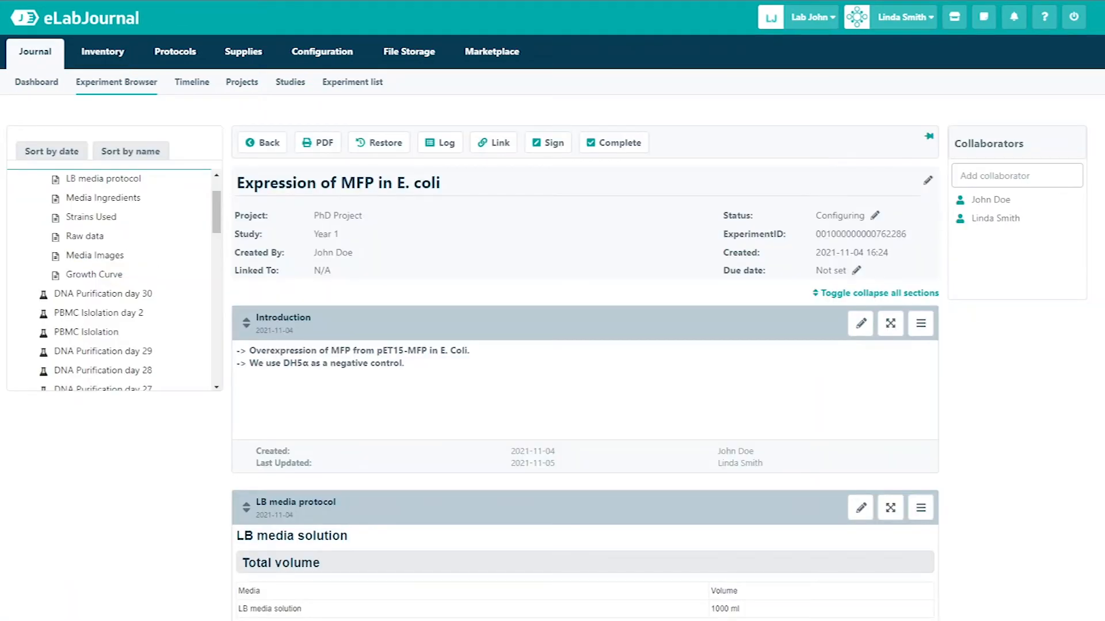
{"action": "left_click", "coordinate": [860, 323]}
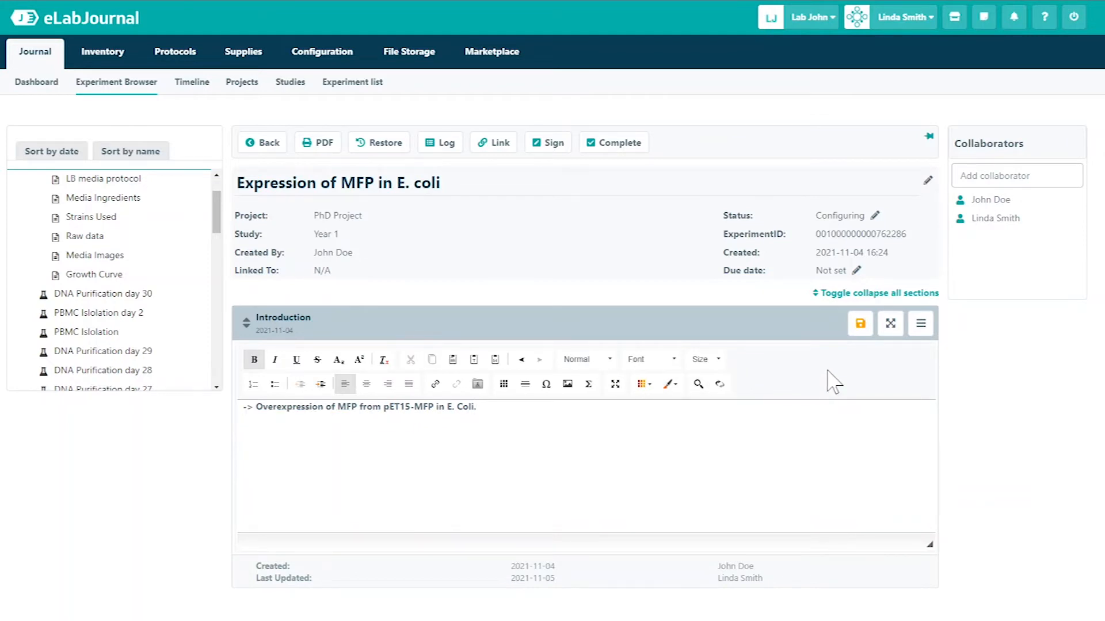
{"action": "left_click", "coordinate": [859, 323]}
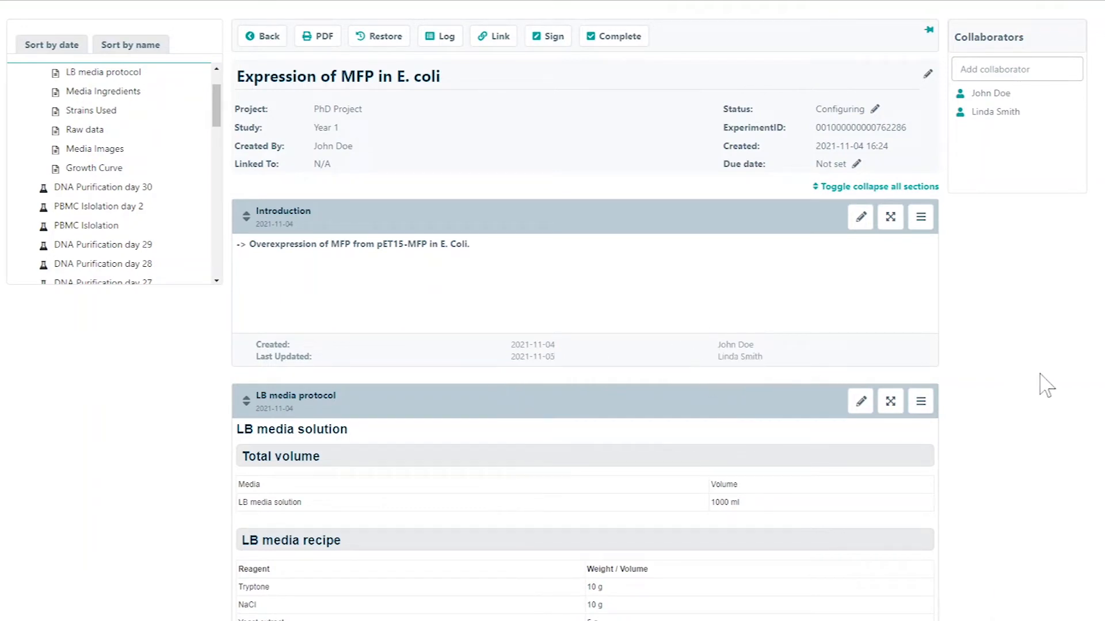
Step: From the Introduction's History, compare versions and restore the original 2021-11-04 version with the DH5α negative-control line
{"action": "left_click", "coordinate": [919, 217]}
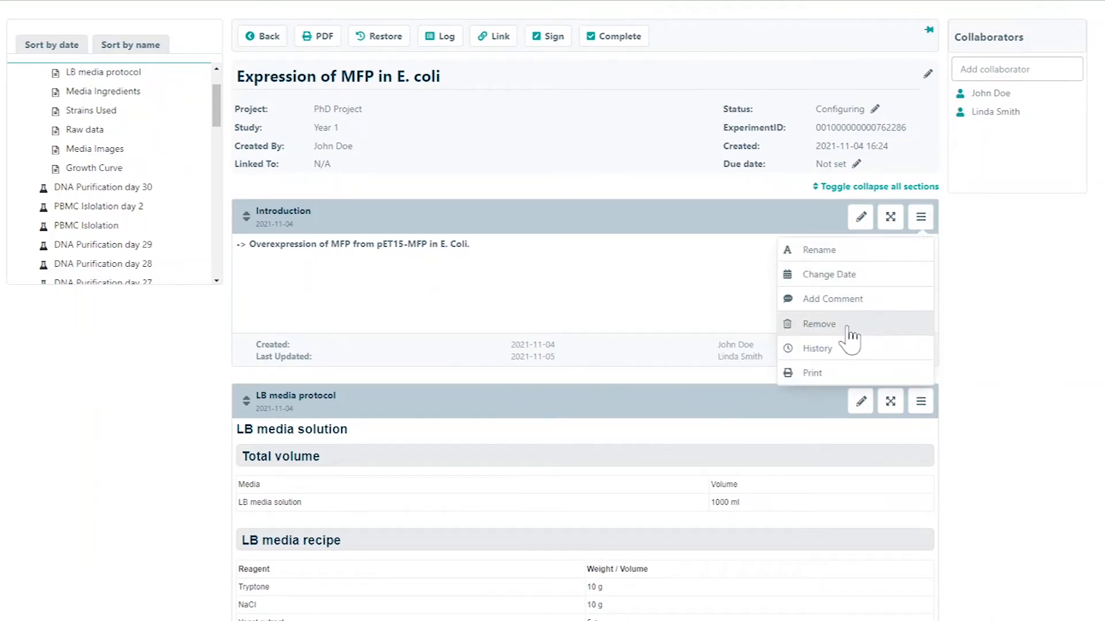
{"action": "left_click", "coordinate": [816, 348]}
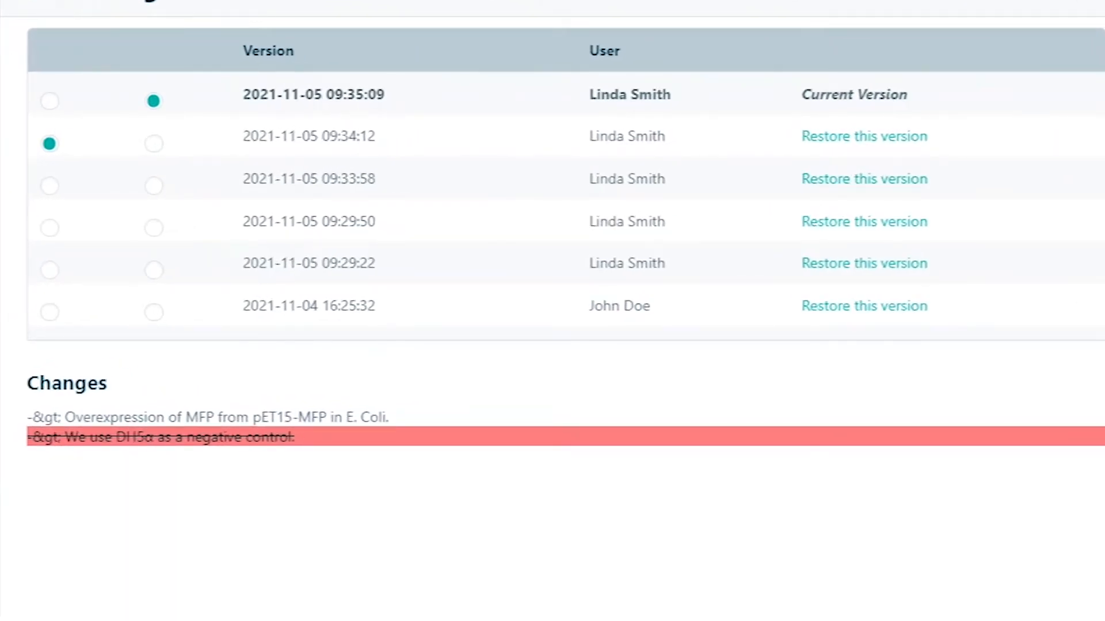
{"action": "left_click", "coordinate": [50, 269]}
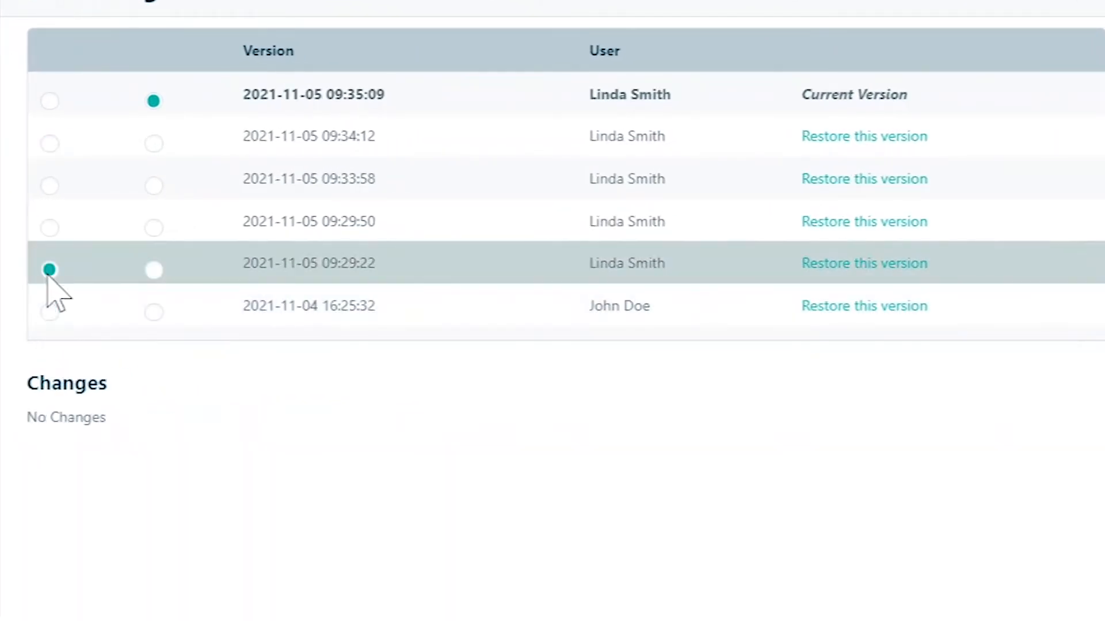
{"action": "left_click", "coordinate": [49, 312]}
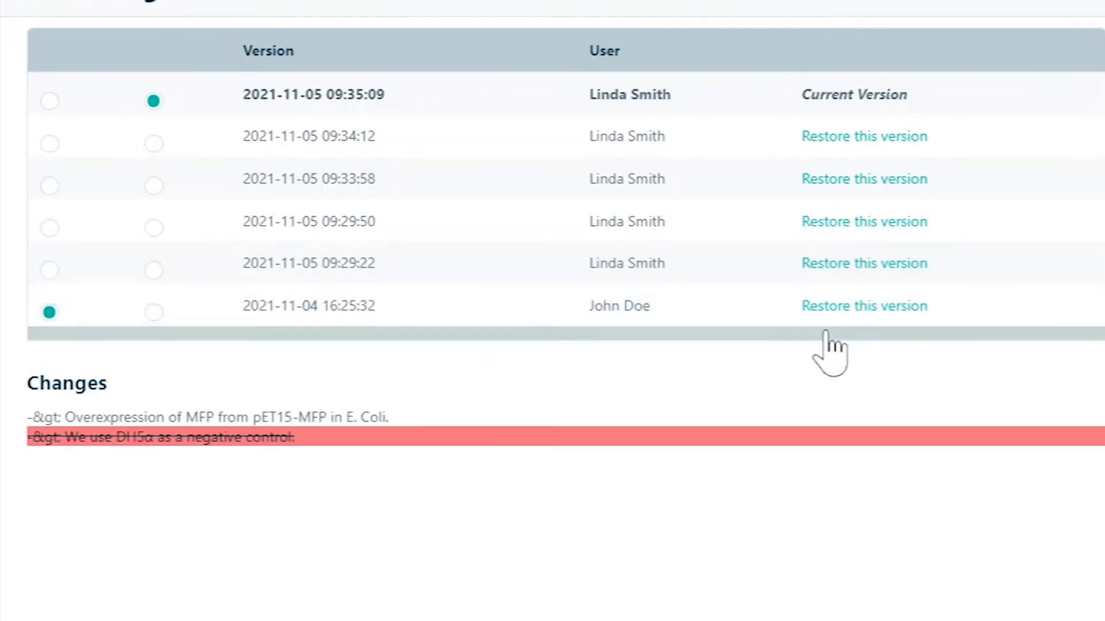
{"action": "left_click", "coordinate": [864, 305]}
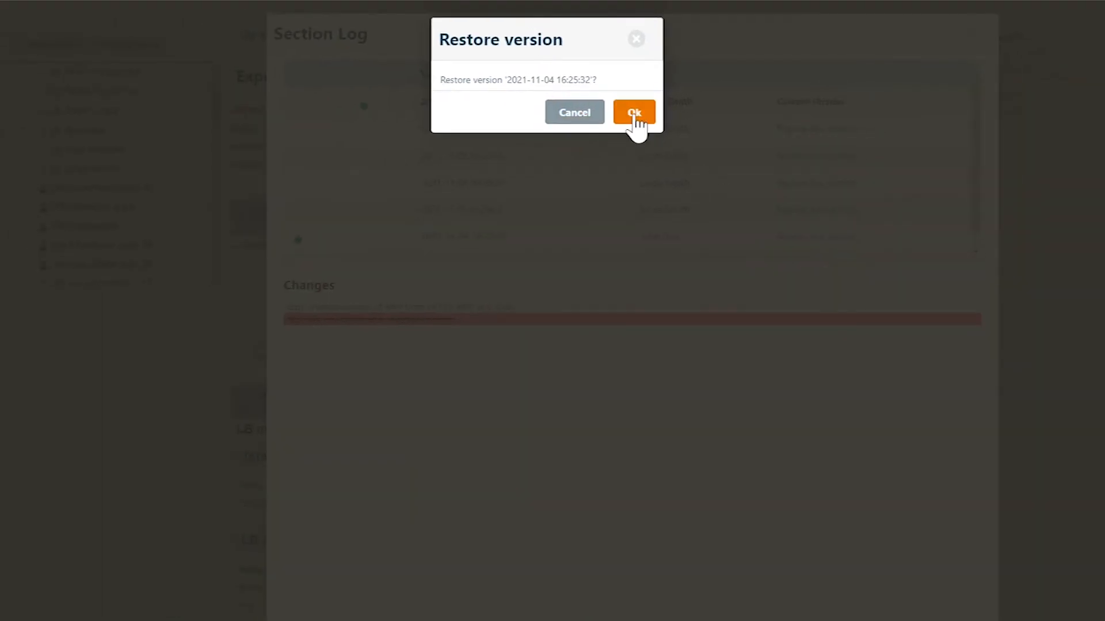
{"action": "left_click", "coordinate": [633, 112]}
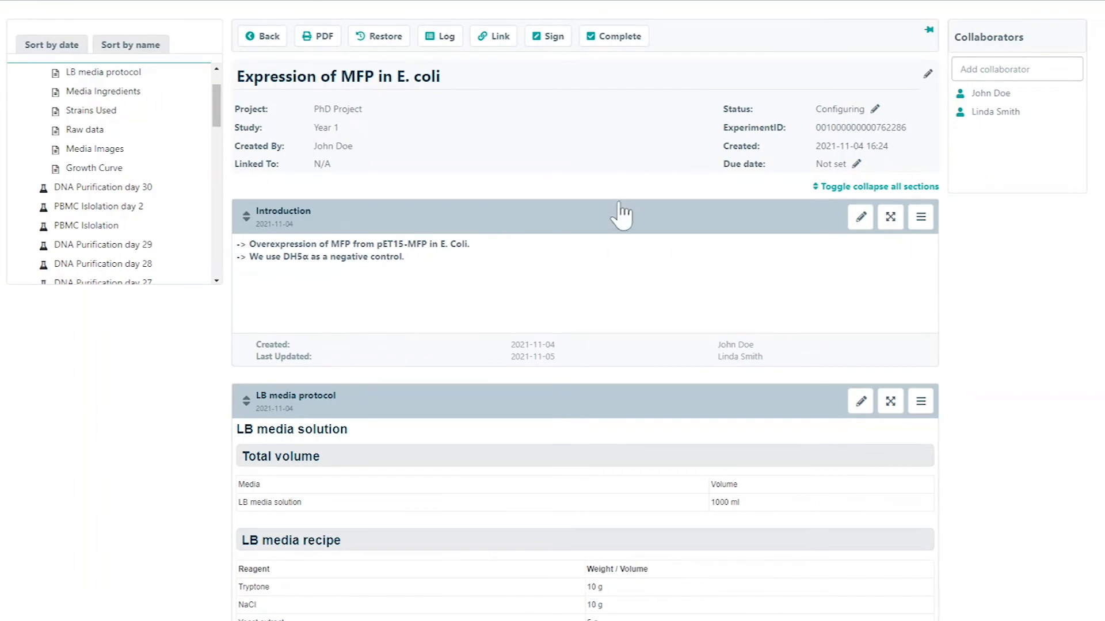
{"action": "mouse_move", "coordinate": [889, 216]}
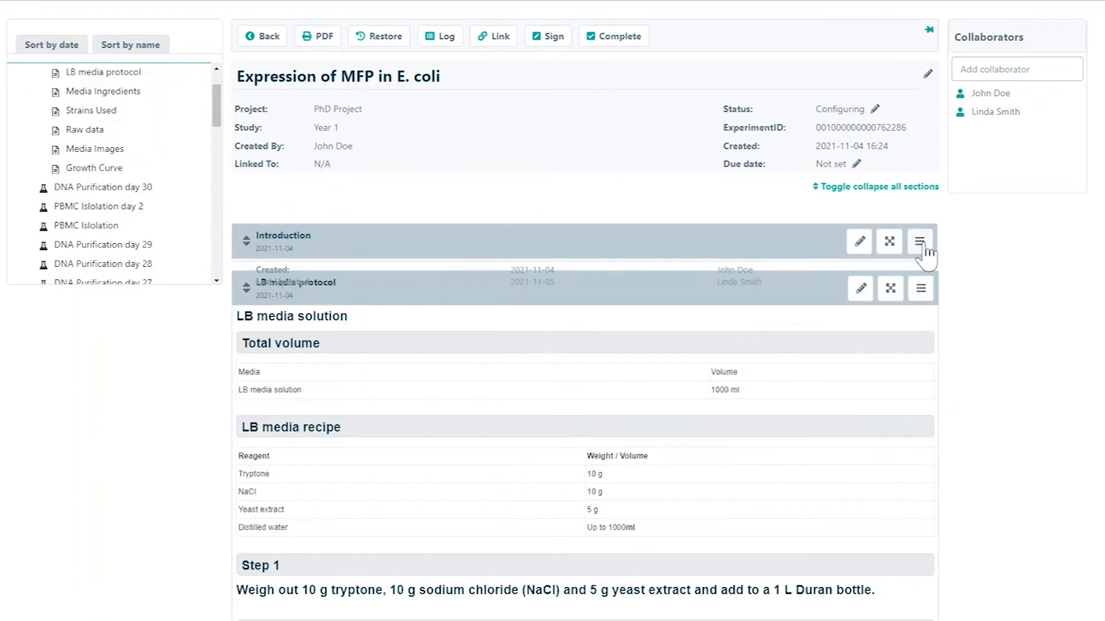
Step: Remove the Introduction section via its section options menu
{"action": "left_click", "coordinate": [920, 241]}
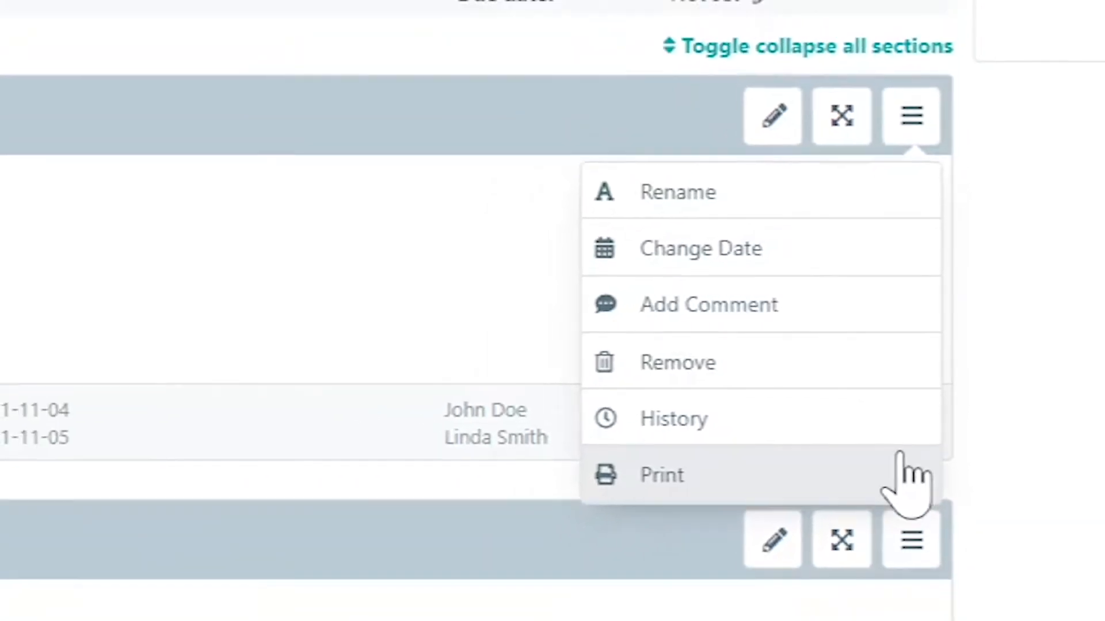
{"action": "left_click", "coordinate": [677, 362]}
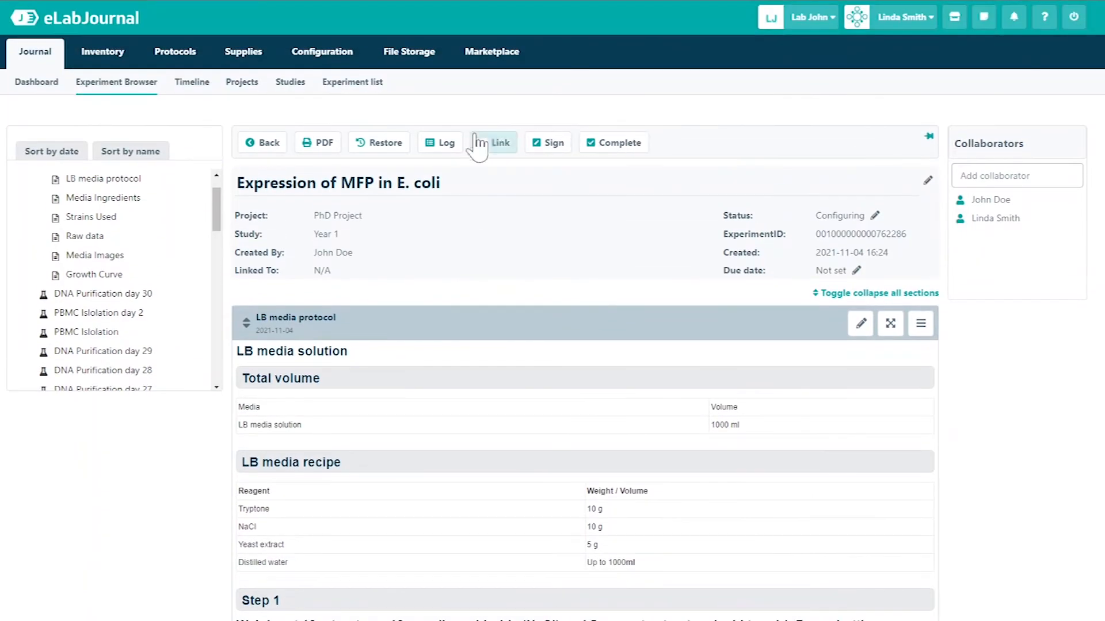
Step: Restore the removed Introduction section and move it back to the top of the experiment
{"action": "left_click", "coordinate": [379, 143]}
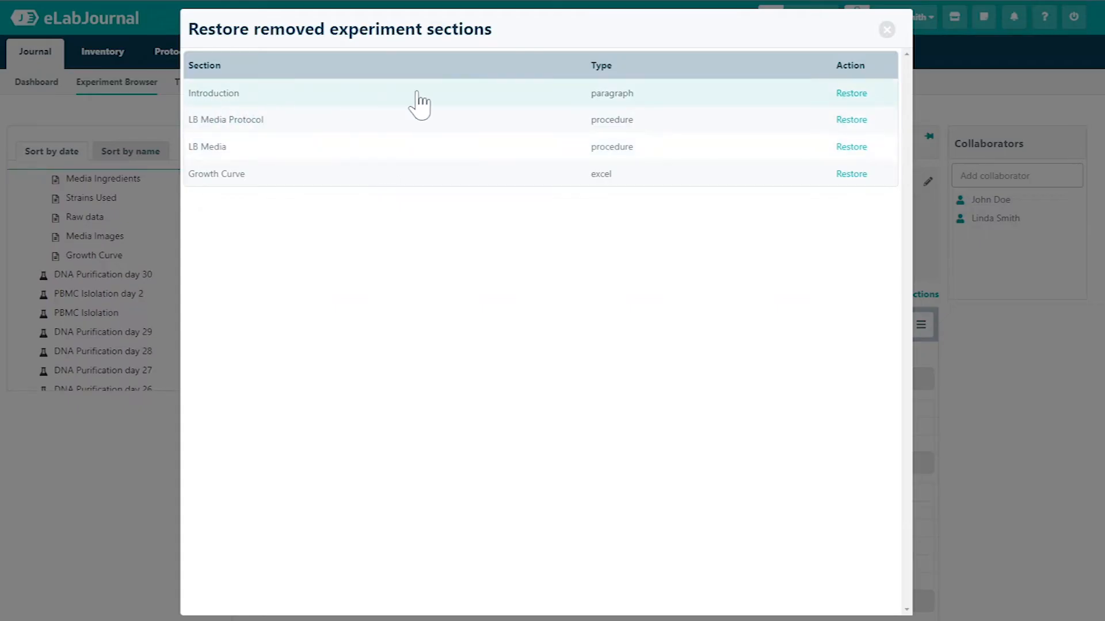
{"action": "left_click", "coordinate": [886, 30]}
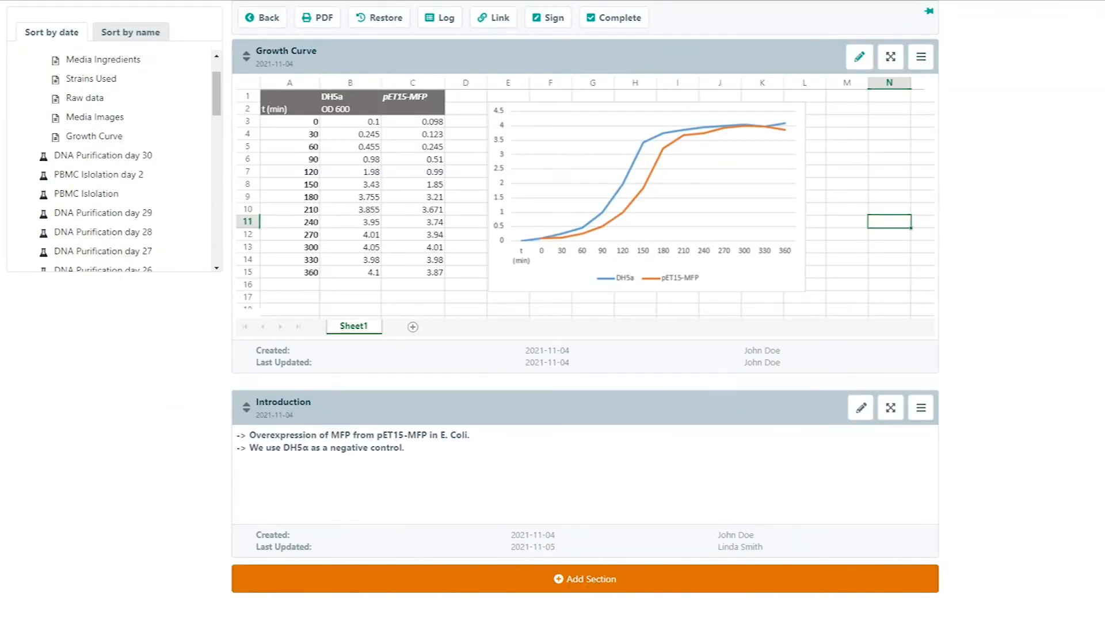
{"action": "left_click", "coordinate": [104, 59]}
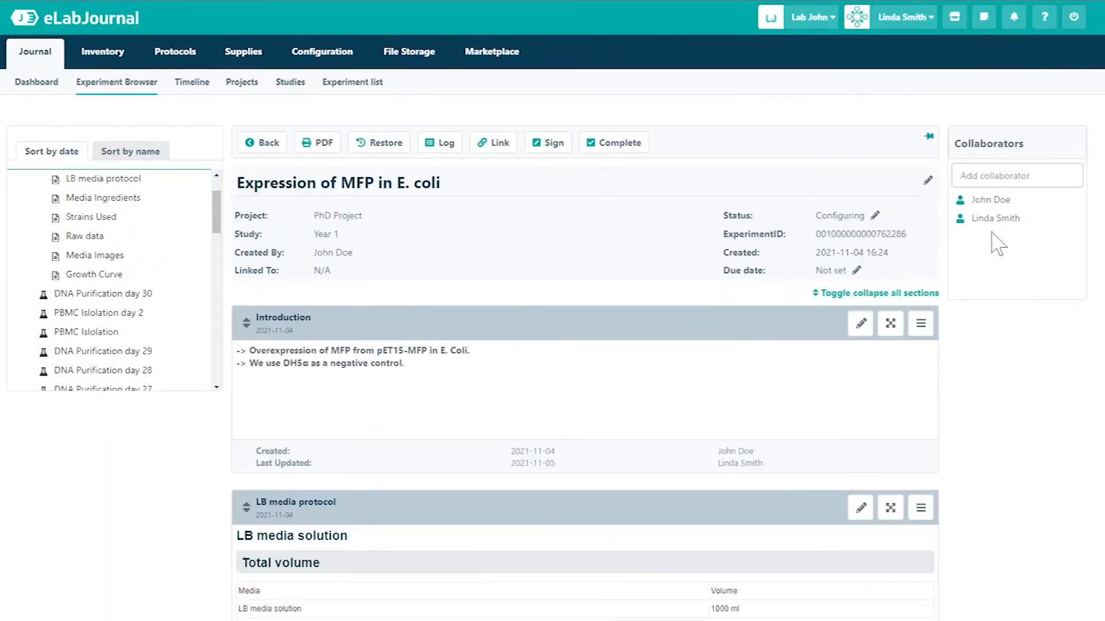
Step: Export the experiment to PDF with all seven sections kept checked
{"action": "left_click", "coordinate": [317, 142]}
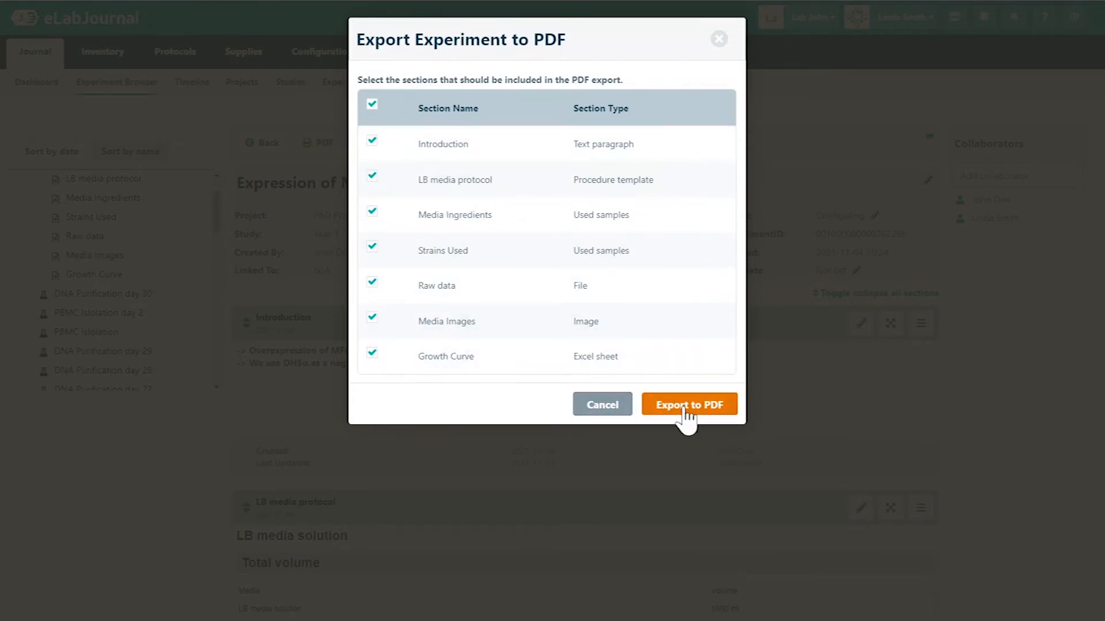
{"action": "left_click", "coordinate": [688, 404]}
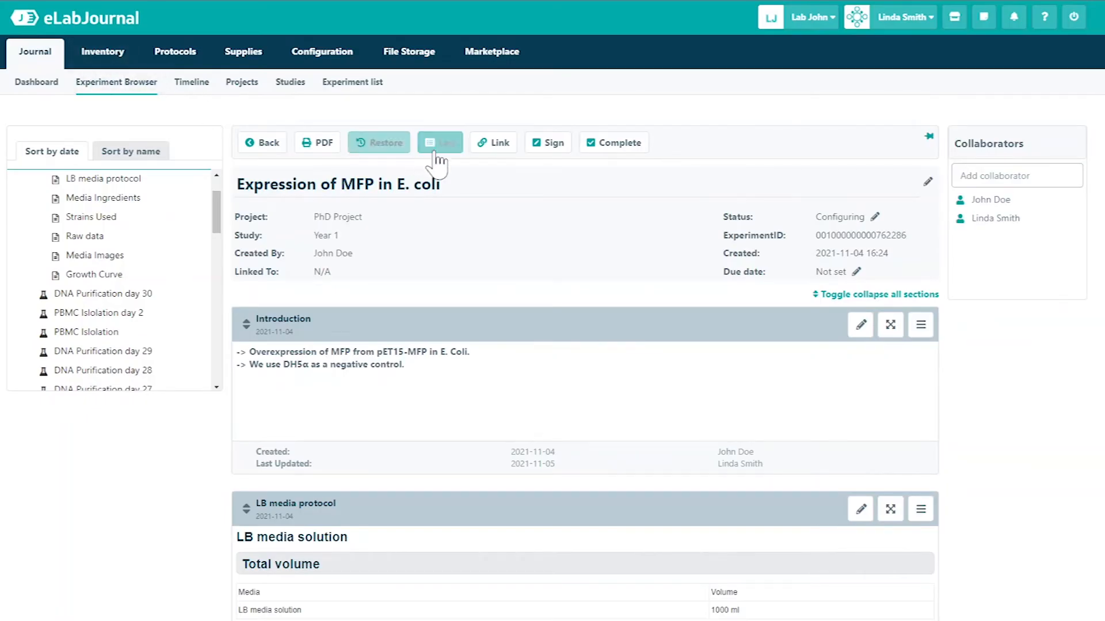
{"action": "left_click", "coordinate": [438, 143]}
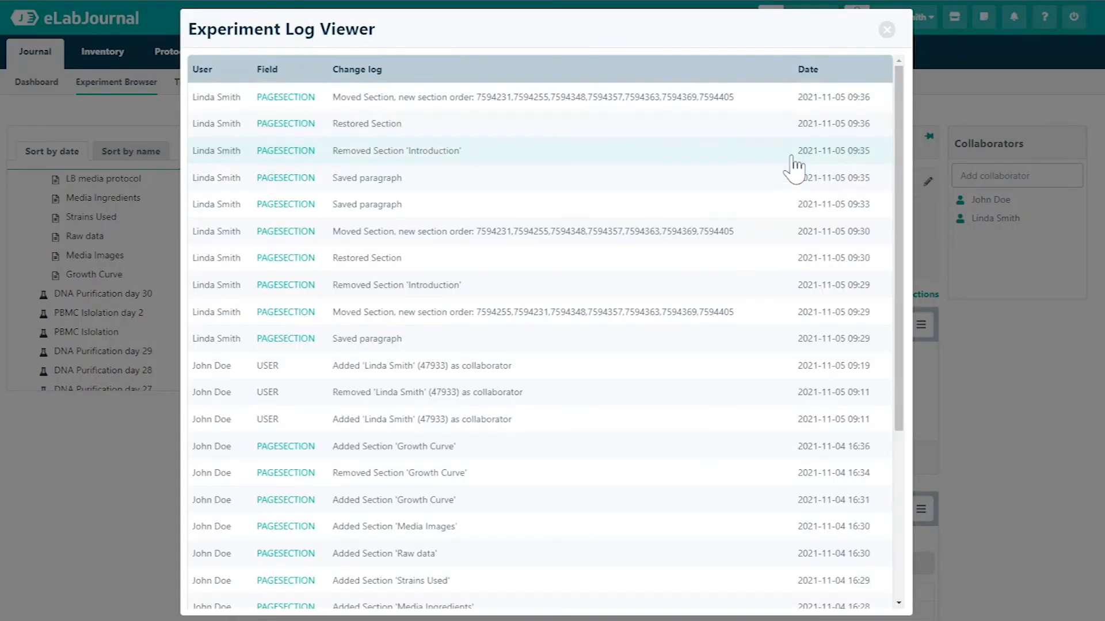
{"action": "scroll", "scroll_direction": "down", "scroll_amount": 3}
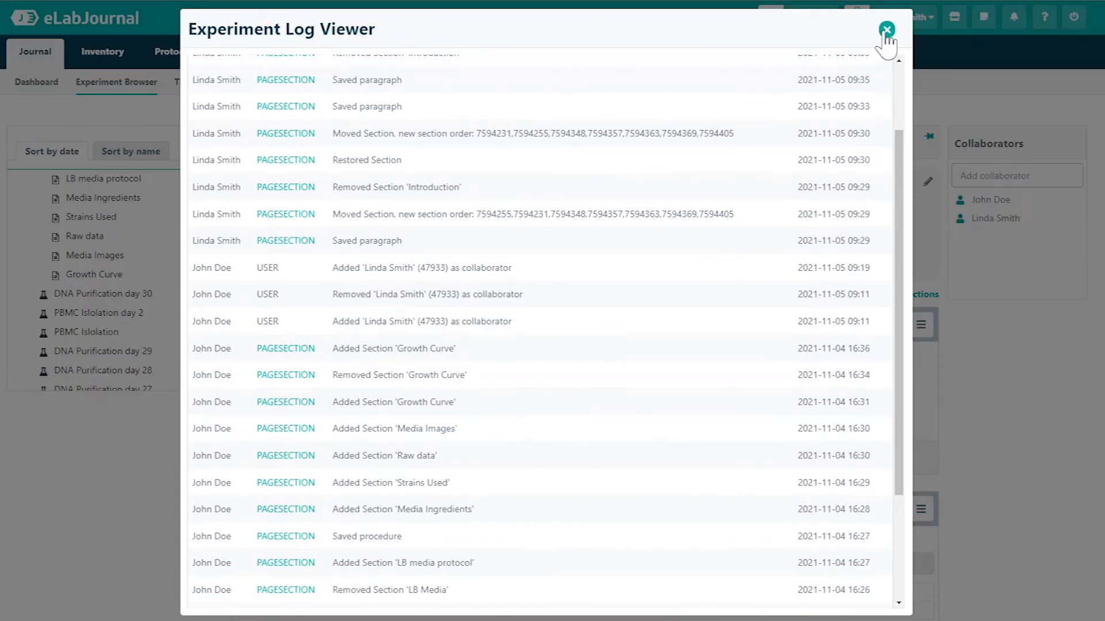
{"action": "left_click", "coordinate": [886, 30]}
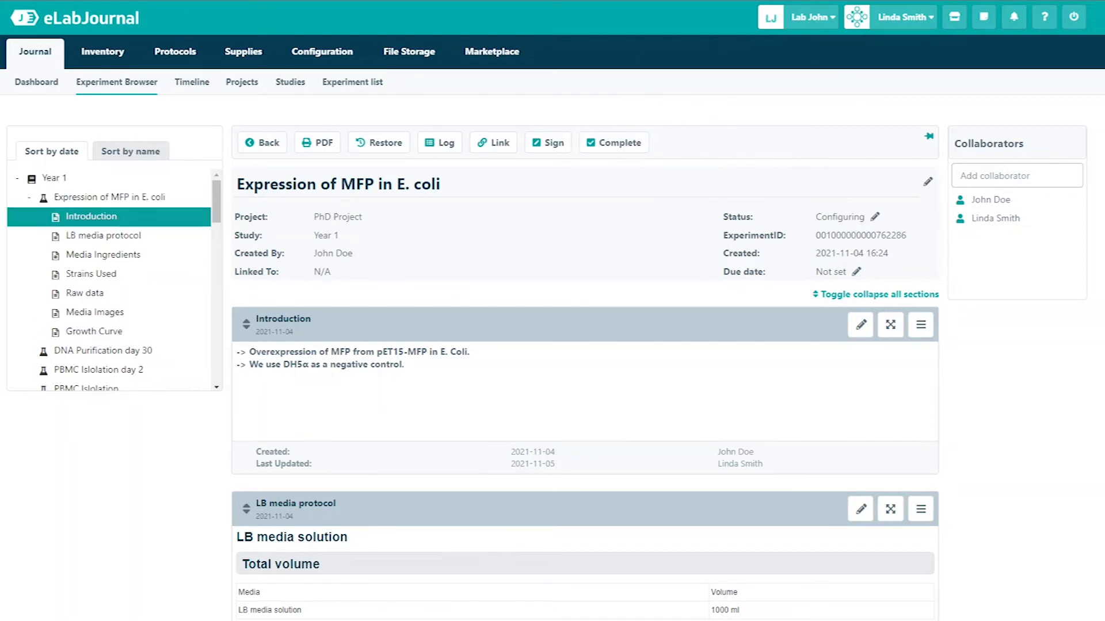
{"action": "mouse_move", "coordinate": [686, 242]}
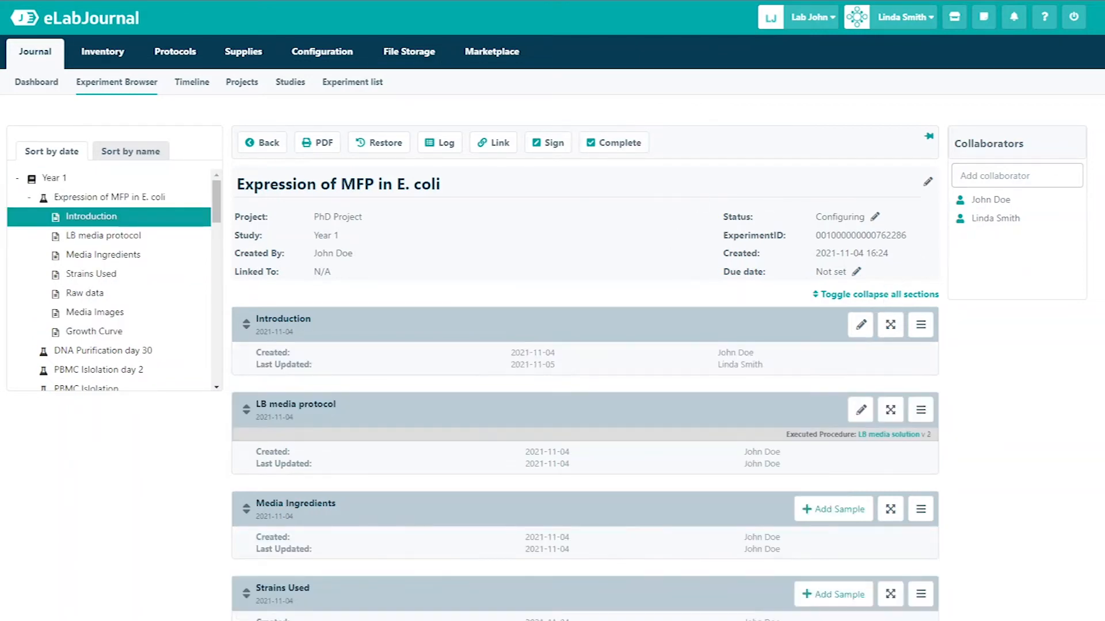
Step: Scroll down through the collapsed experiment sections
{"action": "scroll", "scroll_direction": "down", "scroll_amount": 3}
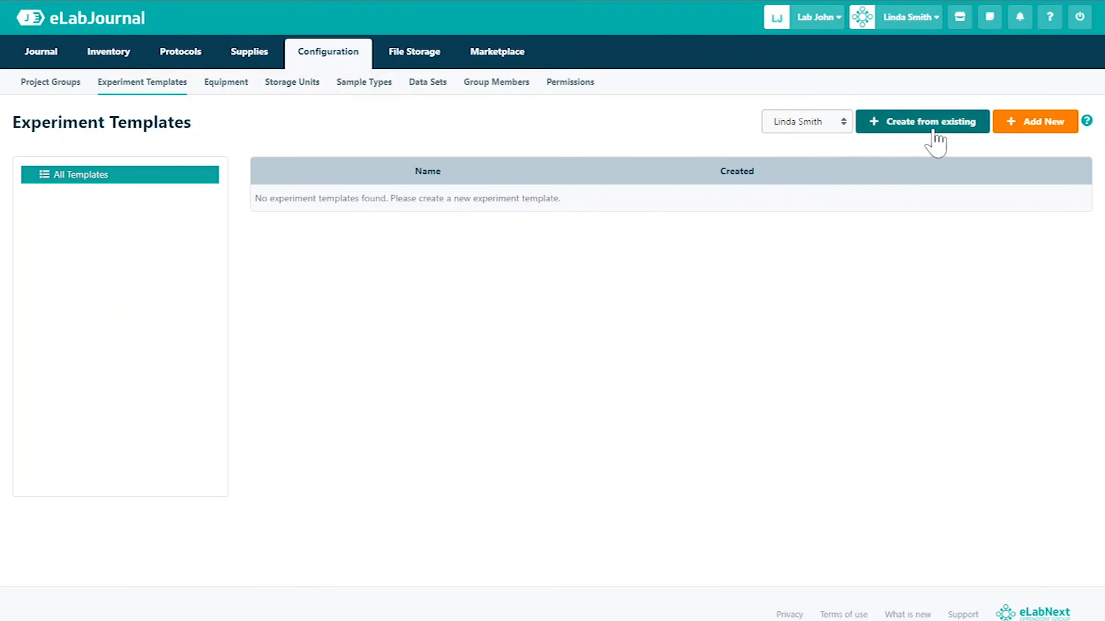
{"action": "mouse_move", "coordinate": [931, 134]}
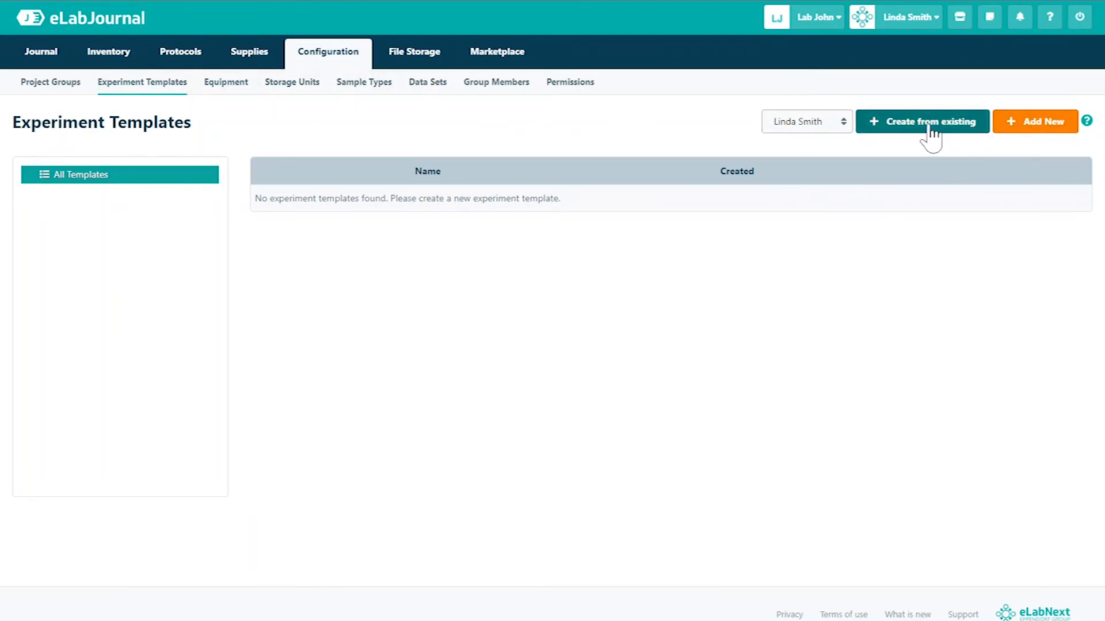
Step: Create 'Expression of MFP in E. coli template' from the existing experiment and open the new template
{"action": "left_click", "coordinate": [922, 121]}
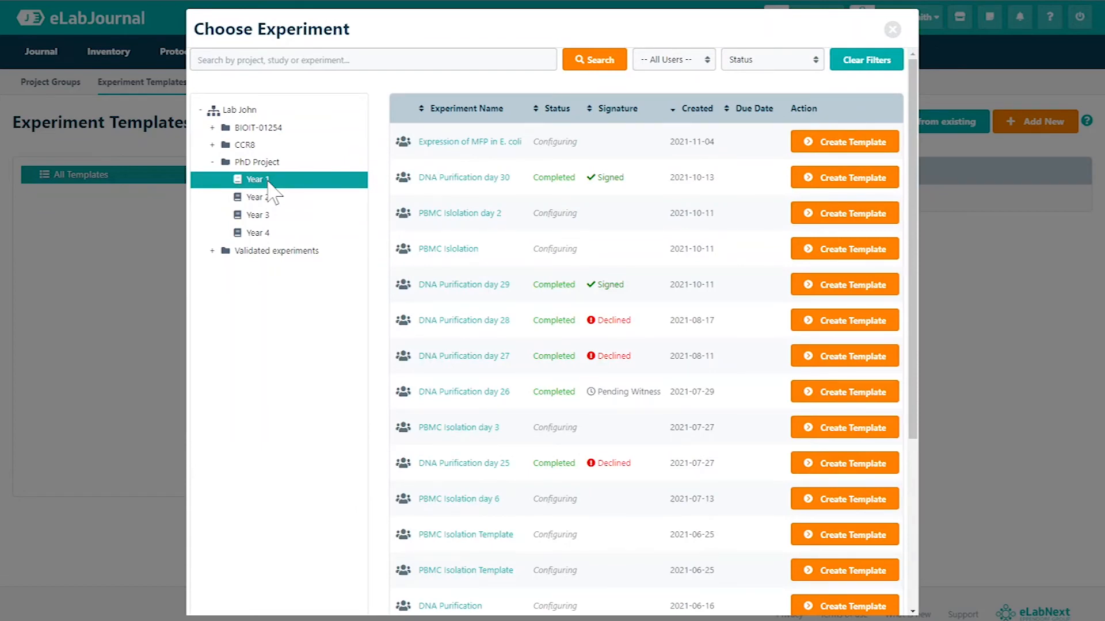
{"action": "left_click", "coordinate": [844, 141]}
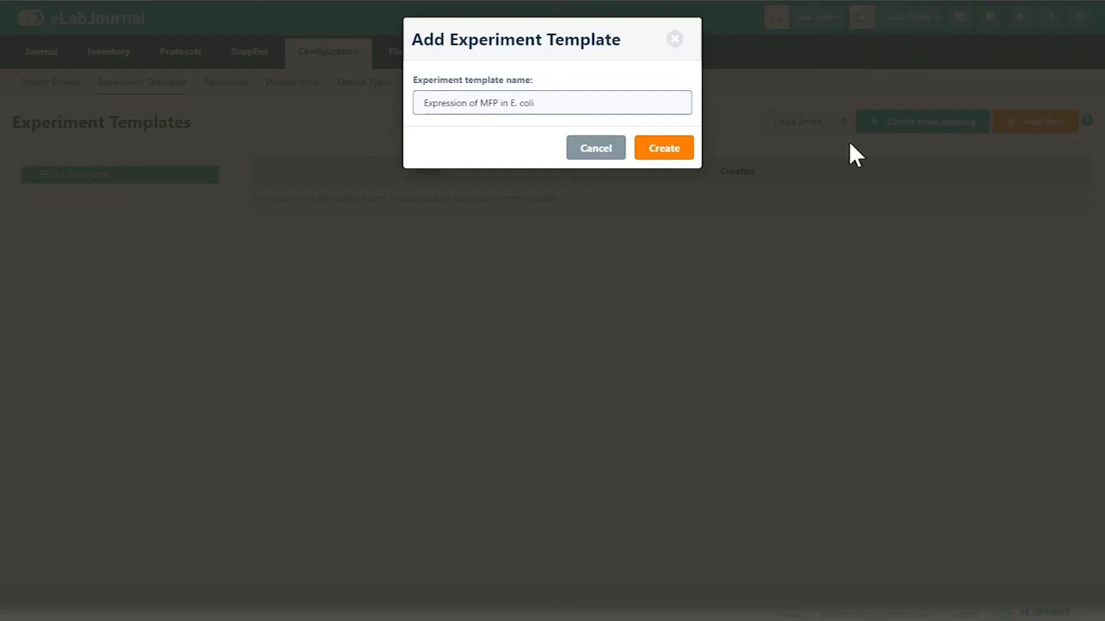
{"action": "type", "text": "template"}
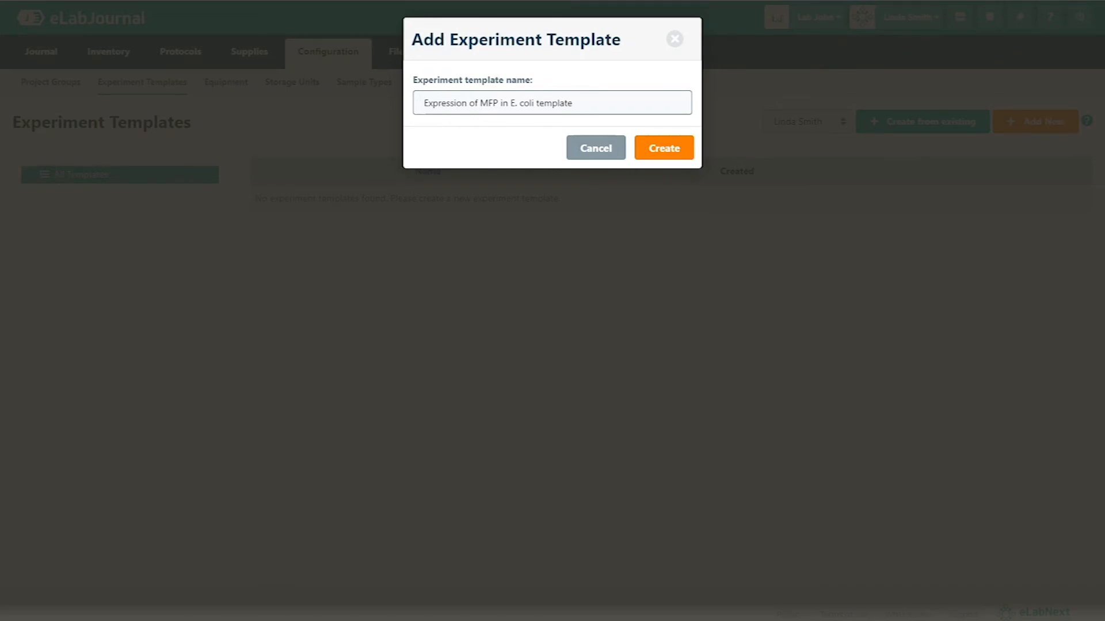
{"action": "left_click", "coordinate": [663, 148]}
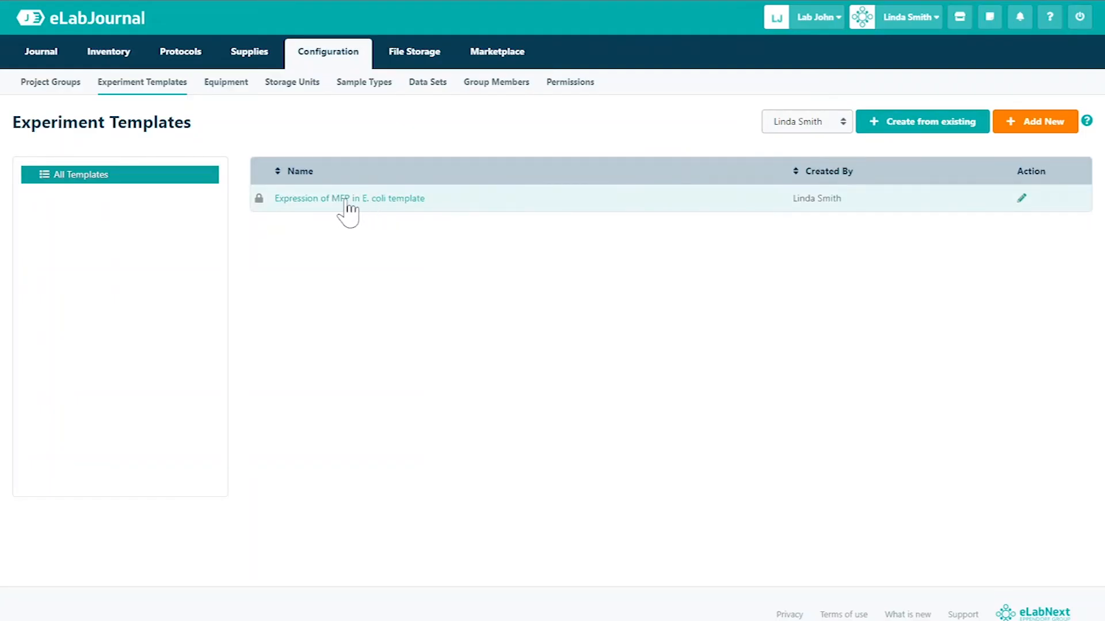
{"action": "left_click", "coordinate": [350, 198]}
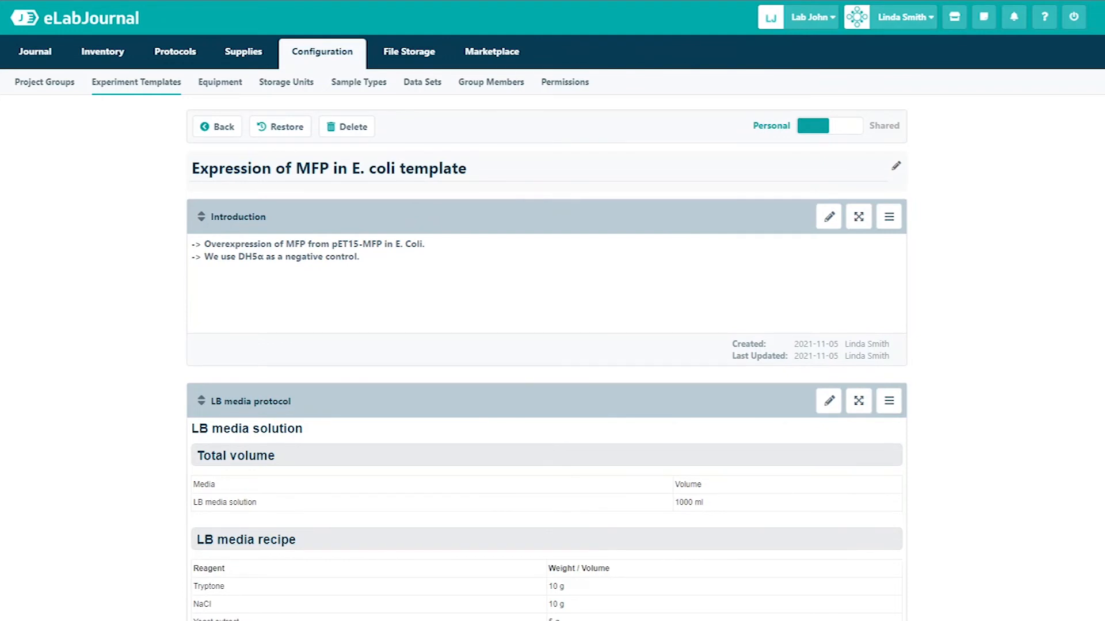
Step: Remove the strain samples and the media images from the template's sections
{"action": "scroll", "scroll_direction": "down", "scroll_amount": 3}
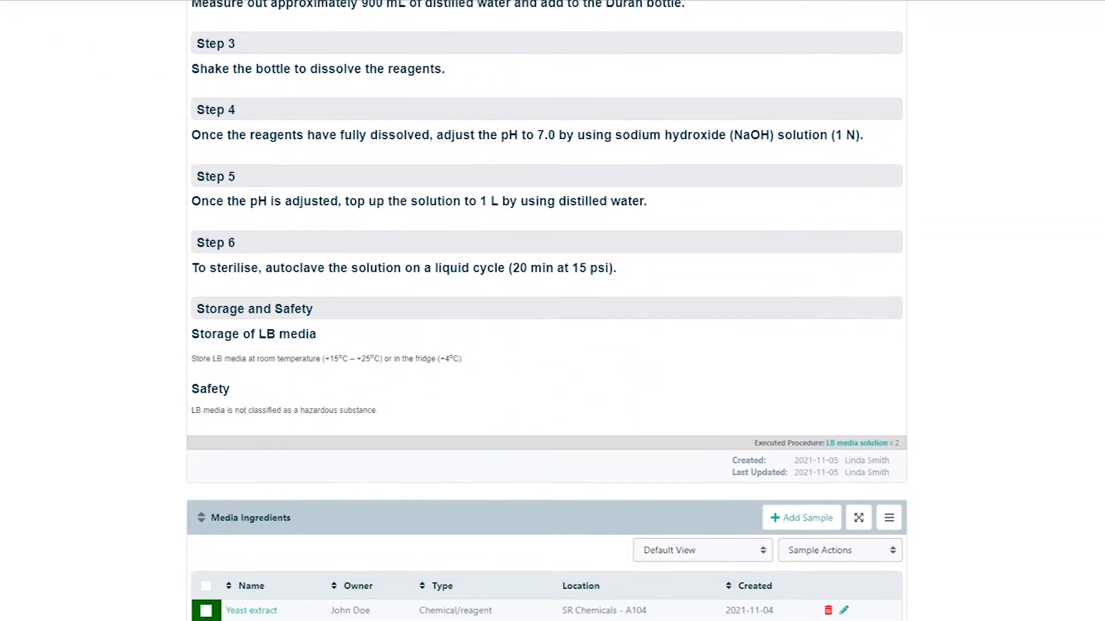
{"action": "scroll", "scroll_direction": "down", "scroll_amount": 3}
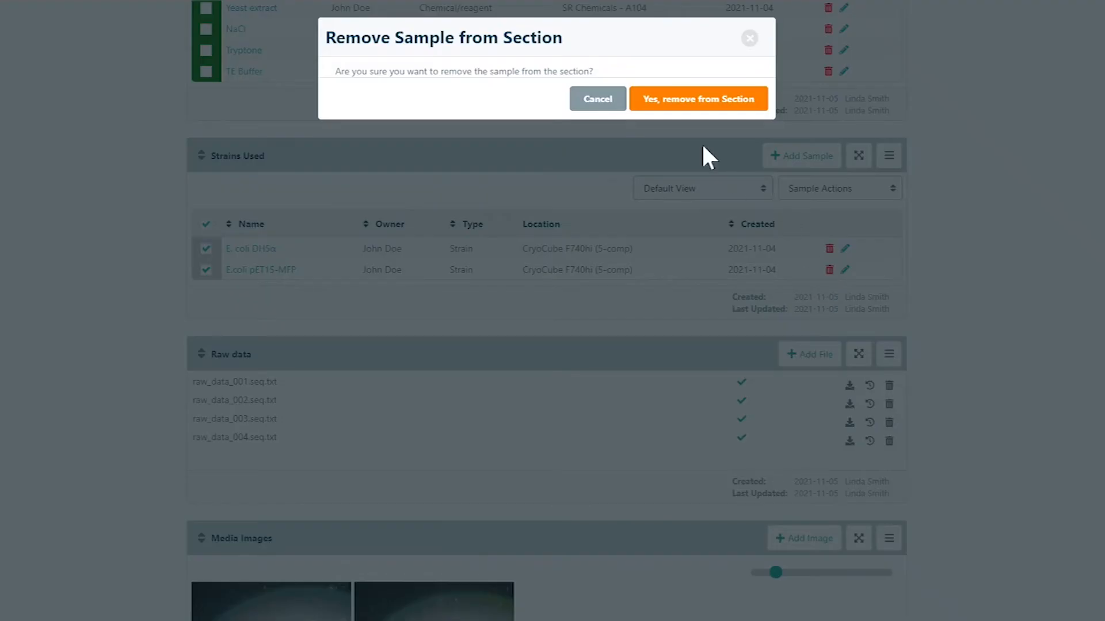
{"action": "left_click", "coordinate": [698, 98]}
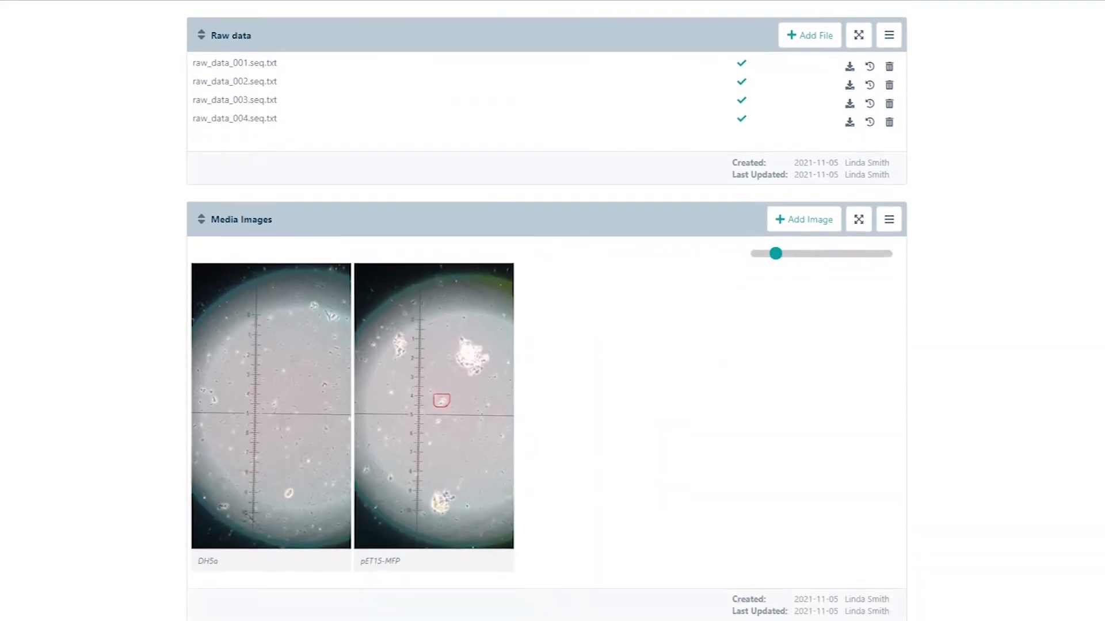
{"action": "scroll", "scroll_direction": "down", "scroll_amount": 3}
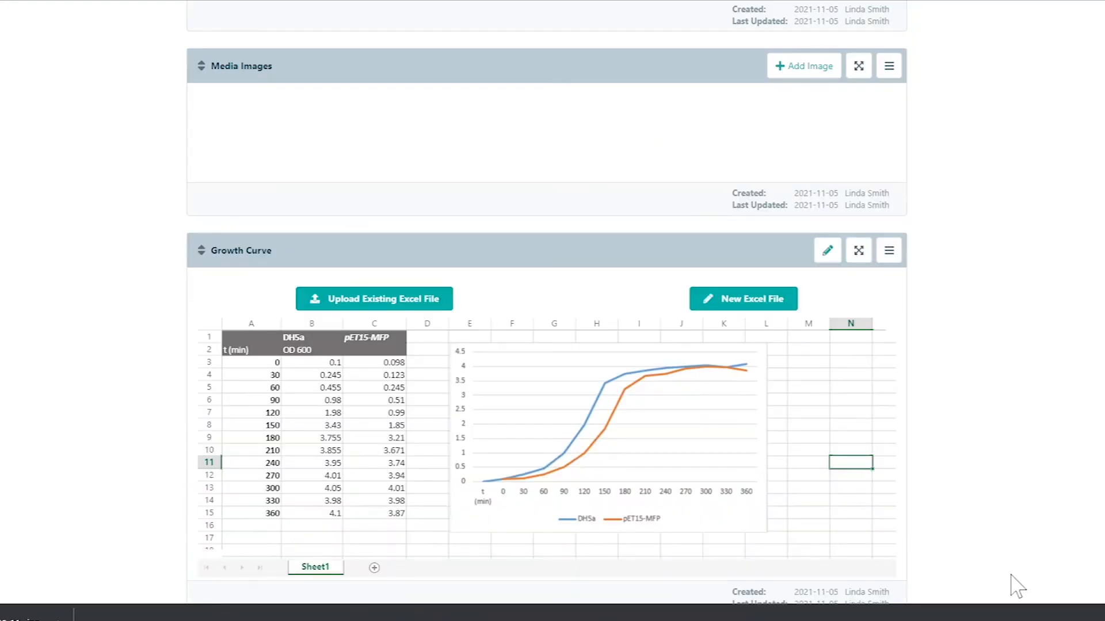
{"action": "scroll", "scroll_direction": "down", "scroll_amount": 3}
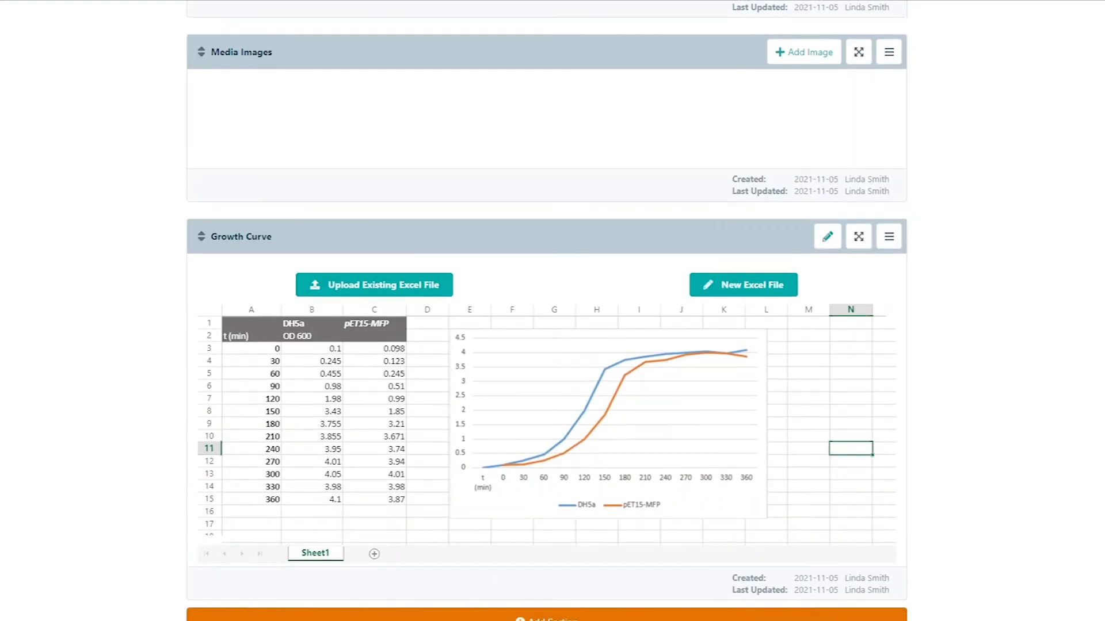
{"action": "scroll", "scroll_direction": "down", "scroll_amount": 3}
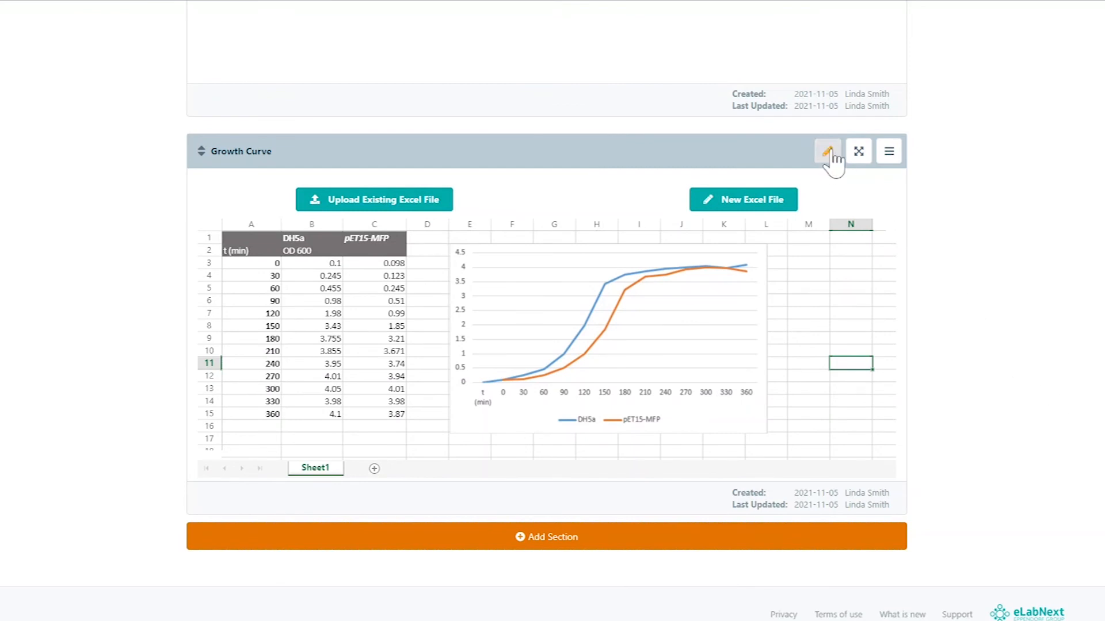
Step: Clear the OD 600 values in B3:C15 of the Growth Curve sheet and save it
{"action": "left_click", "coordinate": [828, 150]}
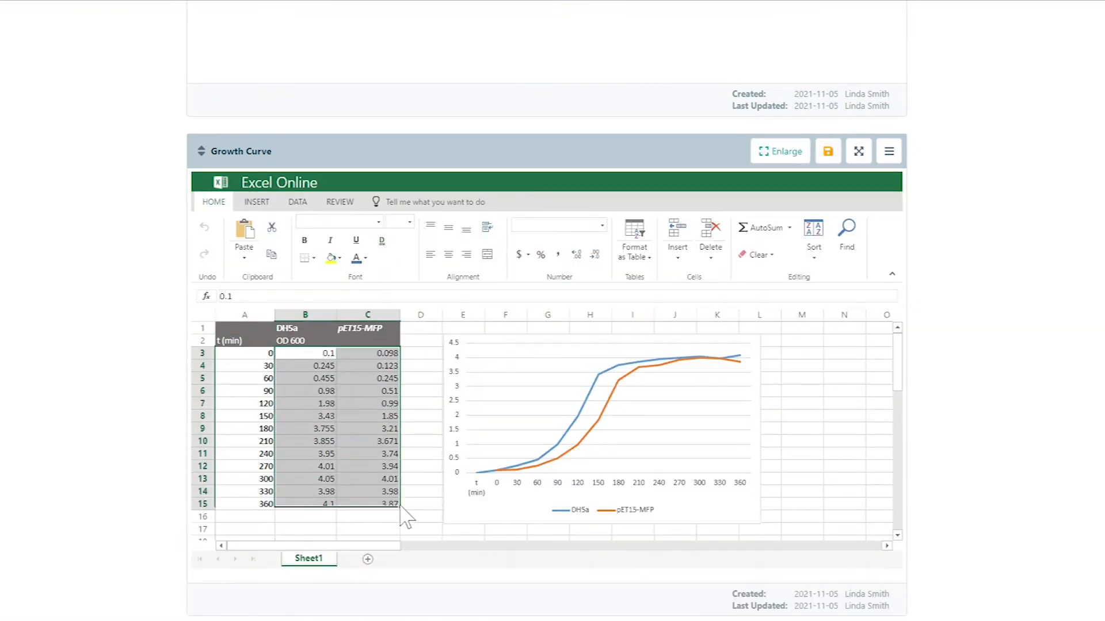
{"action": "left_click", "coordinate": [827, 151]}
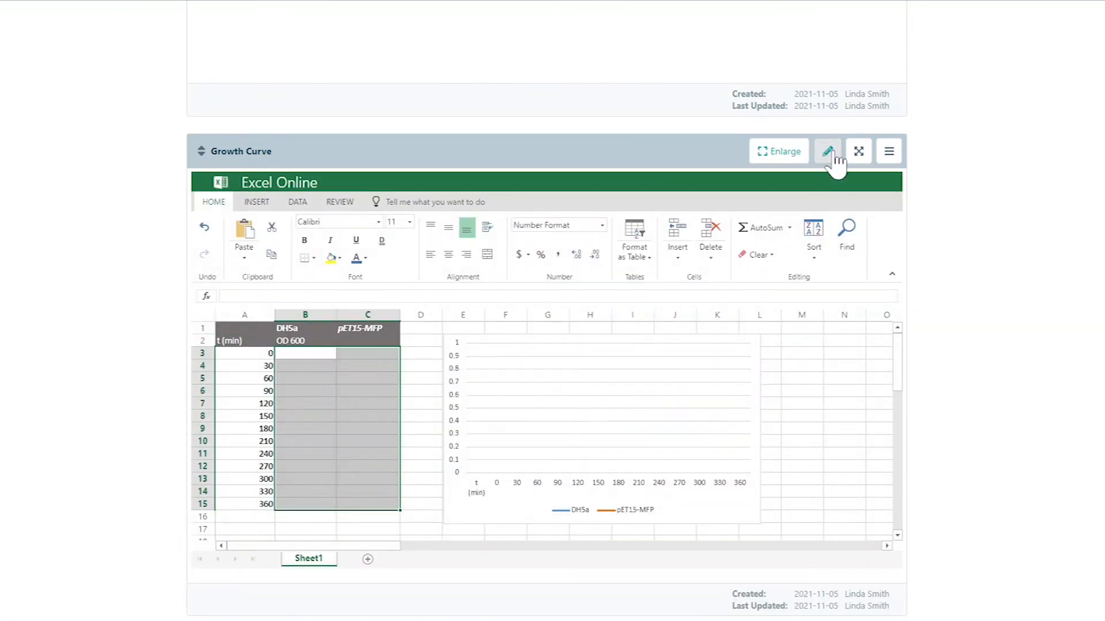
{"action": "left_click", "coordinate": [827, 151]}
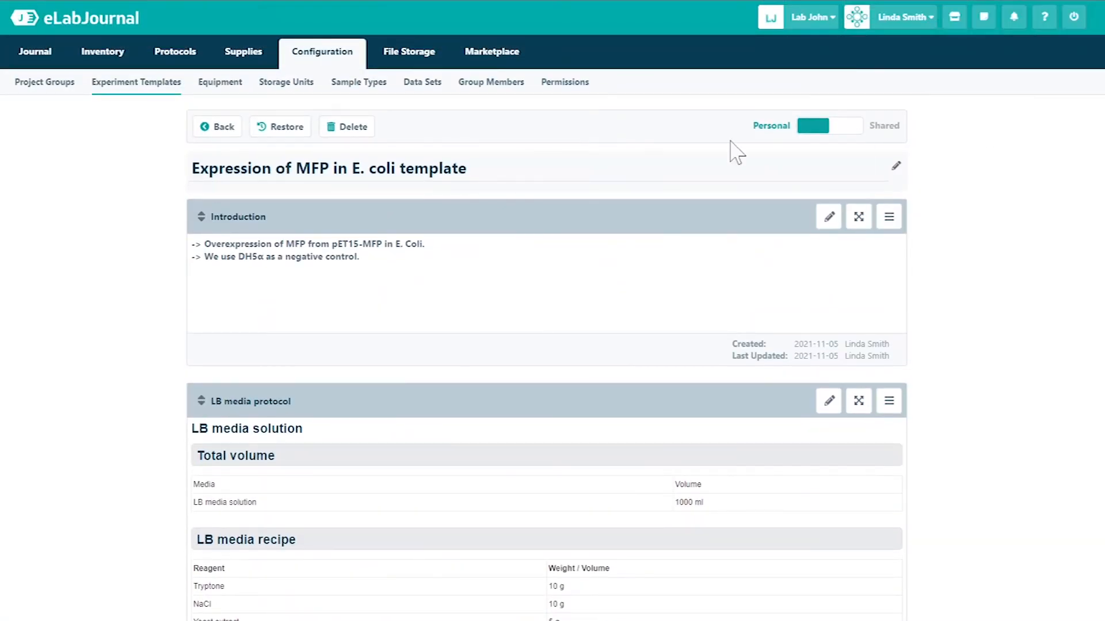
Step: Start a new experiment from the Expression of MFP in E. coli template via the Journal experiment list
{"action": "left_click", "coordinate": [35, 52]}
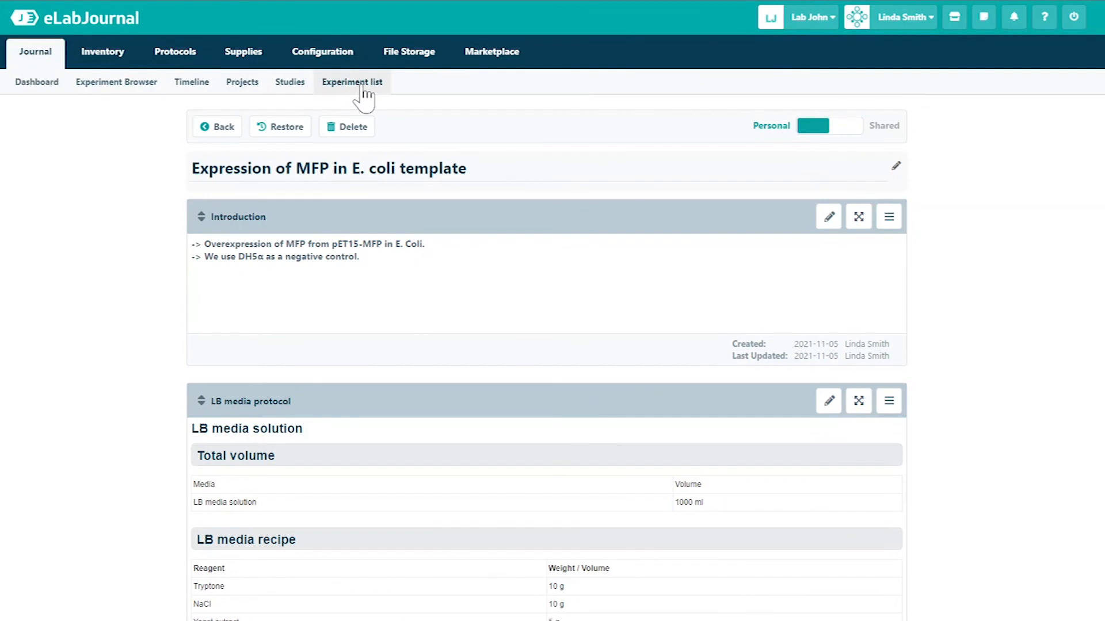
{"action": "left_click", "coordinate": [352, 82]}
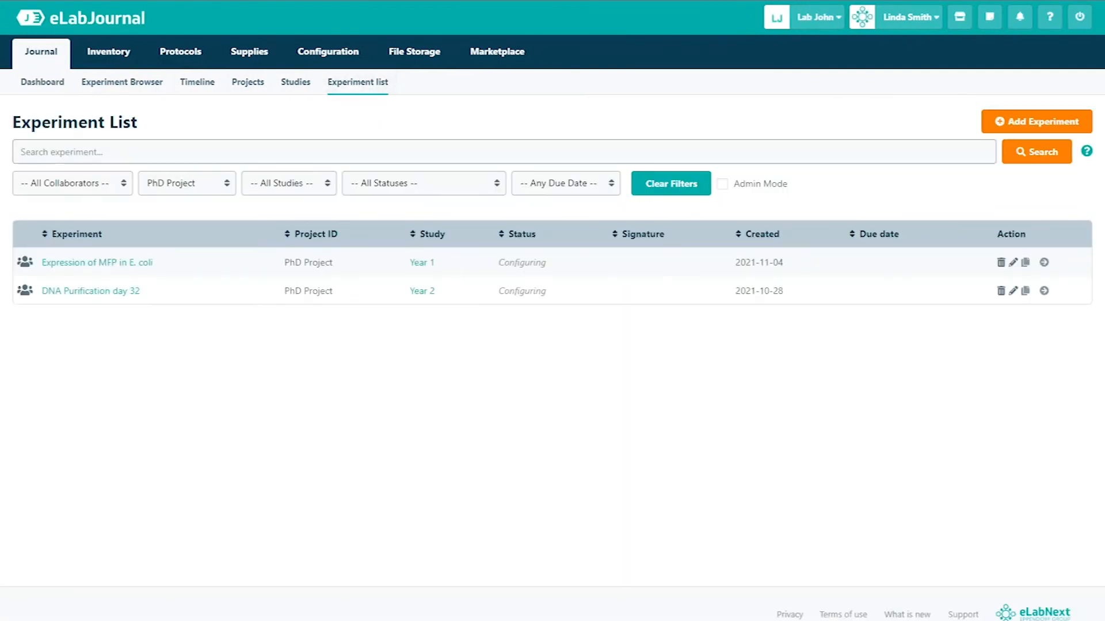
{"action": "left_click", "coordinate": [1035, 121]}
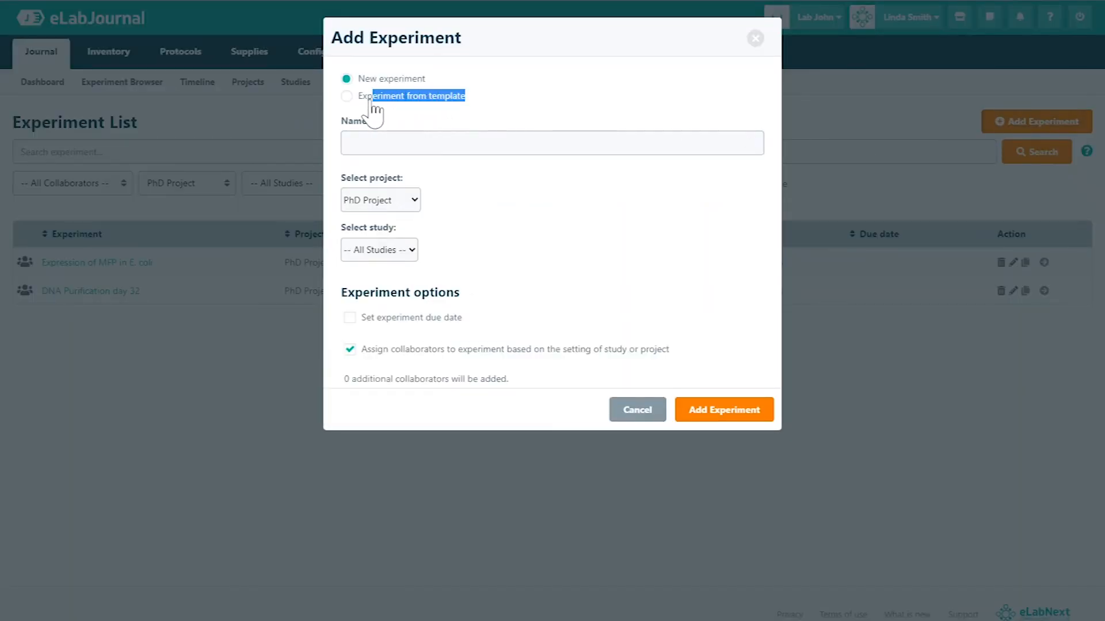
{"action": "left_click", "coordinate": [347, 95]}
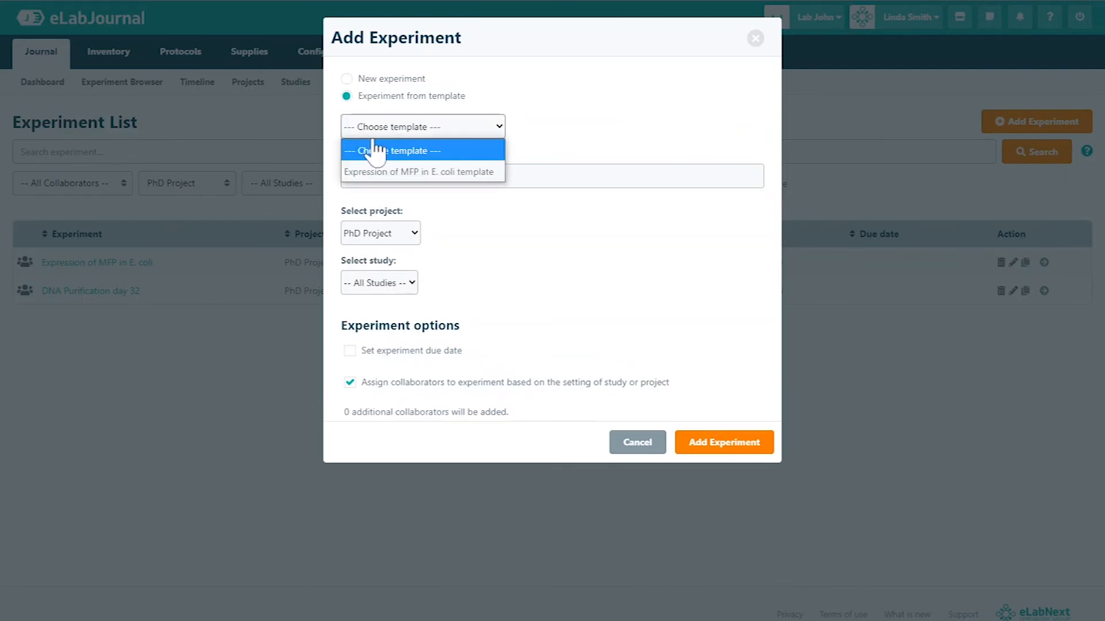
{"action": "left_click", "coordinate": [419, 171]}
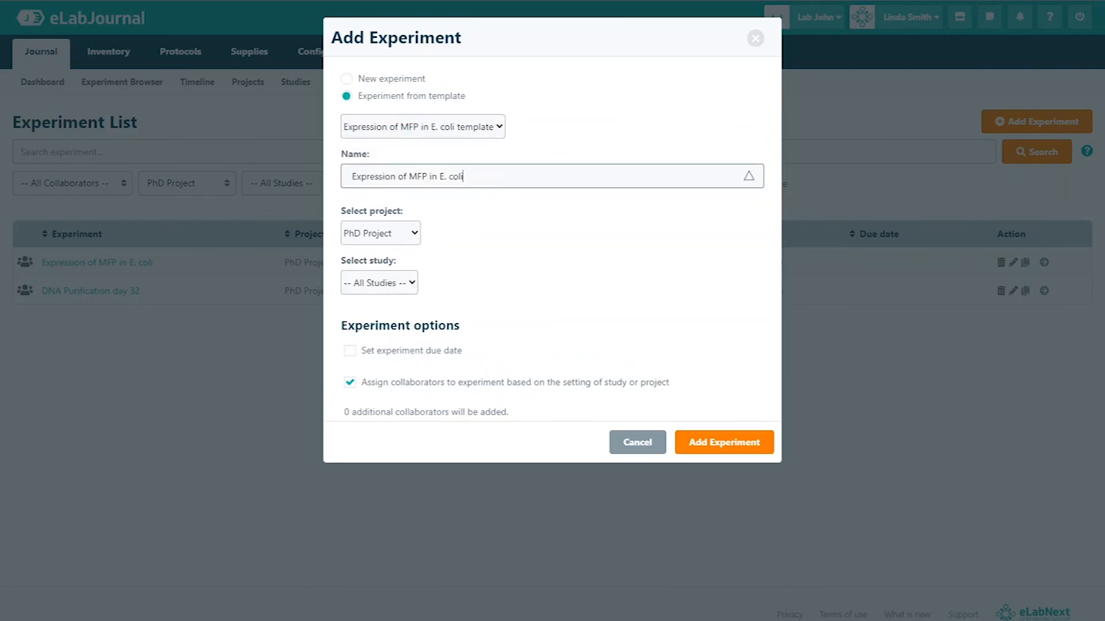
Step: Name it 'Expression of MFP in E. coli day 2', assign study Year 1 and create the experiment
{"action": "left_click", "coordinate": [378, 283]}
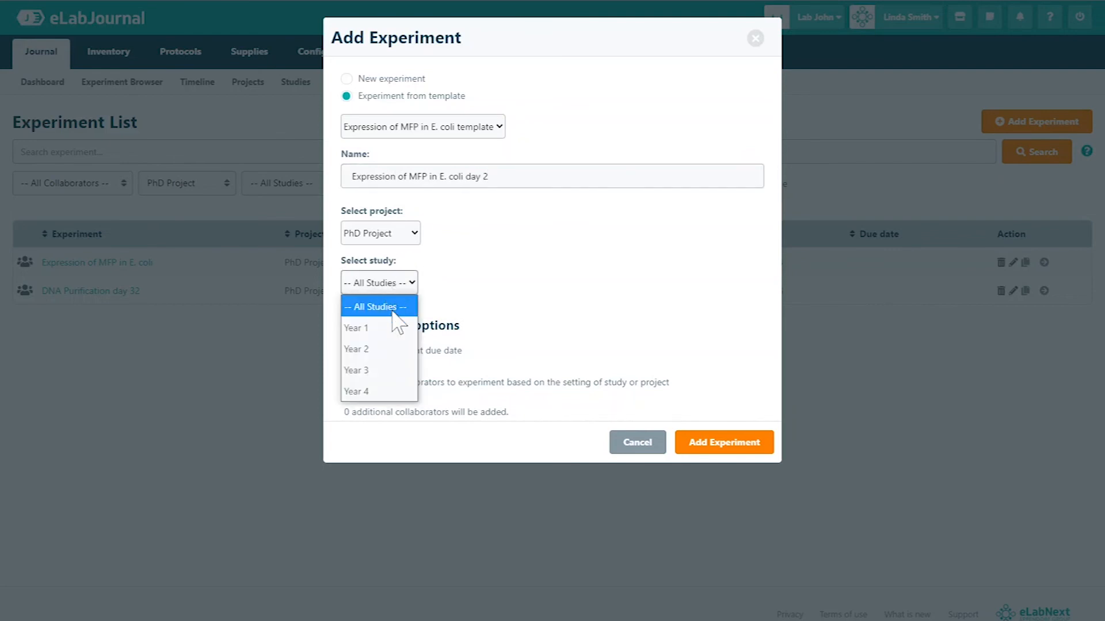
{"action": "left_click", "coordinate": [355, 328]}
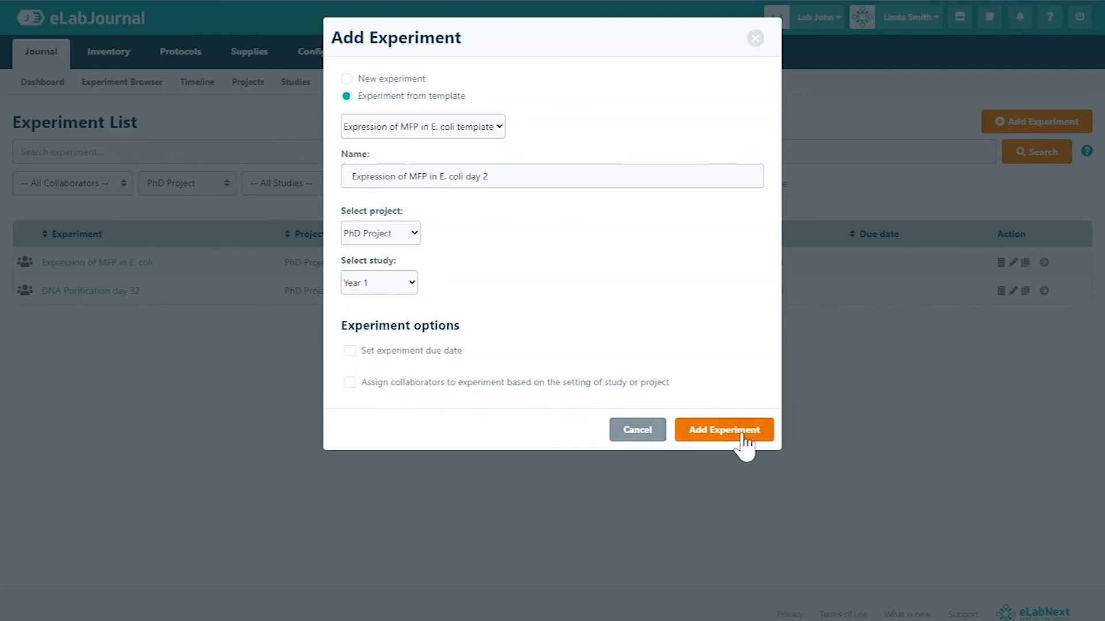
{"action": "left_click", "coordinate": [724, 429]}
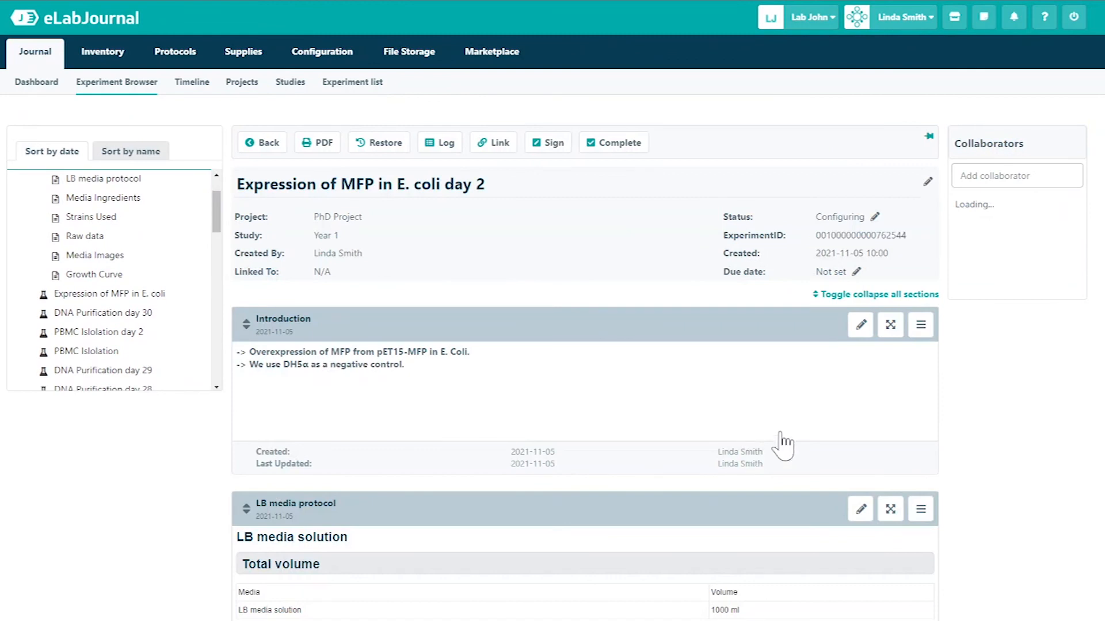
Step: Jump to the Media Ingredients section of the day 2 experiment via the navigation tree
{"action": "scroll", "scroll_direction": "down", "scroll_amount": 3}
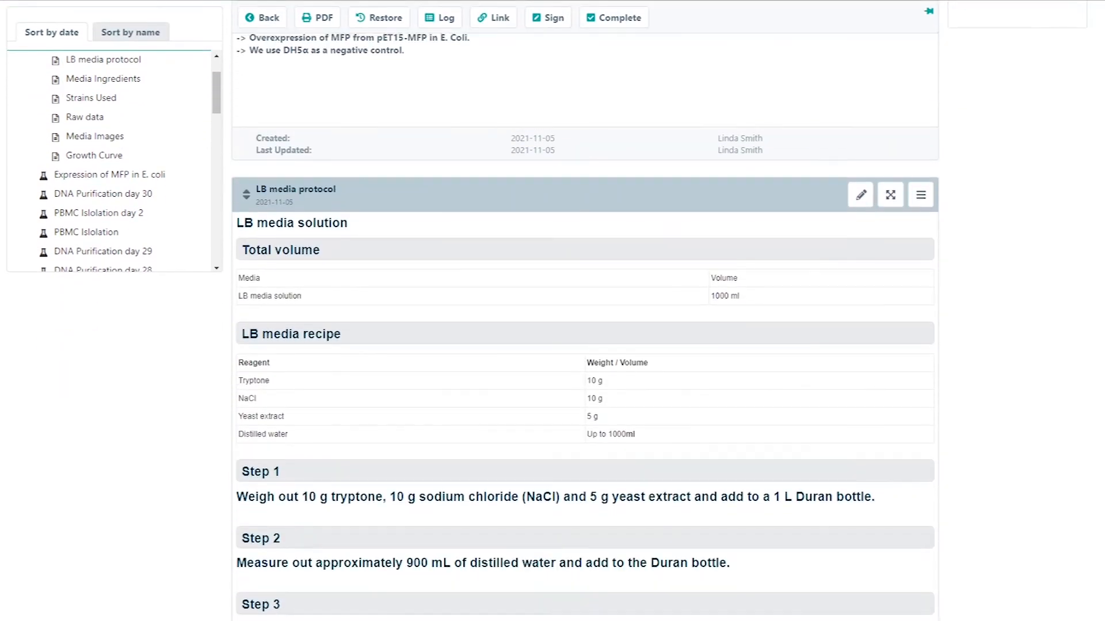
{"action": "left_click", "coordinate": [103, 78]}
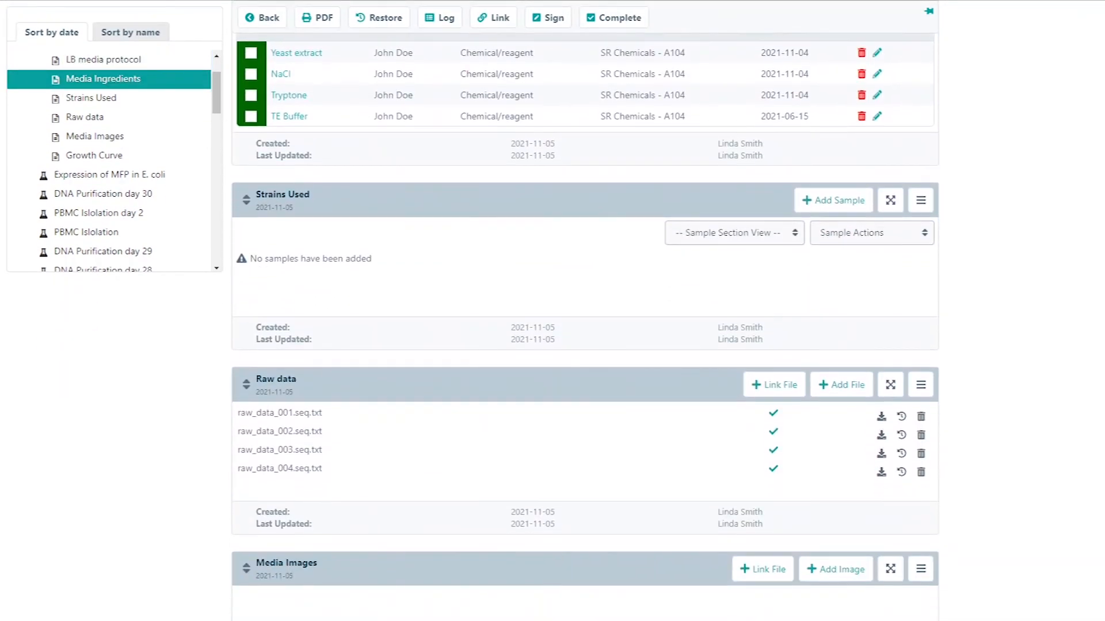